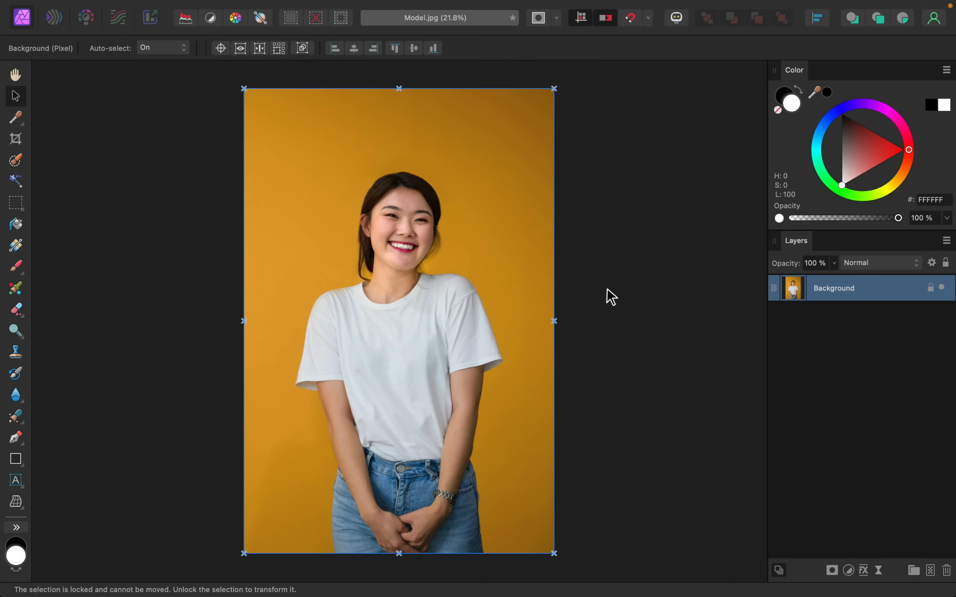
mouse_move(594, 291)
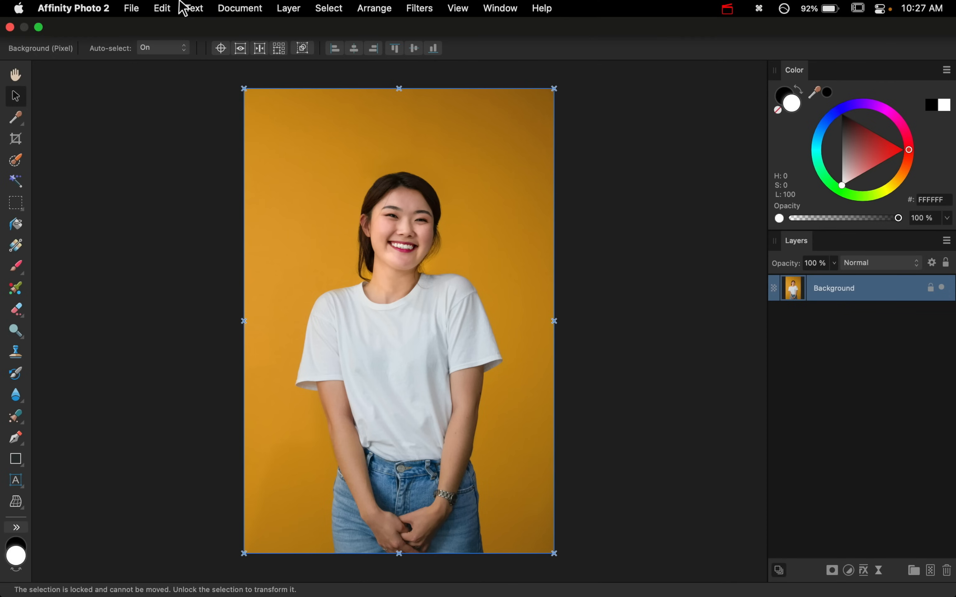
- Place Pattern.jpg from the How to Add Patterns folder into the model photo
left_click(132, 8)
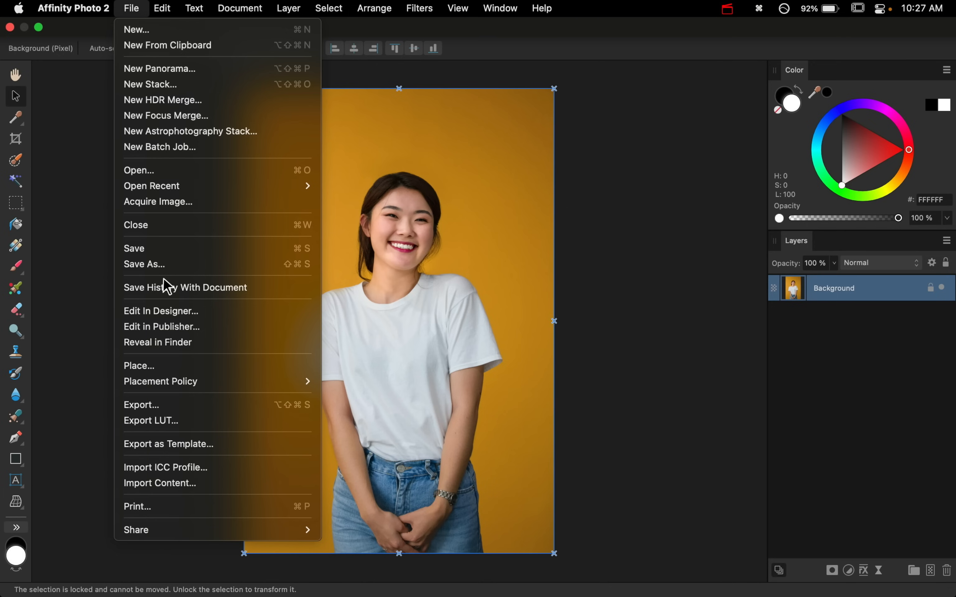
mouse_move(220, 366)
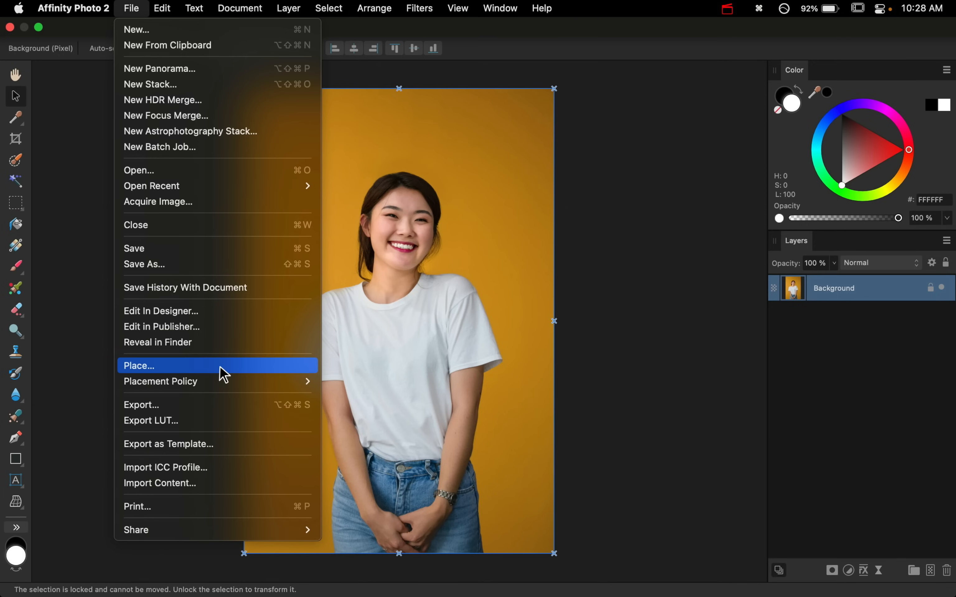
left_click(139, 366)
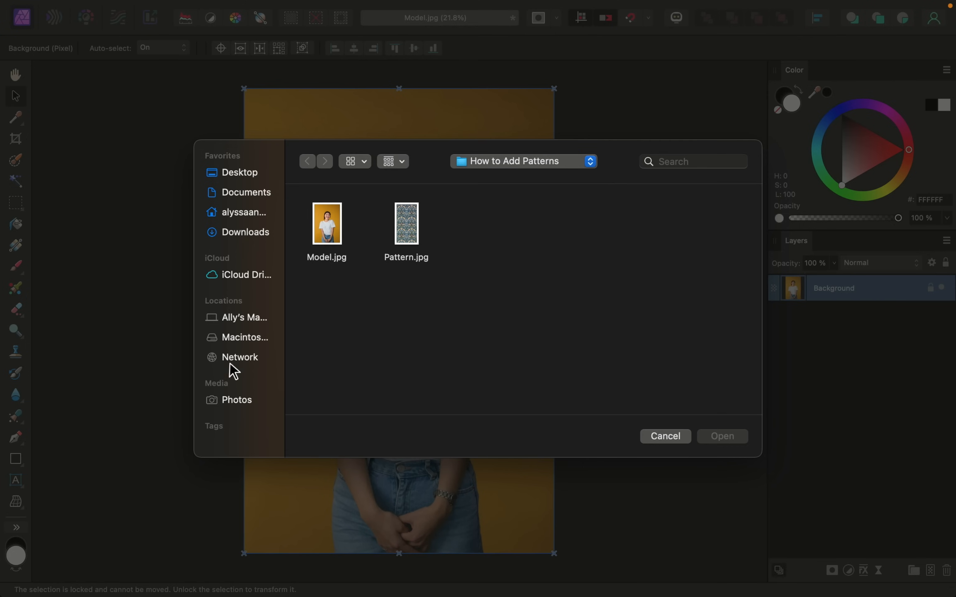
left_click(405, 224)
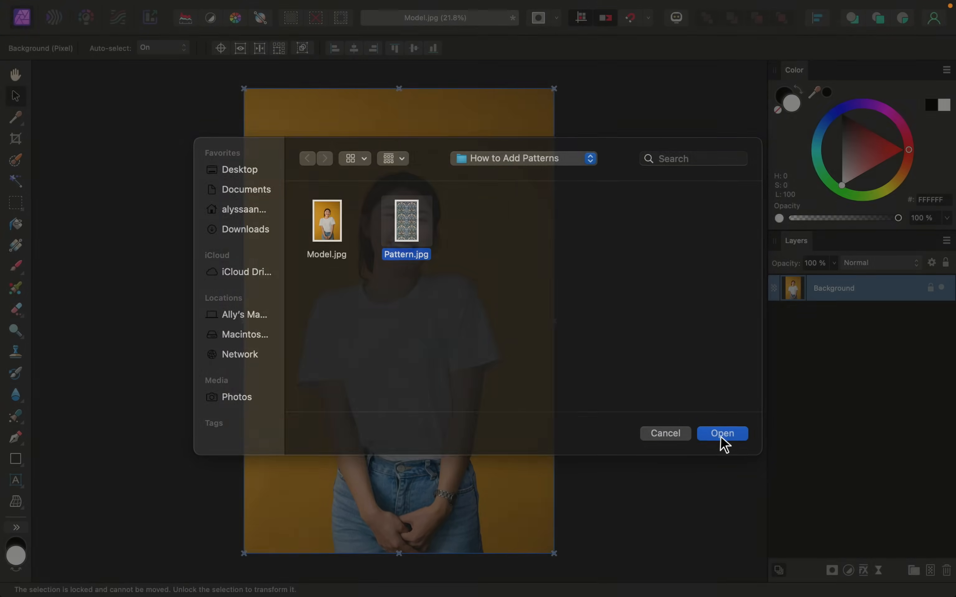
left_click(722, 433)
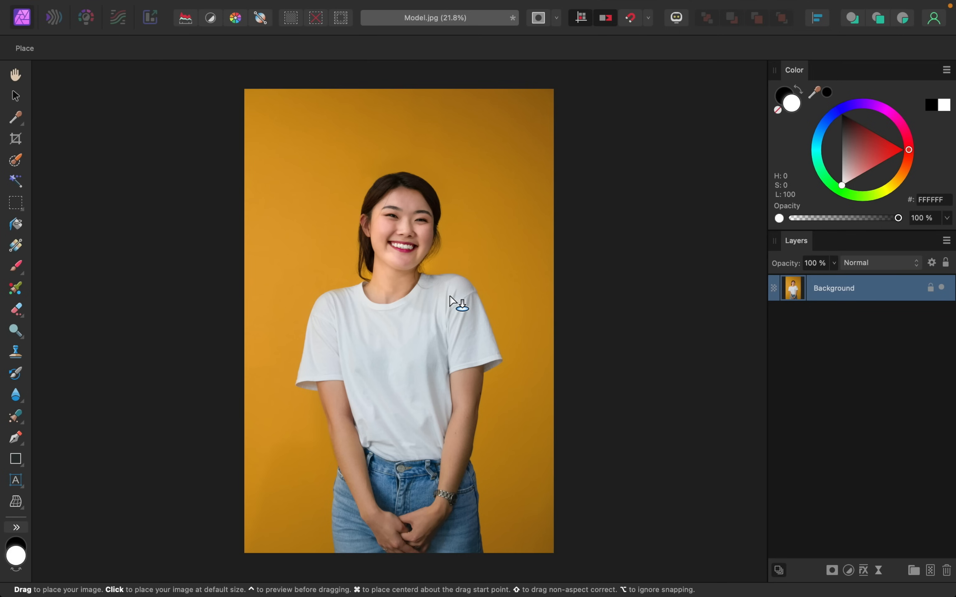
mouse_move(290, 166)
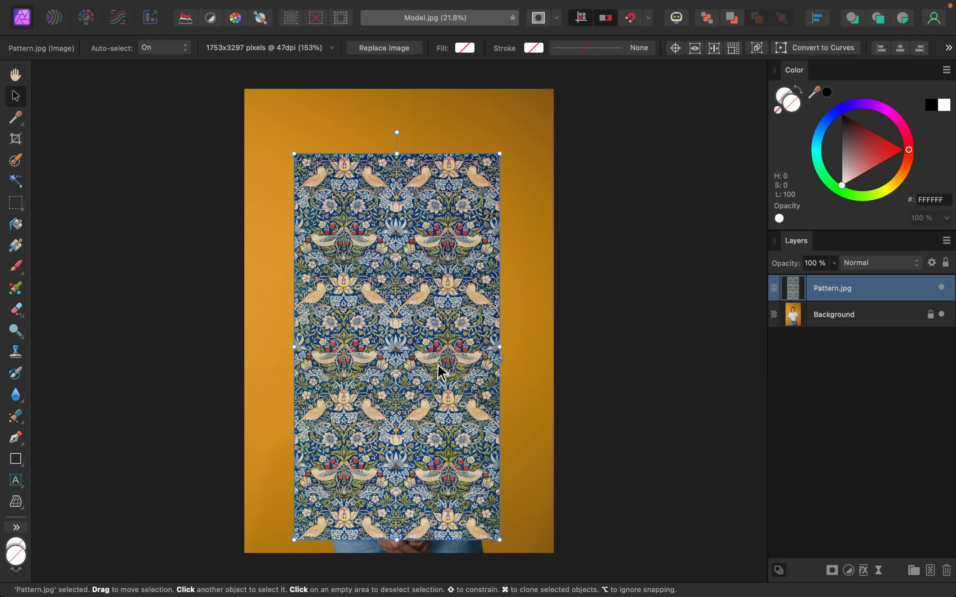
mouse_move(806, 293)
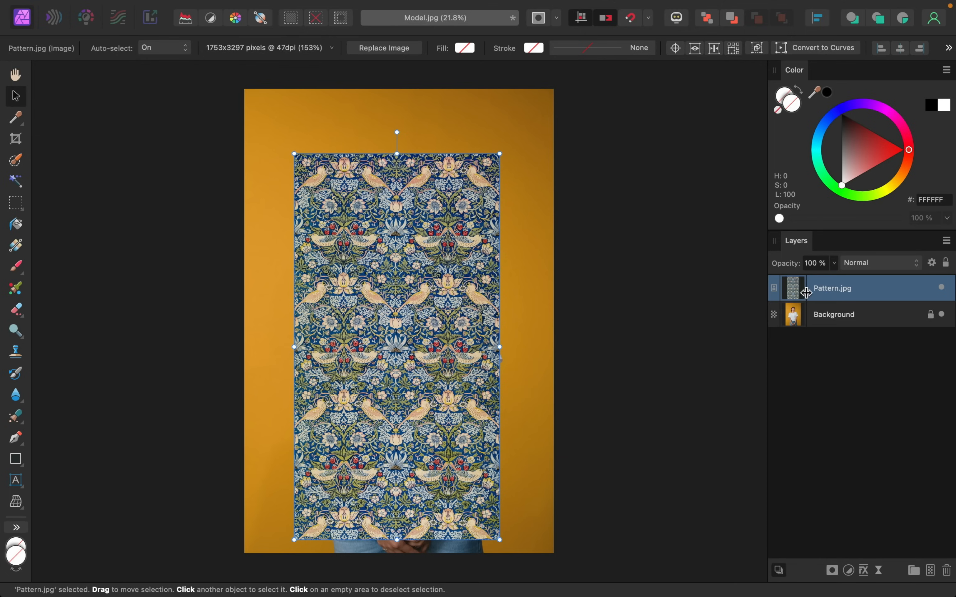
- Lower the placed pattern layer's opacity to 50% so the model shows through
left_click(834, 263)
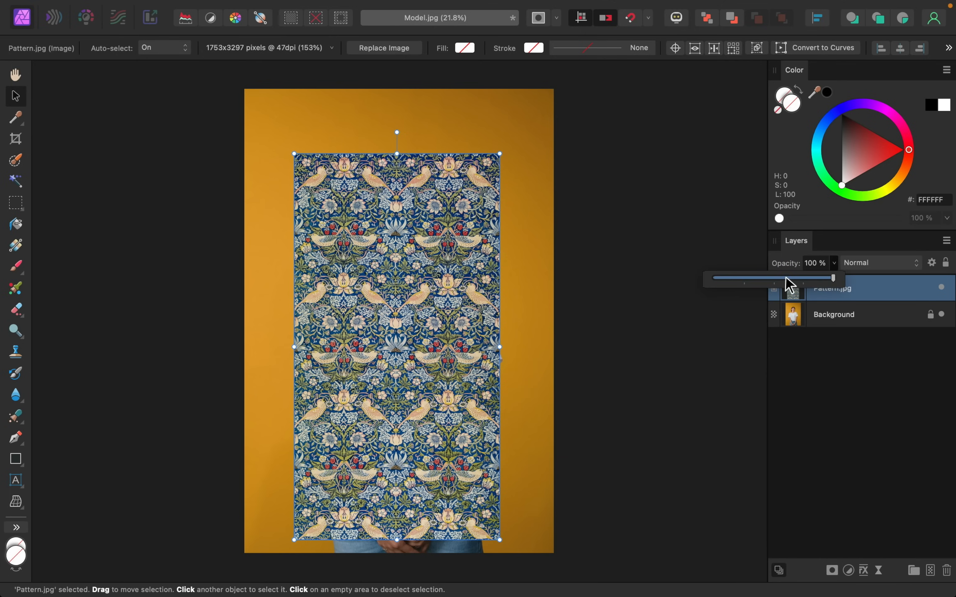
left_click_drag(831, 279, 770, 278)
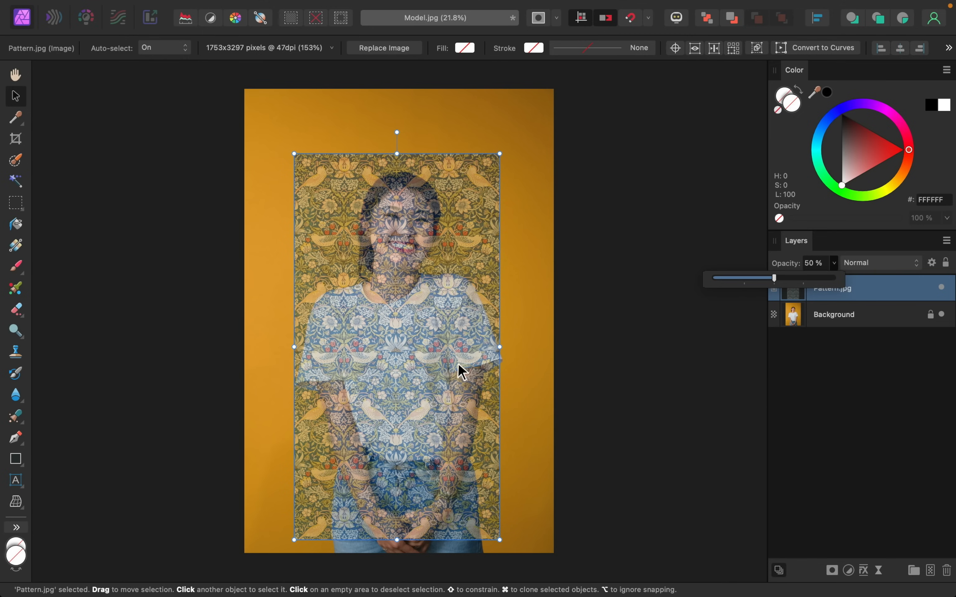
mouse_move(507, 366)
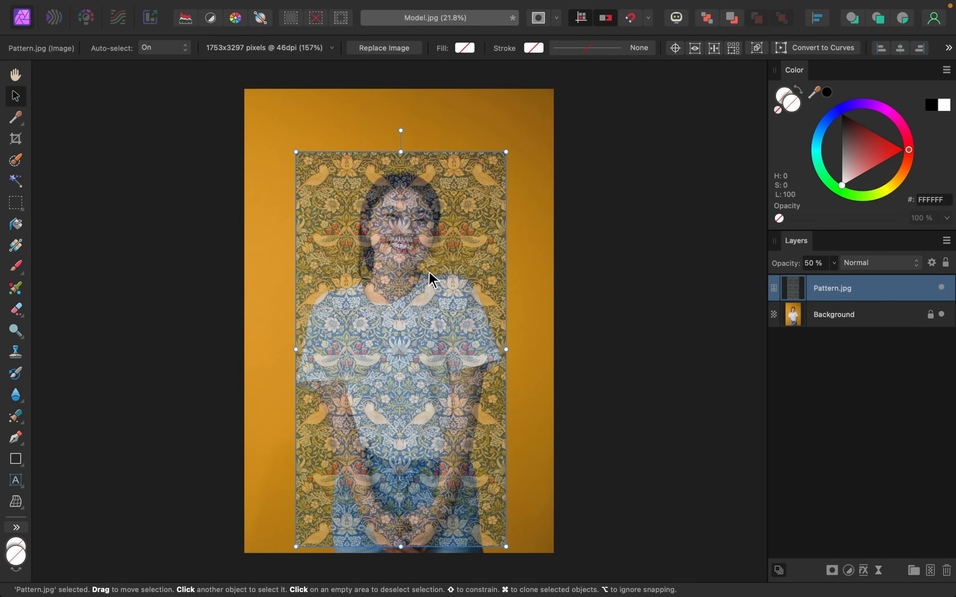
mouse_move(616, 406)
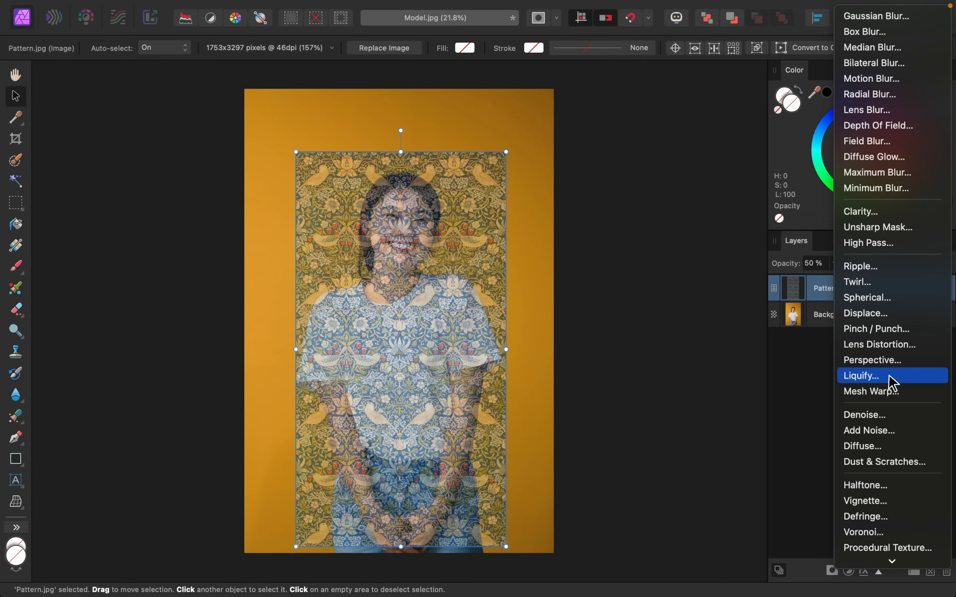
- Enter Liquify on the half-transparent pattern layer
left_click(861, 375)
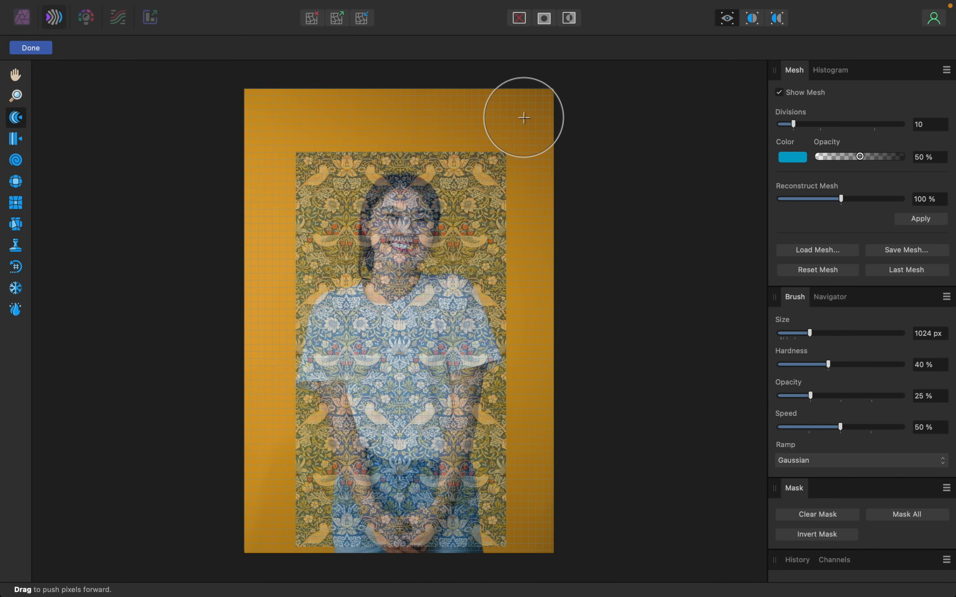
mouse_move(744, 125)
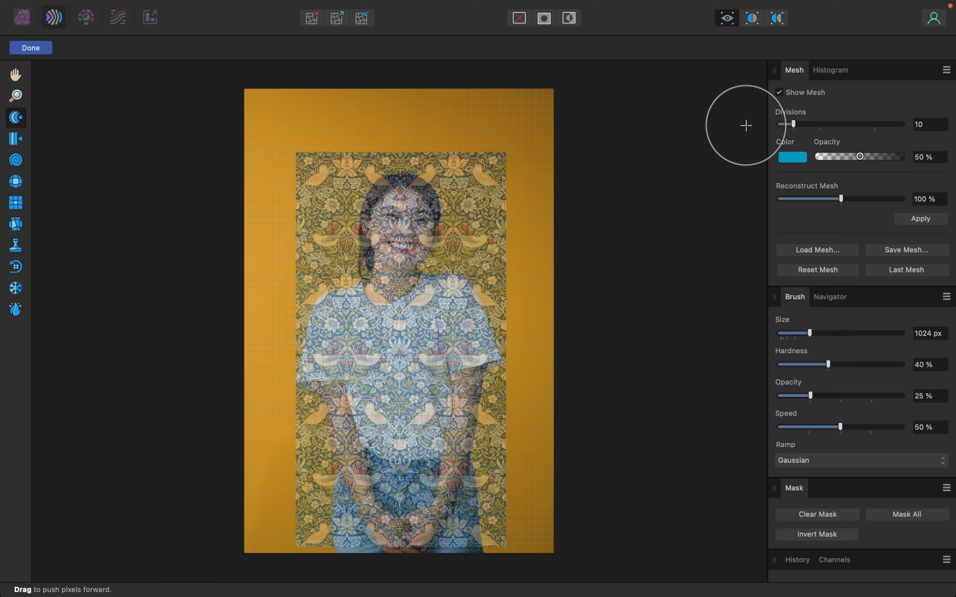
- Hide the mesh and push the pattern in along the right shoulder and sleeve
left_click(779, 92)
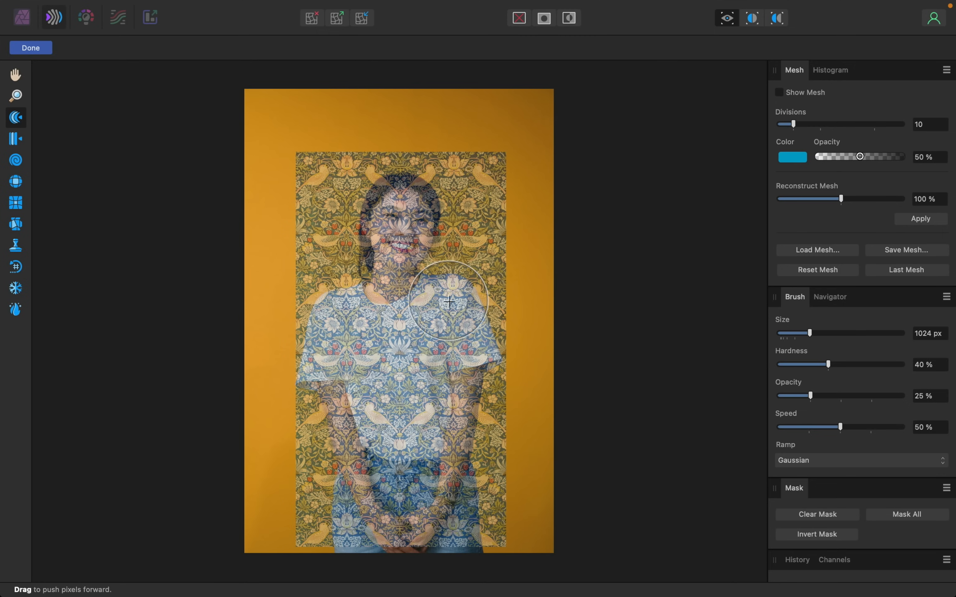
mouse_move(508, 293)
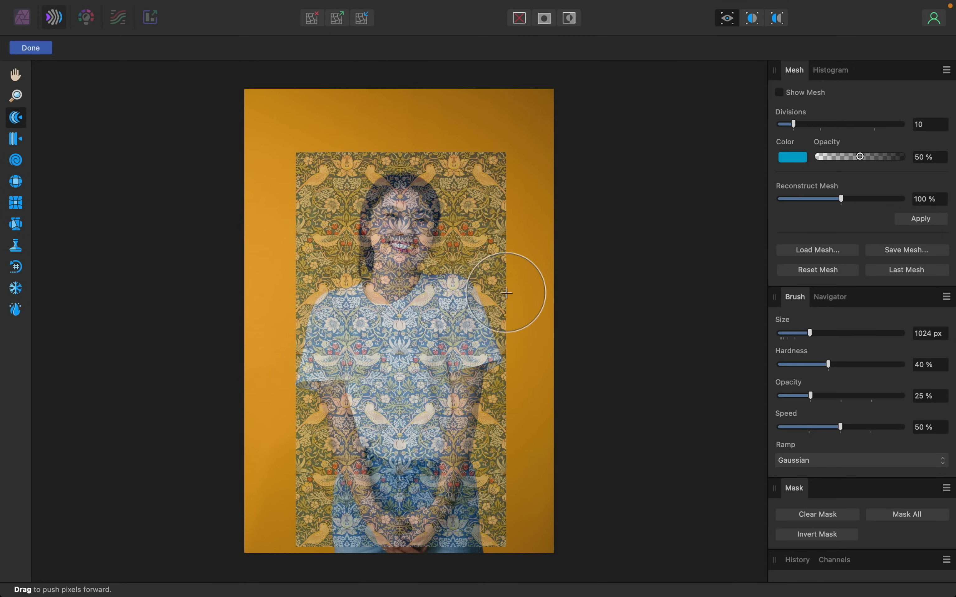
mouse_move(481, 272)
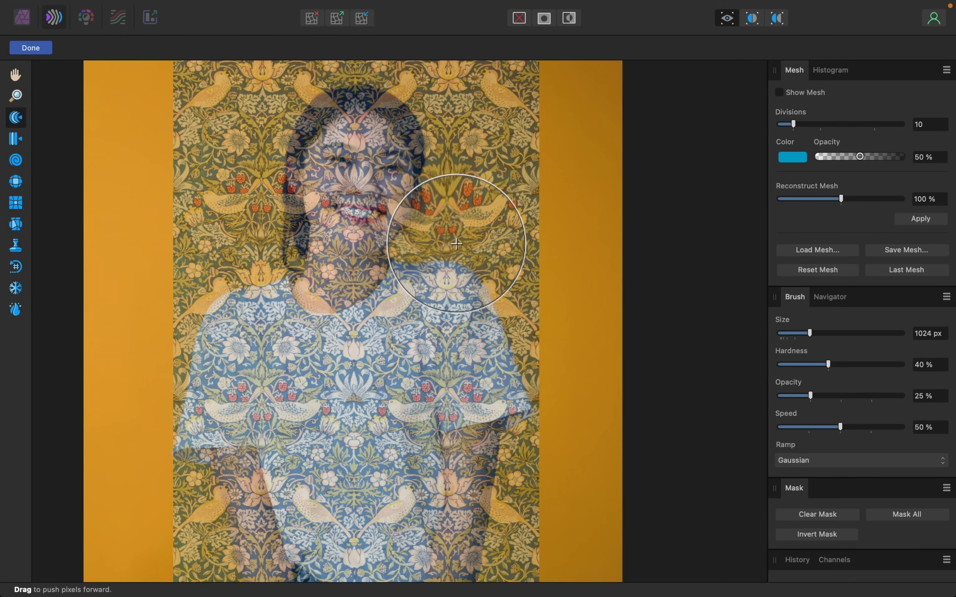
left_click_drag(456, 246, 511, 295)
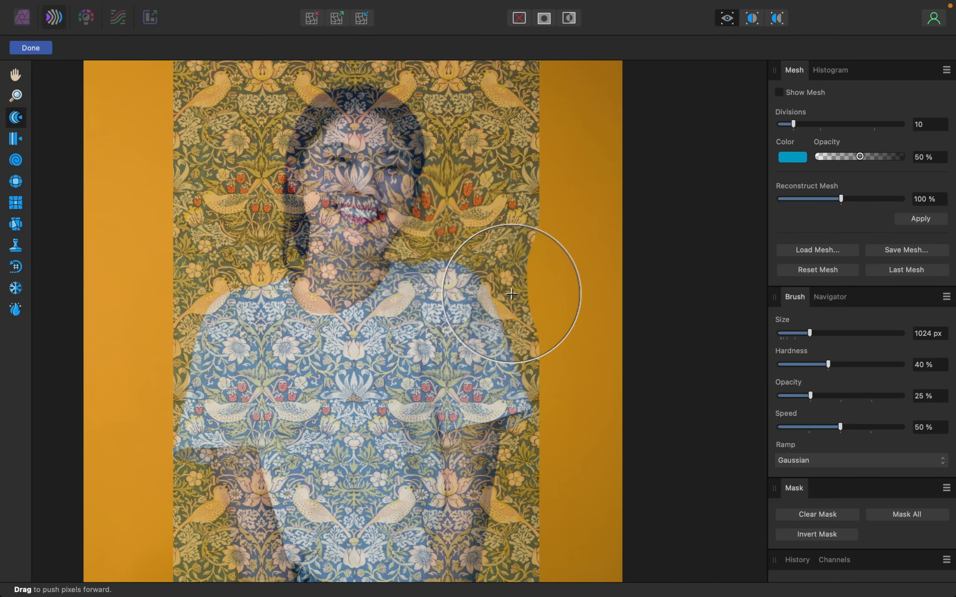
left_click_drag(511, 294, 541, 352)
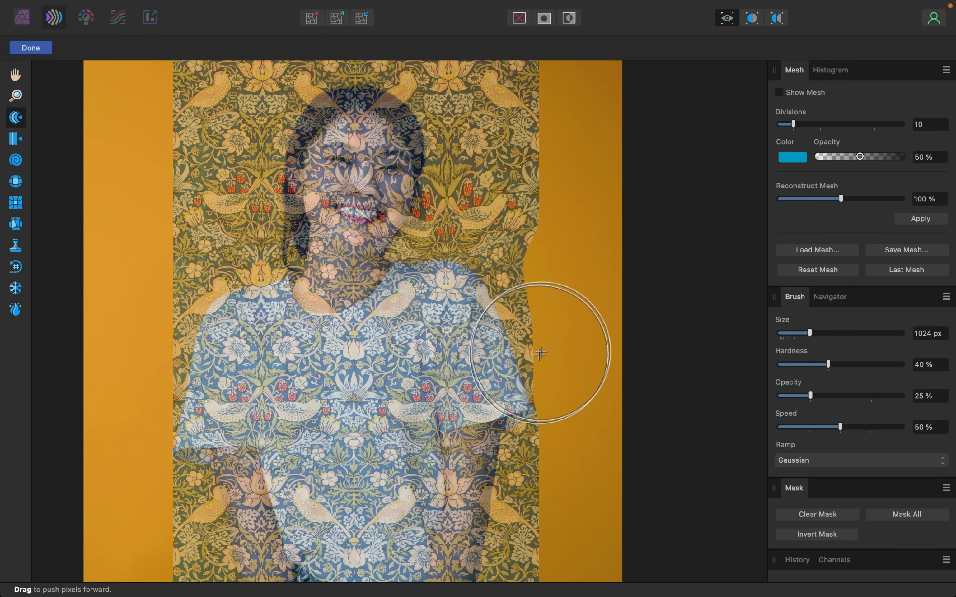
left_click_drag(540, 353, 547, 403)
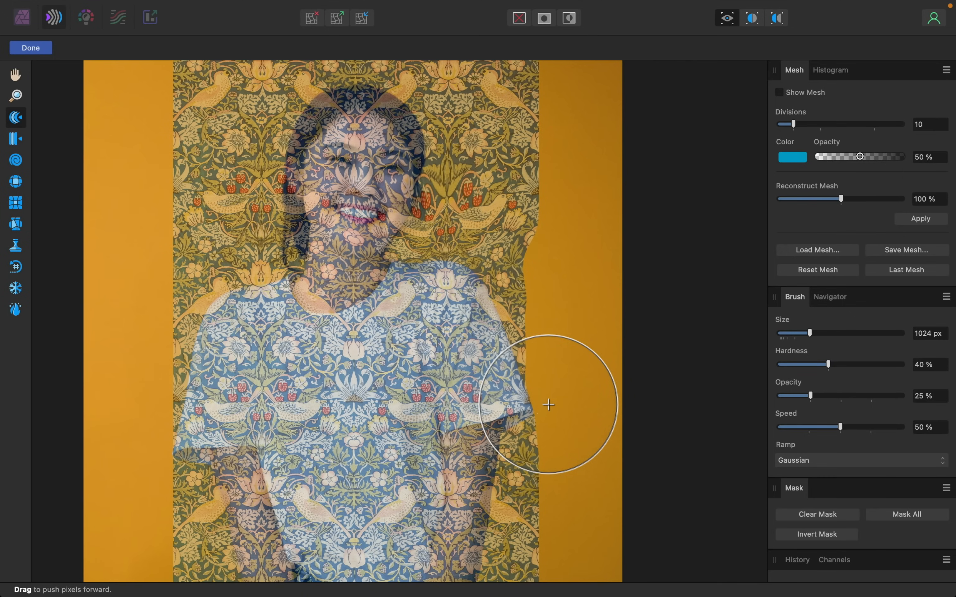
left_click_drag(548, 405, 559, 391)
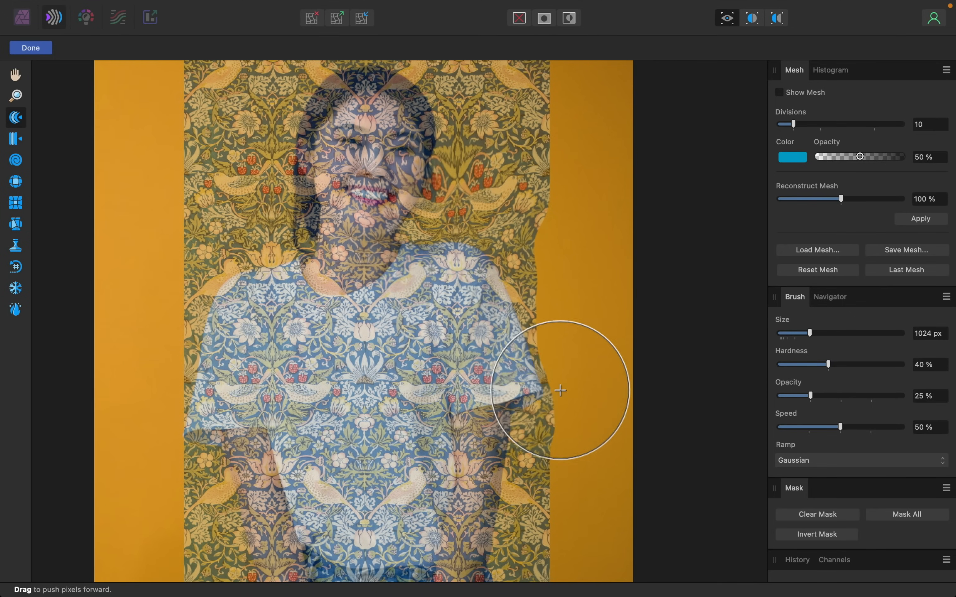
left_click_drag(560, 391, 531, 382)
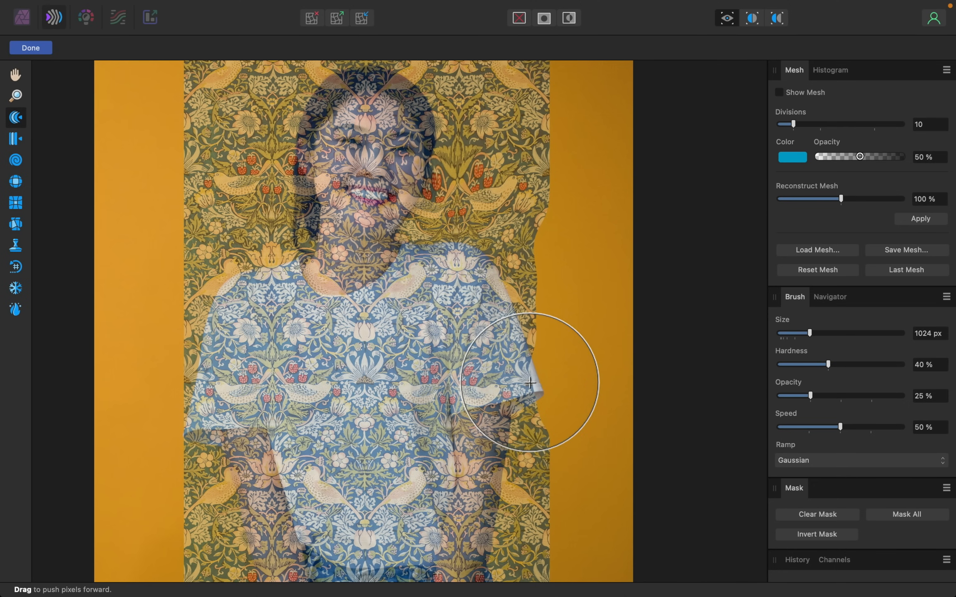
key("cmd+z")
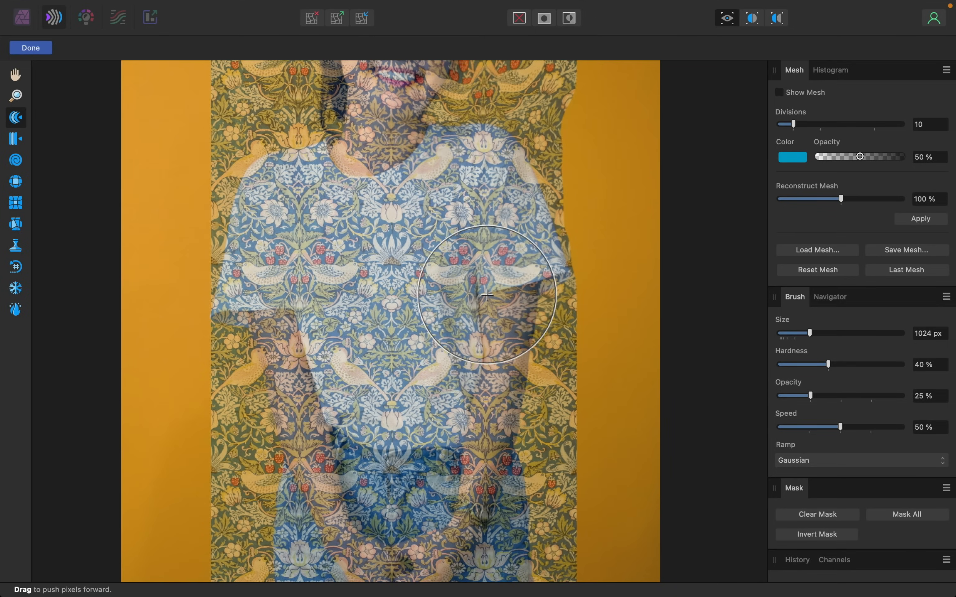
- Warp the pattern around both arms, the hands and the collar of the neckline
left_click_drag(488, 295, 466, 431)
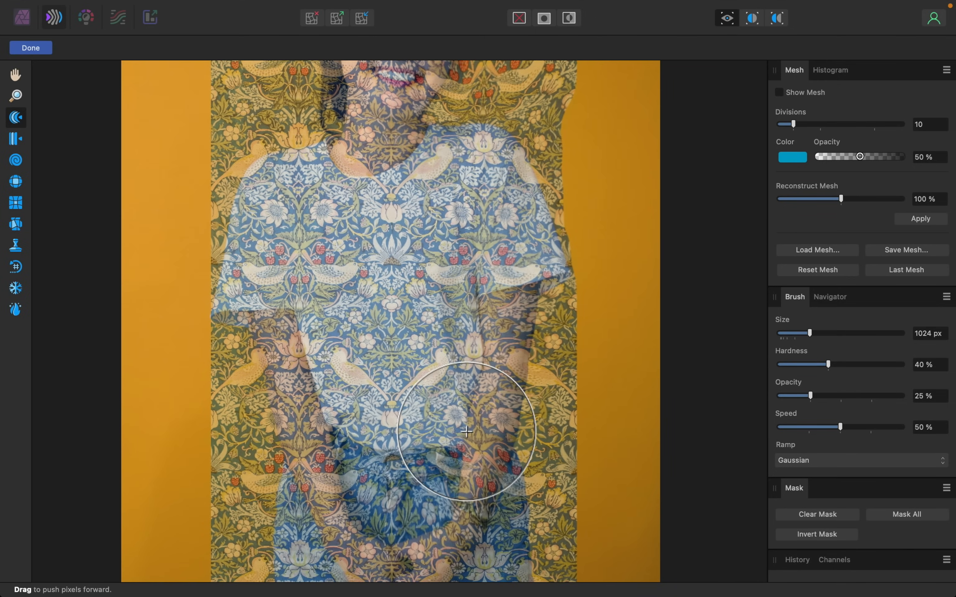
left_click_drag(466, 432, 303, 347)
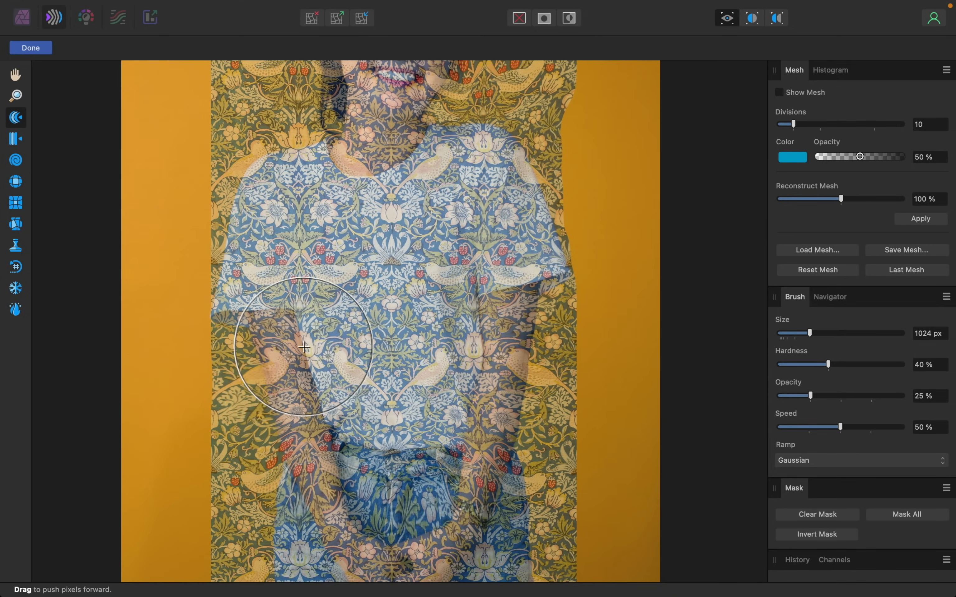
left_click_drag(305, 347, 204, 232)
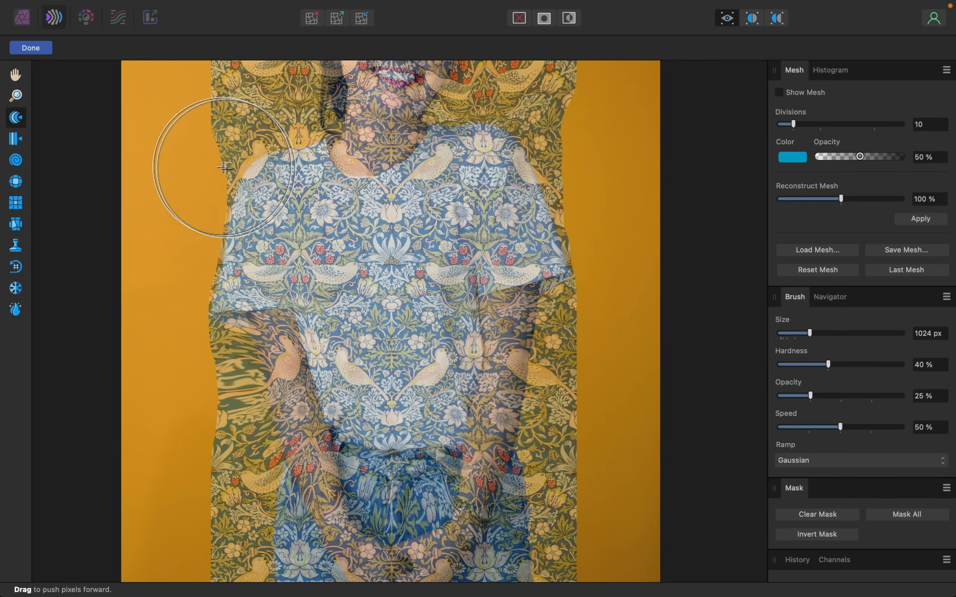
left_click_drag(224, 168, 341, 122)
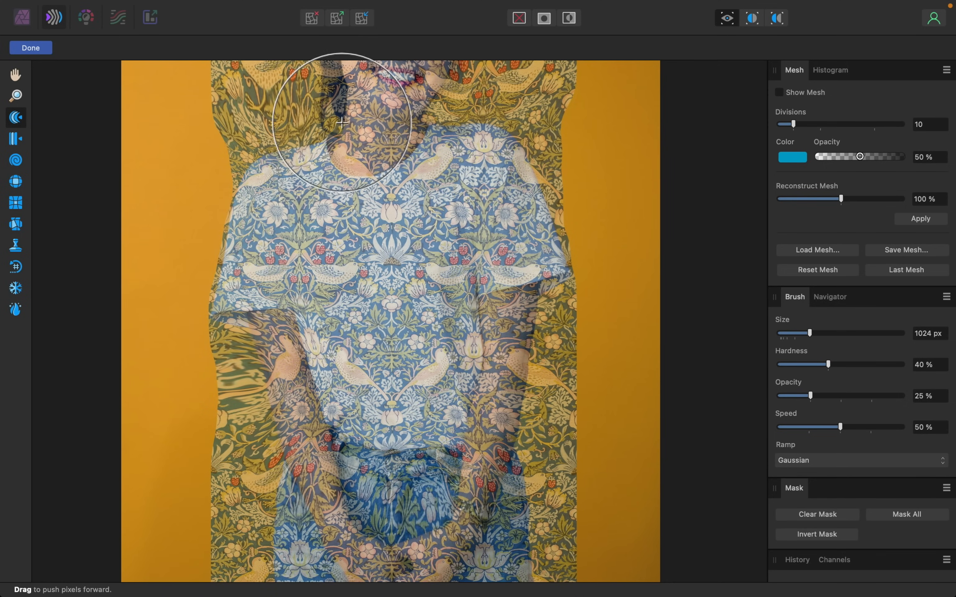
left_click_drag(342, 122, 387, 122)
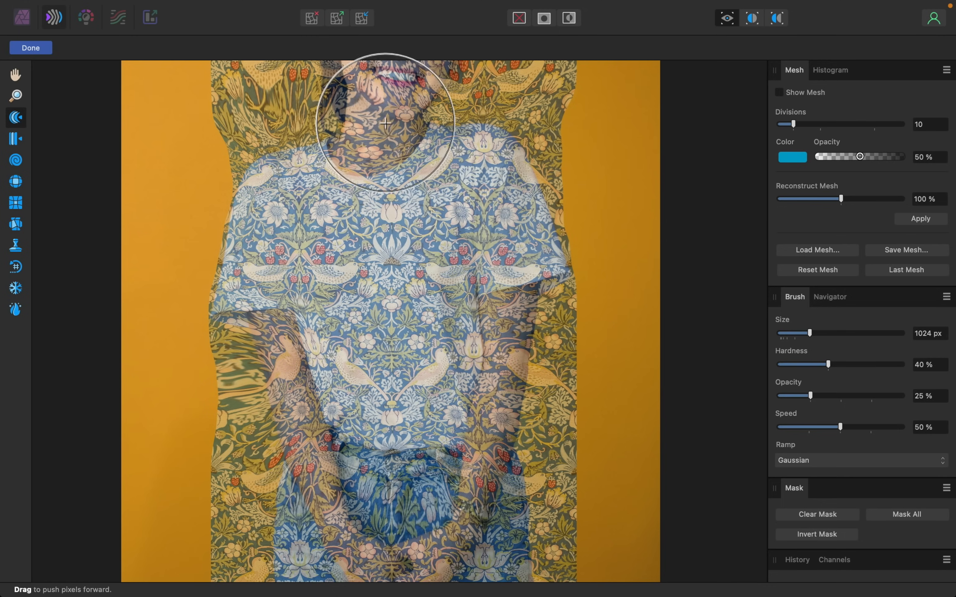
left_click_drag(386, 122, 445, 253)
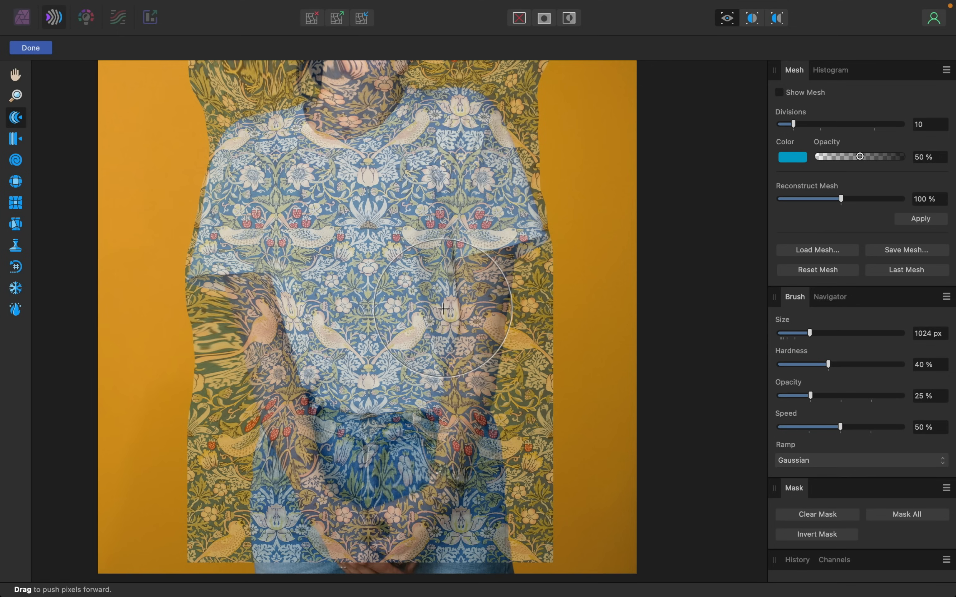
- Push the pattern across the torso and upper chest to follow the shirt
left_click_drag(442, 310, 390, 343)
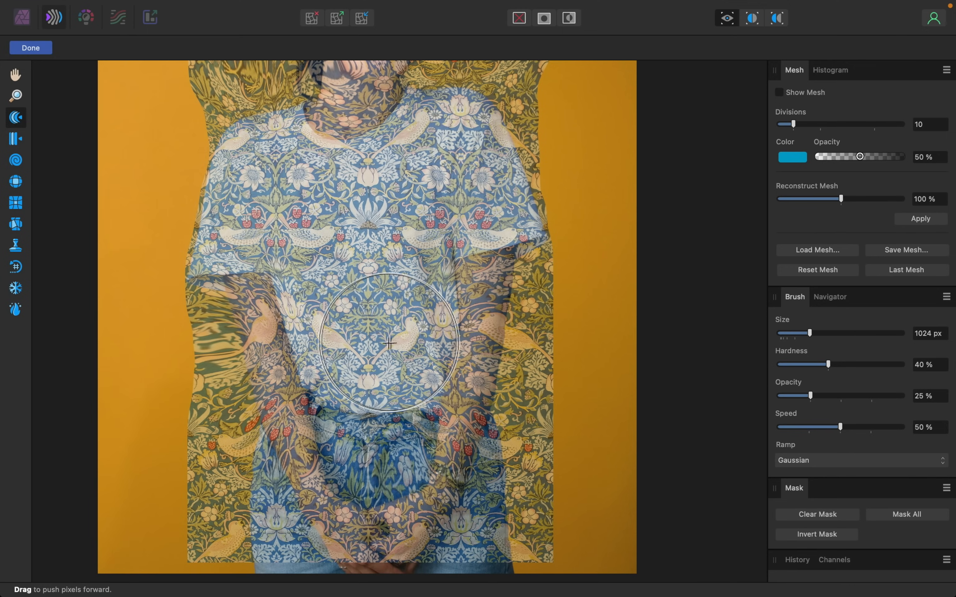
left_click_drag(390, 343, 408, 376)
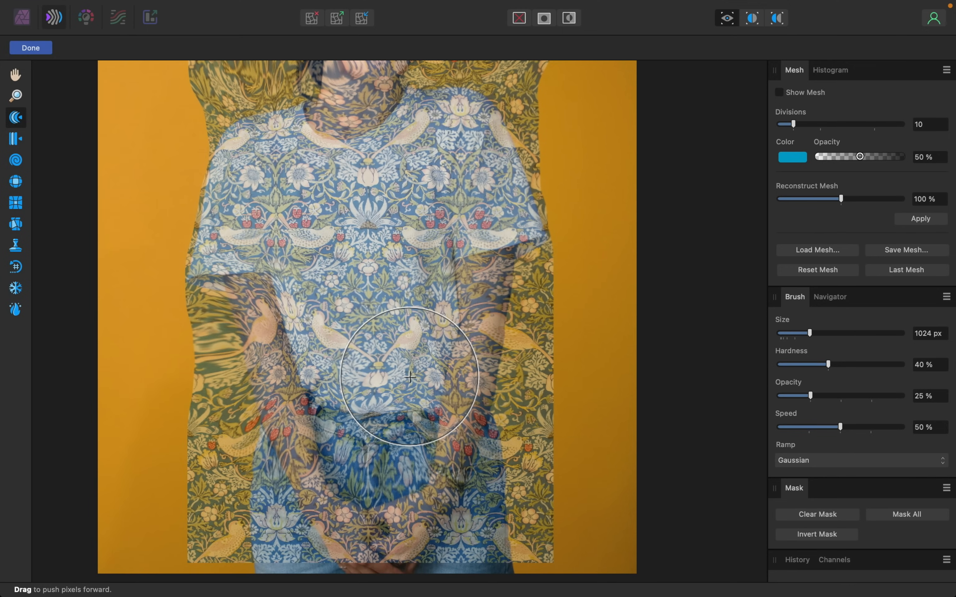
left_click_drag(409, 376, 384, 283)
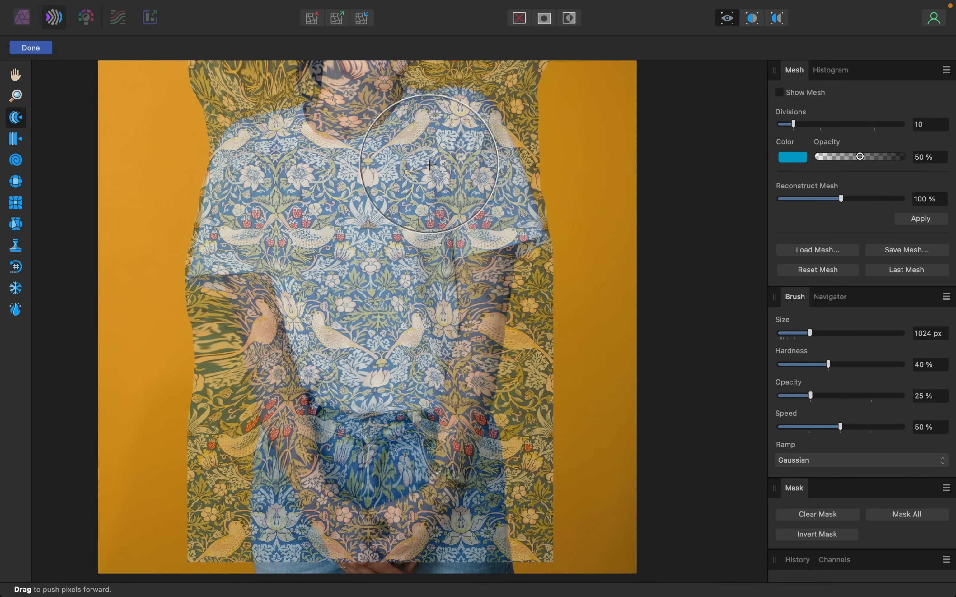
left_click_drag(430, 164, 475, 181)
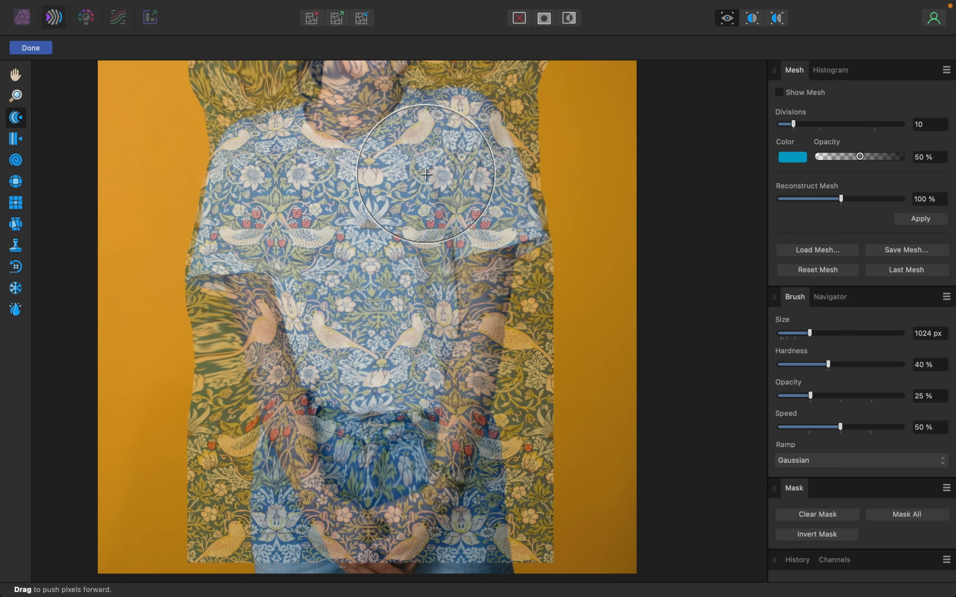
left_click_drag(427, 175, 400, 175)
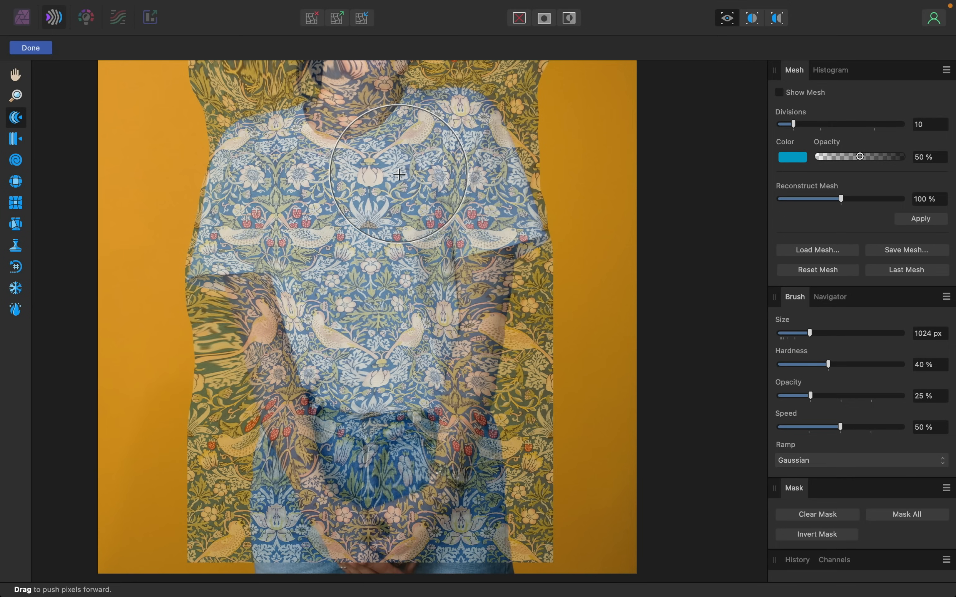
left_click_drag(400, 175, 470, 178)
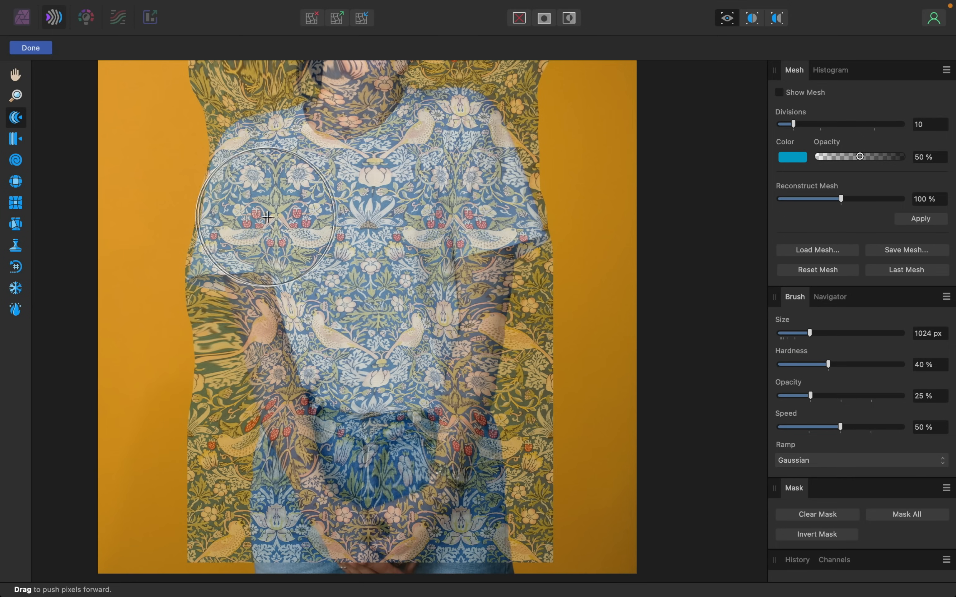
- Fit the pattern to the left and right sleeve edges
left_click_drag(265, 218, 327, 221)
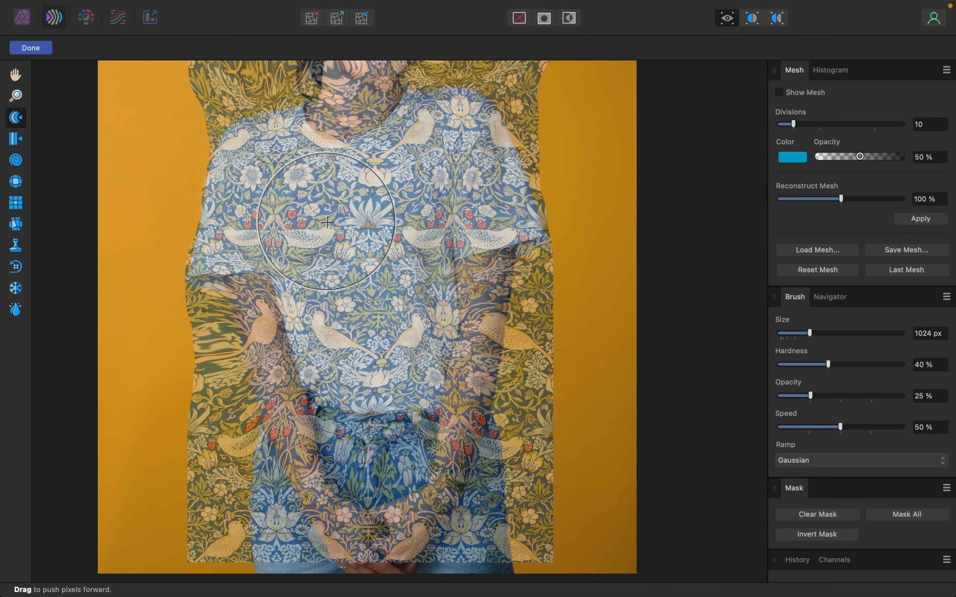
left_click_drag(327, 222, 252, 226)
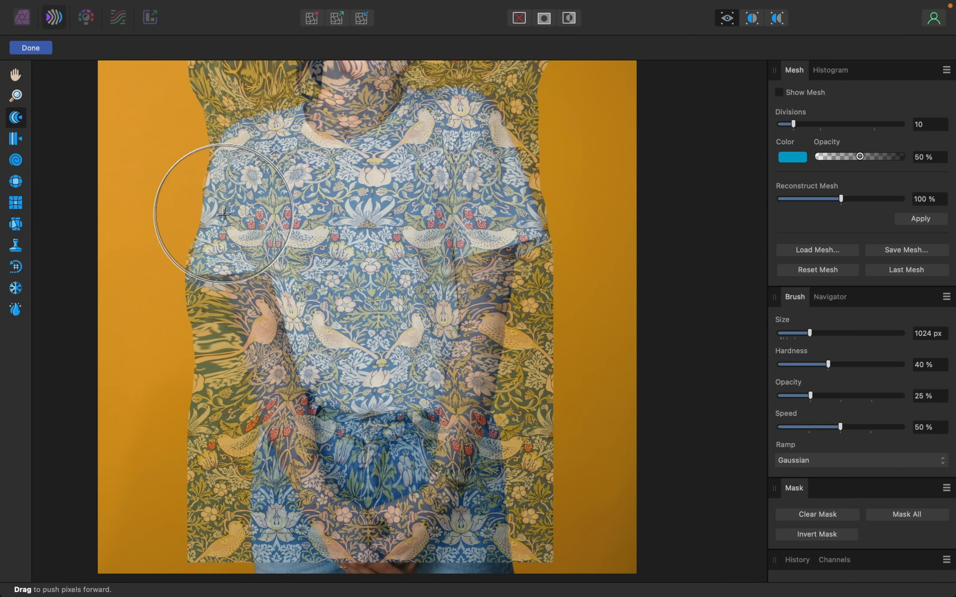
left_click_drag(224, 214, 210, 217)
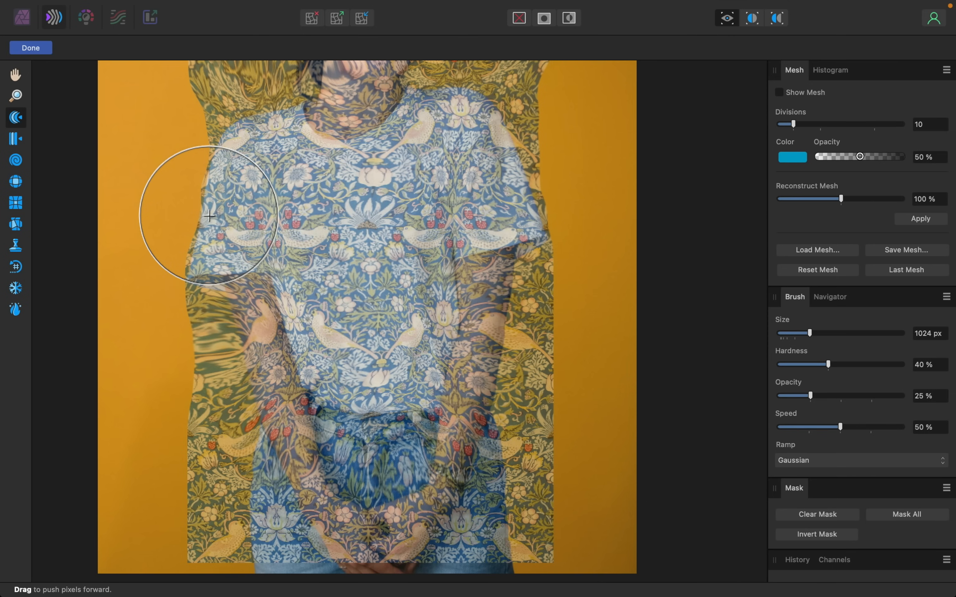
left_click_drag(210, 217, 194, 234)
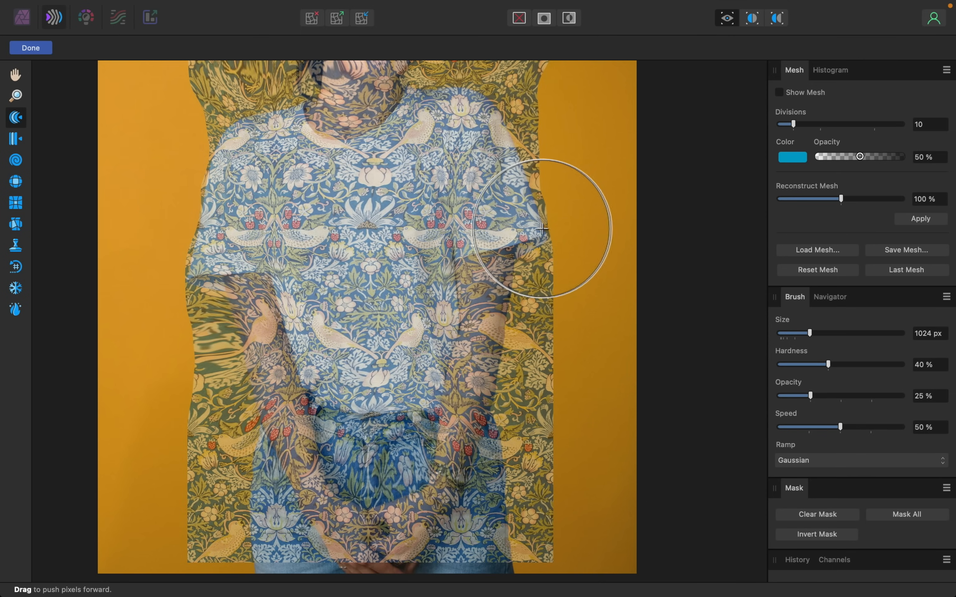
left_click_drag(542, 228, 564, 287)
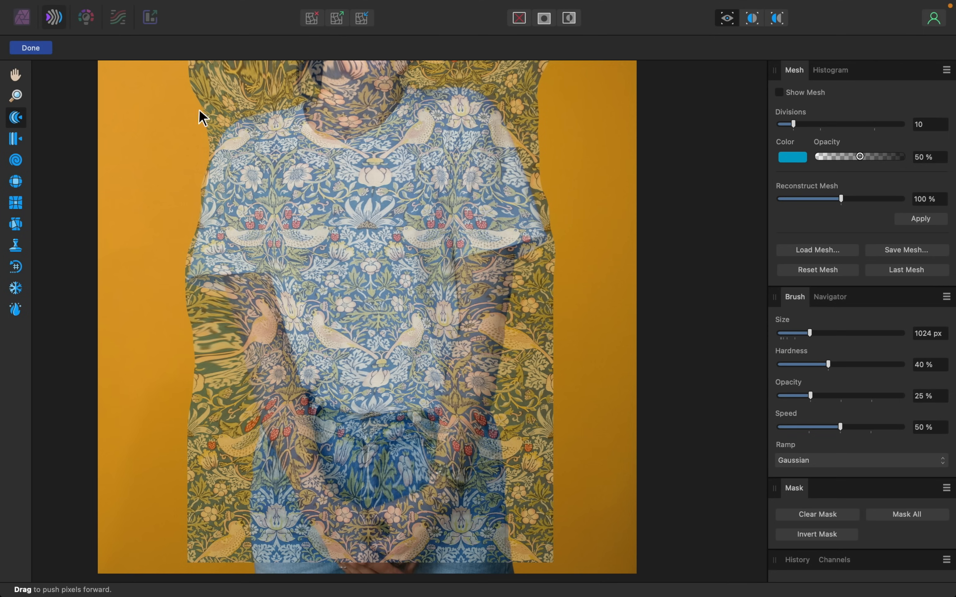
- Commit the Liquify warp and restore the pattern layer to 100% opacity
left_click(30, 47)
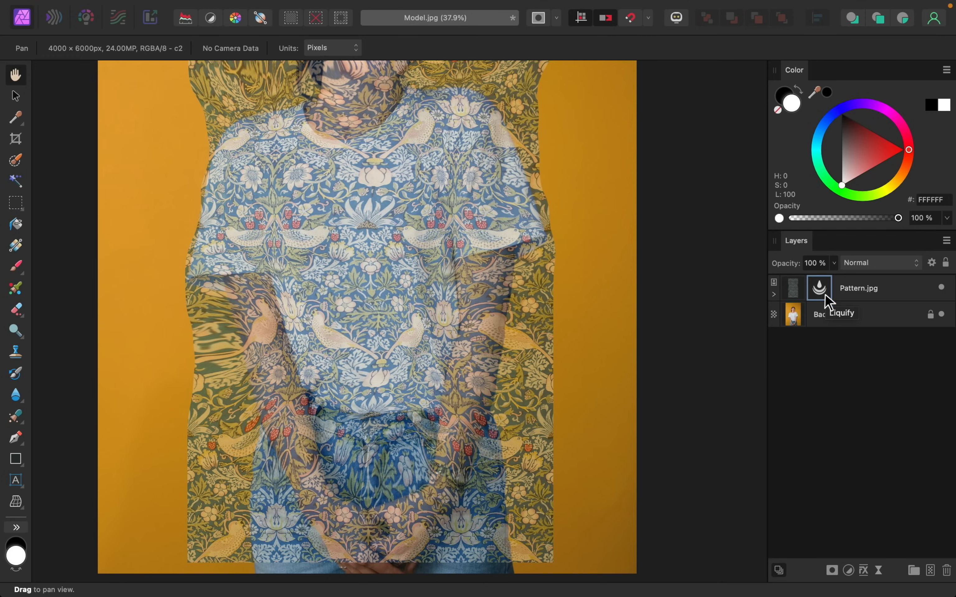
mouse_move(481, 245)
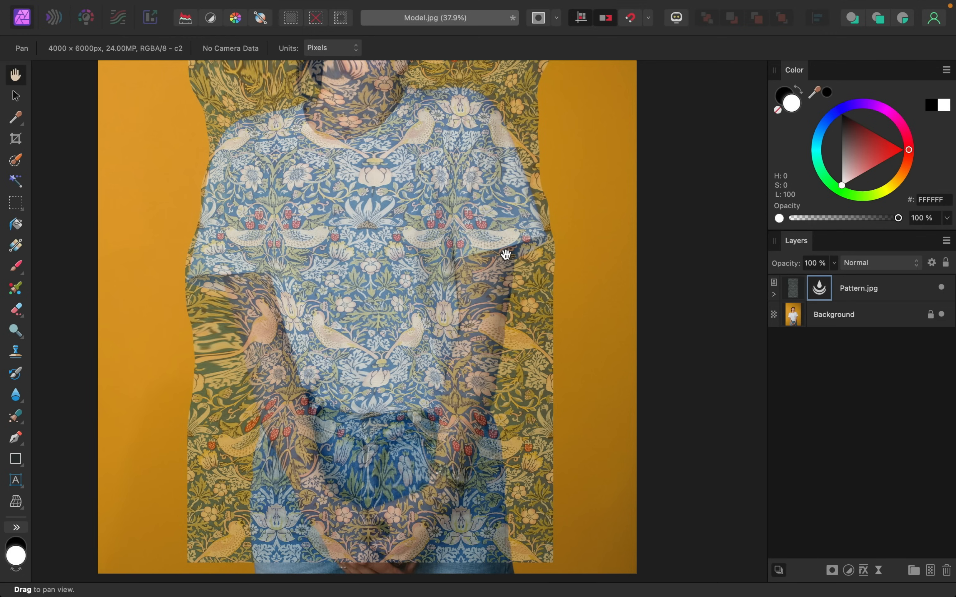
mouse_move(683, 277)
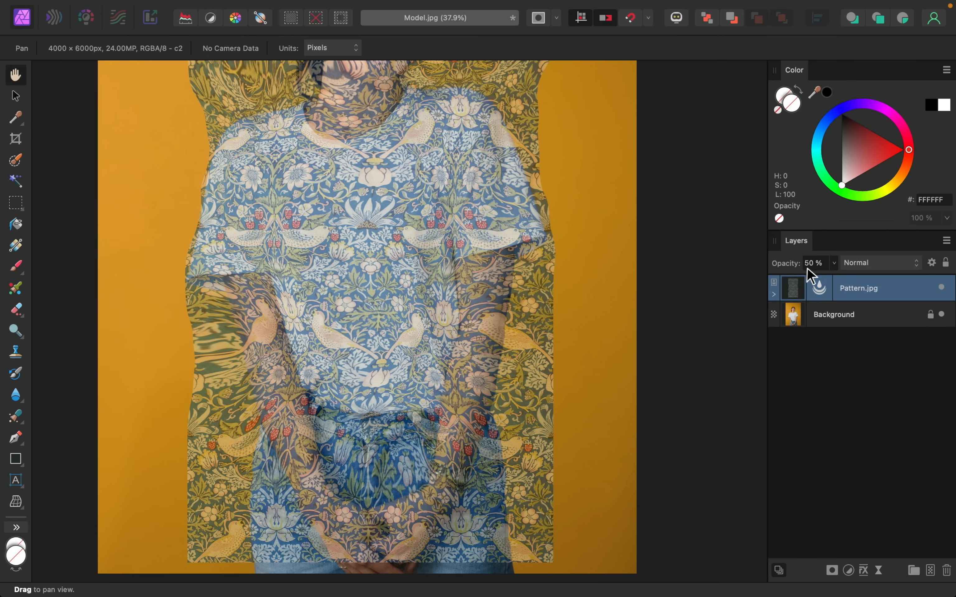
left_click_drag(817, 278, 893, 278)
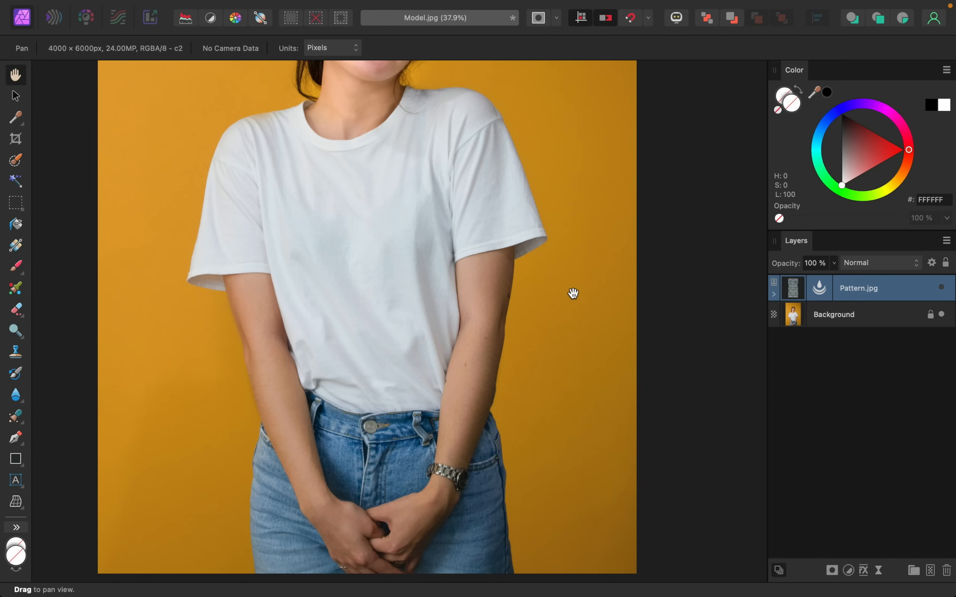
mouse_move(72, 195)
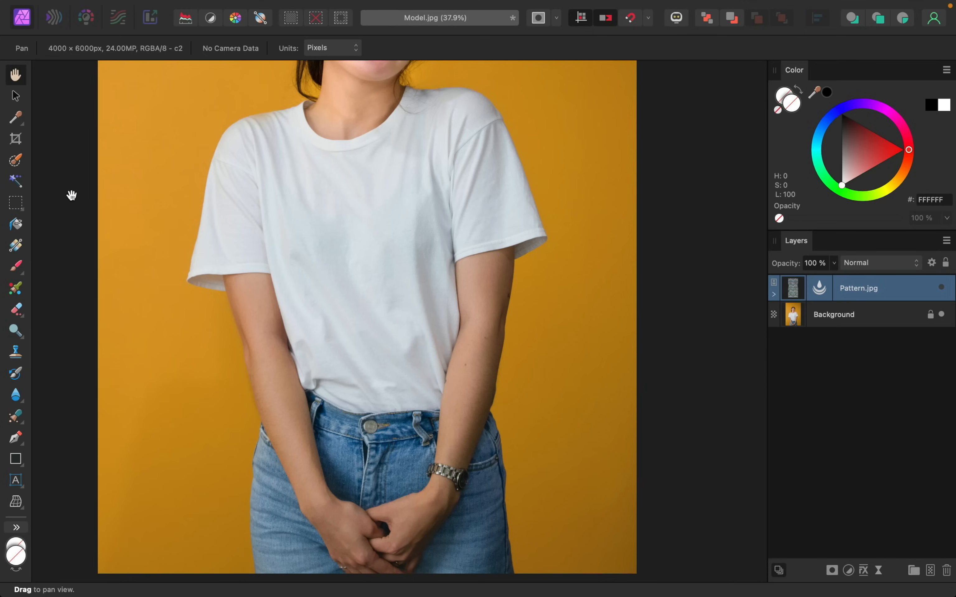
- Select the left shoulder and sleeve with a soft-edged Selection Brush, then activate the Background layer
left_click(15, 161)
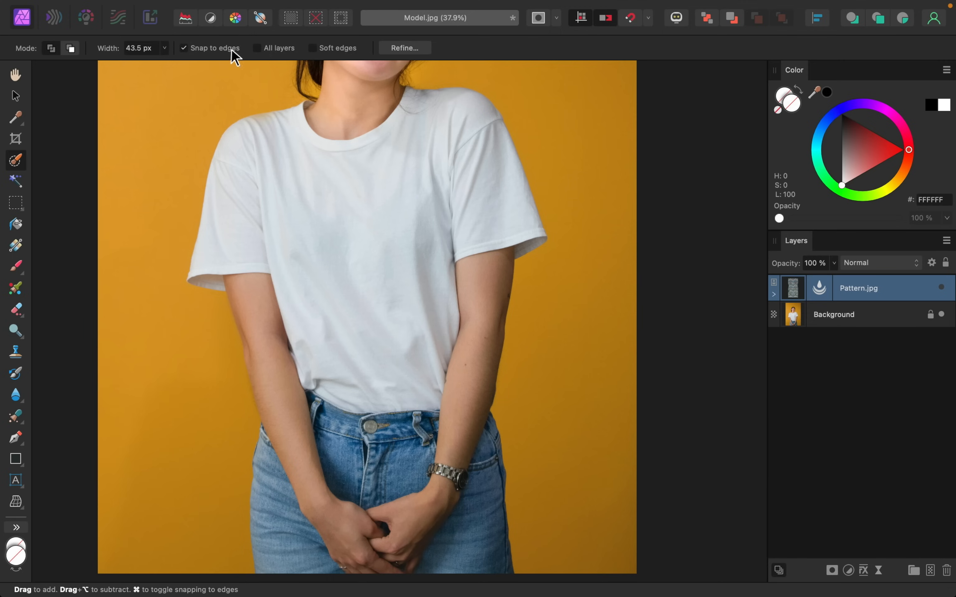
left_click(312, 47)
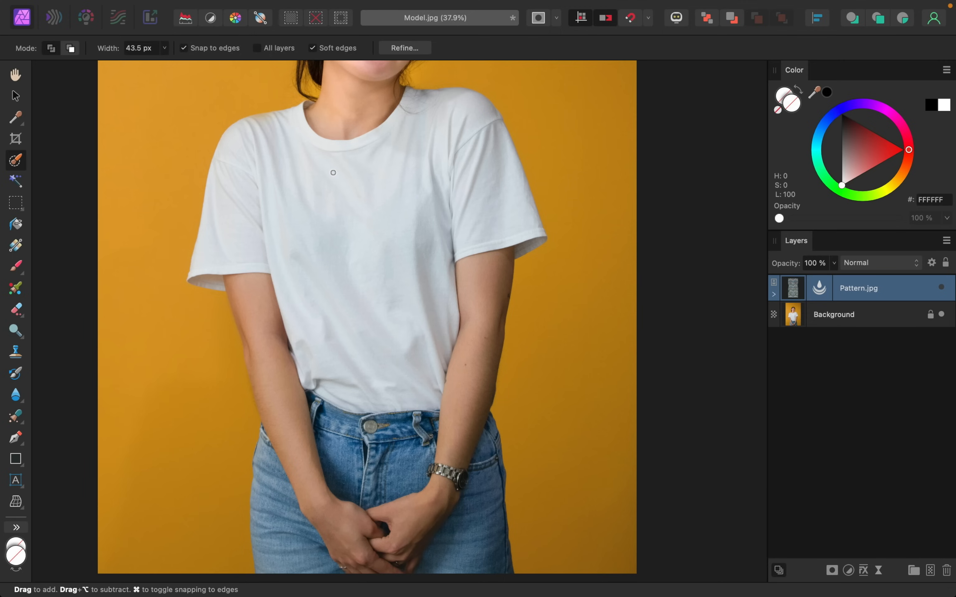
key("]")
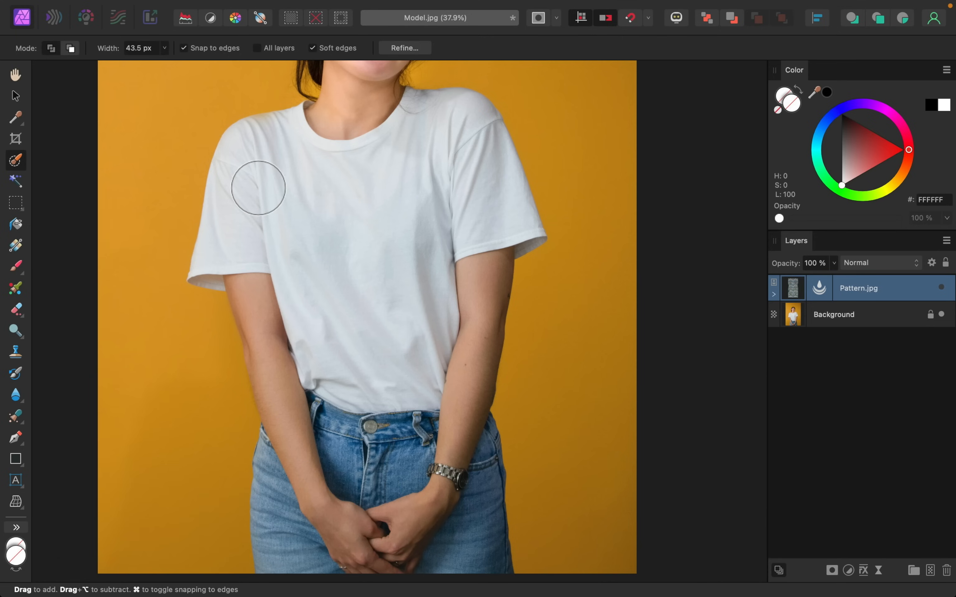
left_click_drag(257, 186, 219, 238)
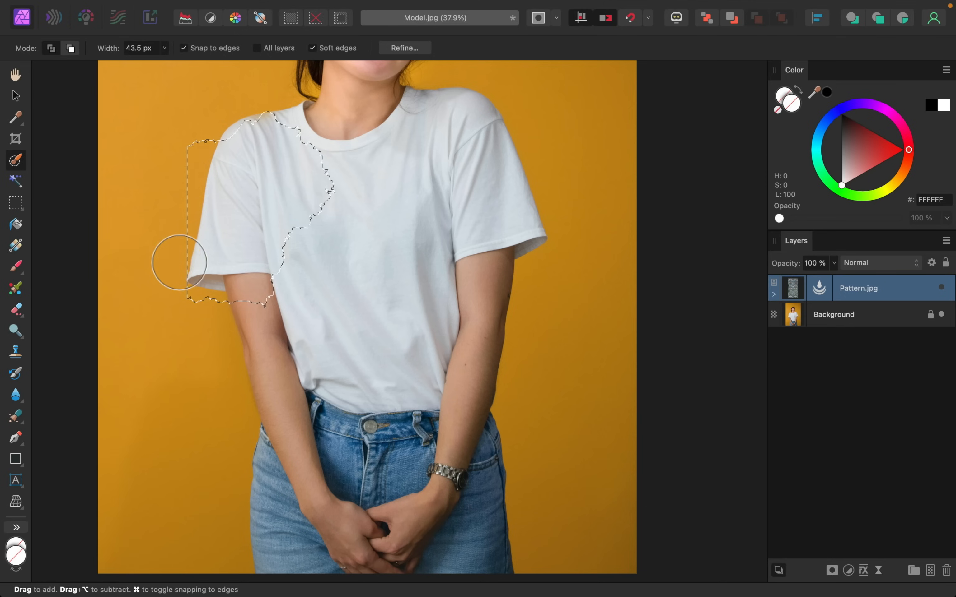
mouse_move(315, 202)
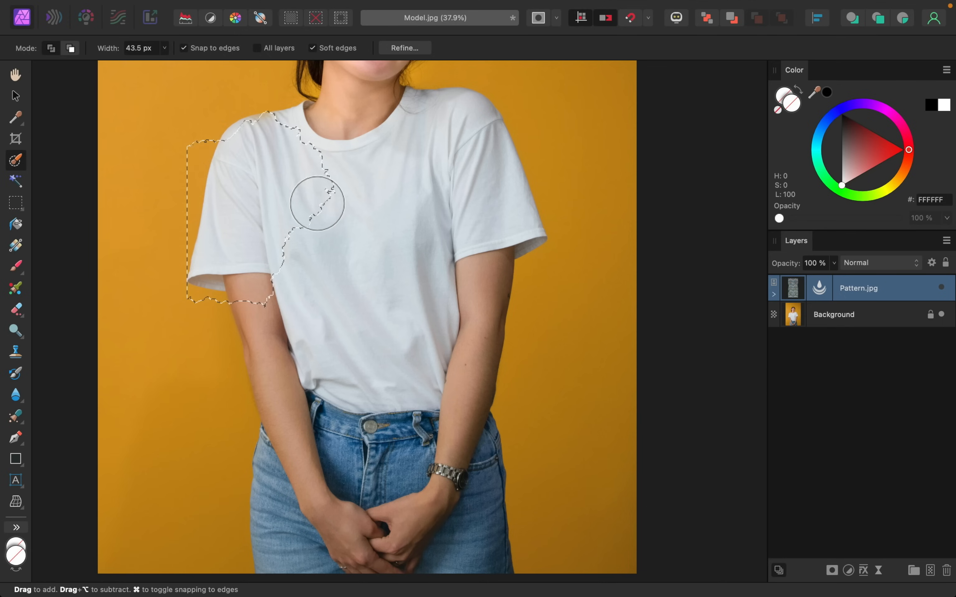
mouse_move(853, 294)
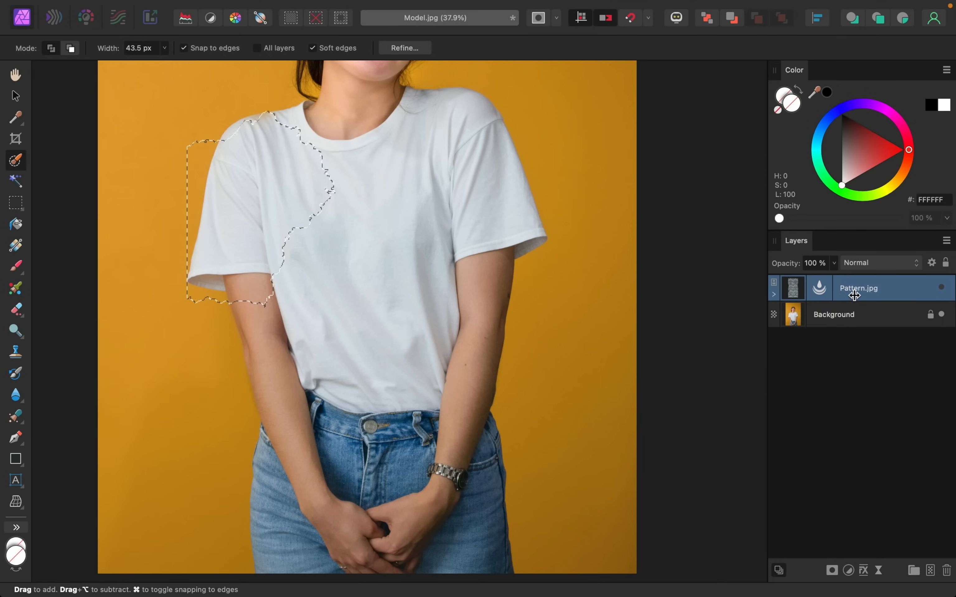
left_click(834, 313)
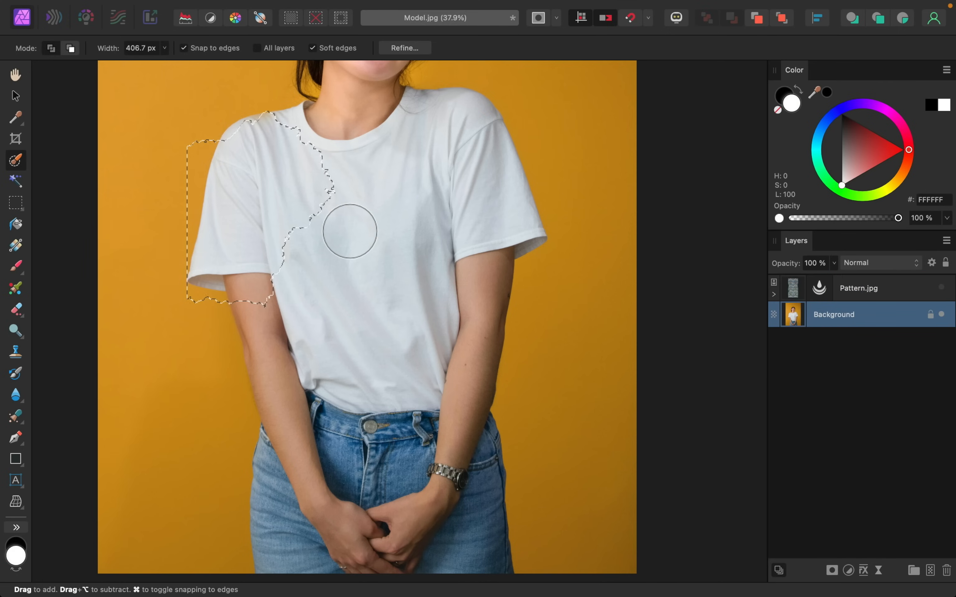
- Clear the selection with Cmd+D before tracing the whole T-shirt outline
key("cmd+d")
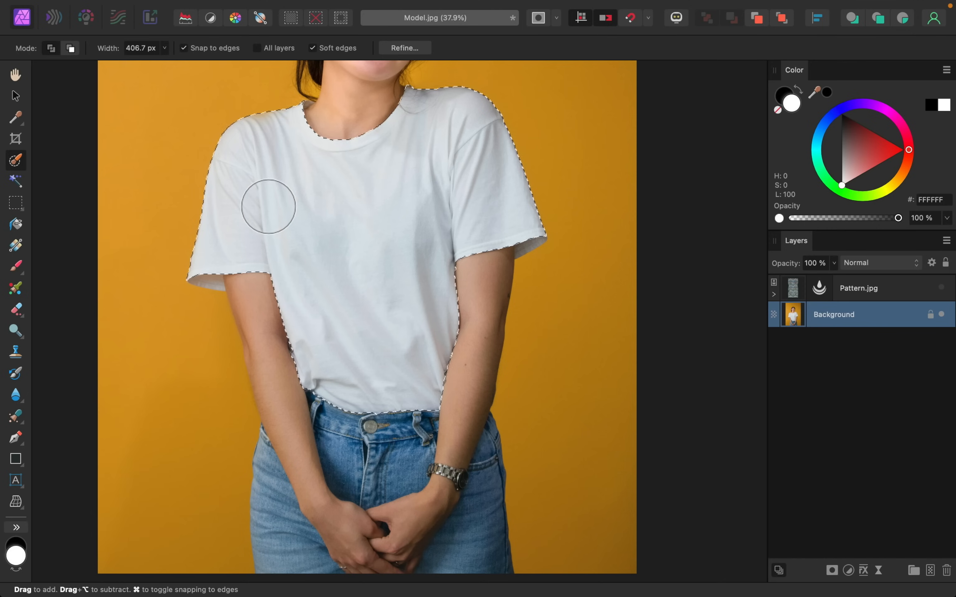
mouse_move(423, 166)
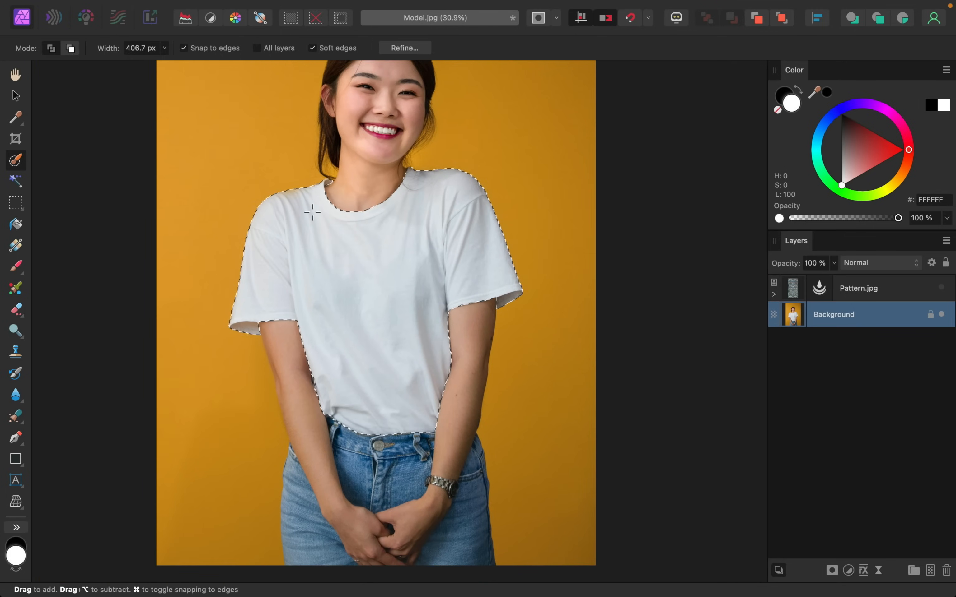
mouse_move(372, 234)
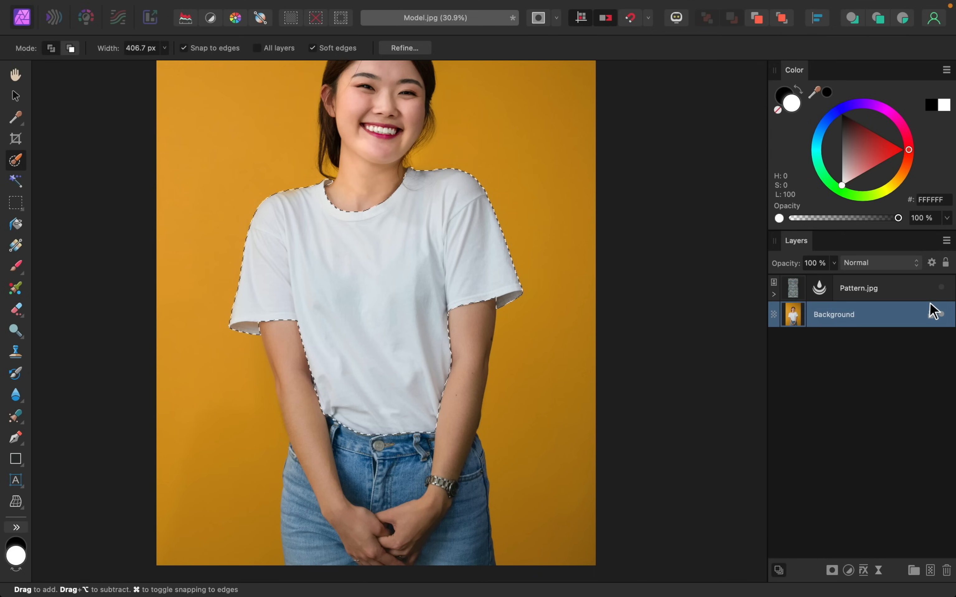
- Show Pattern.jpg, mask it to the T-shirt selection, then deselect with Cmd+D
left_click(941, 289)
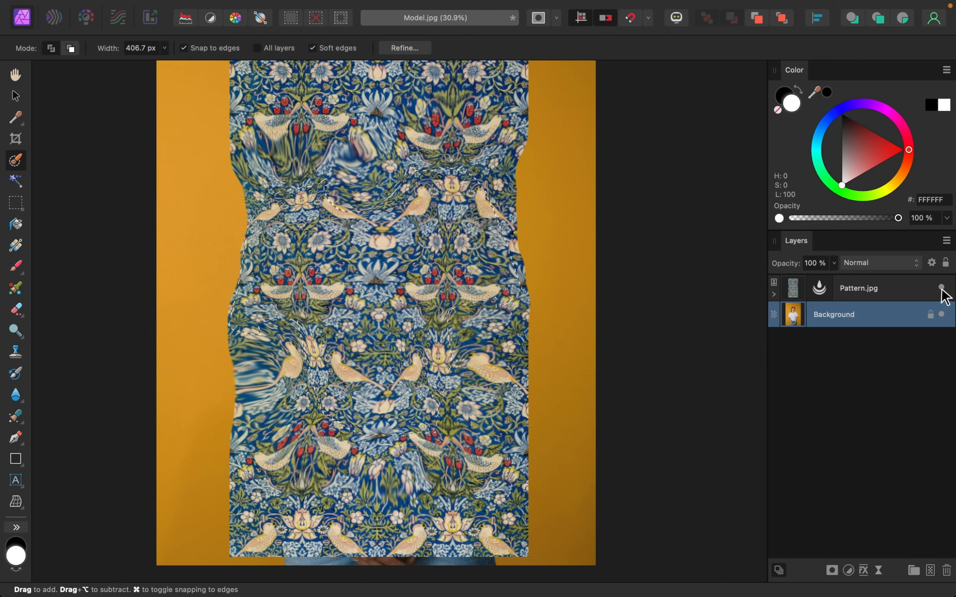
left_click(857, 288)
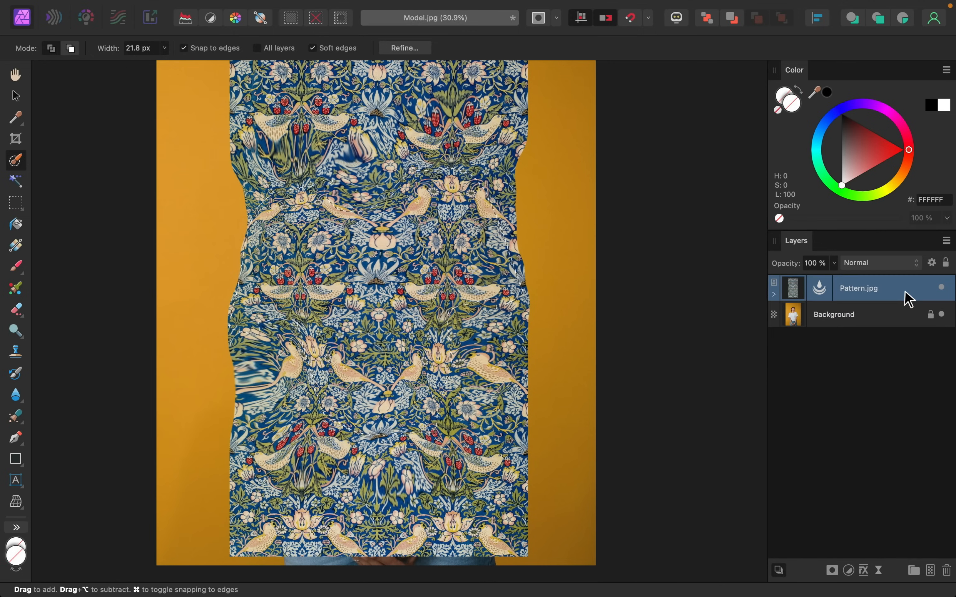
mouse_move(854, 522)
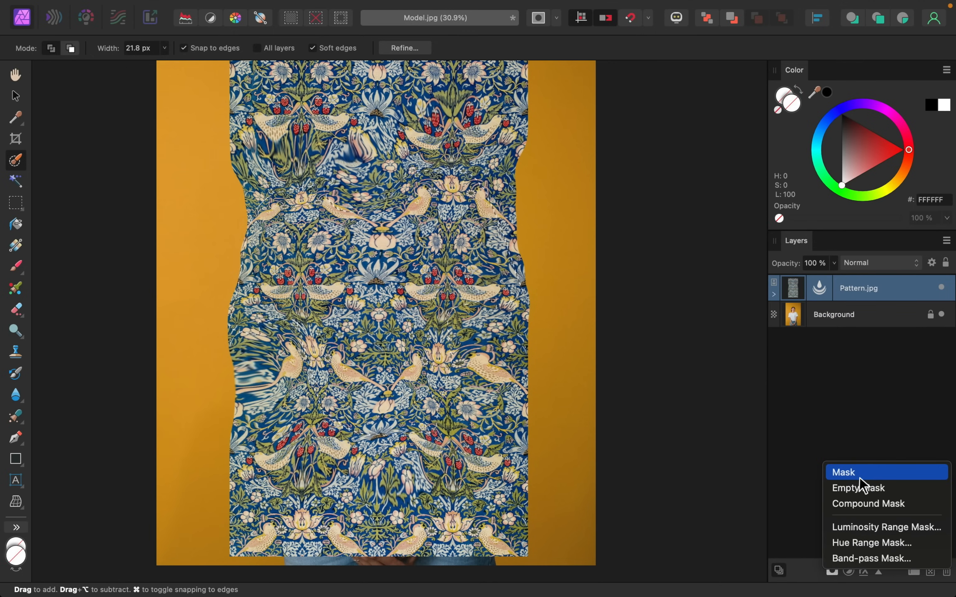
left_click(844, 472)
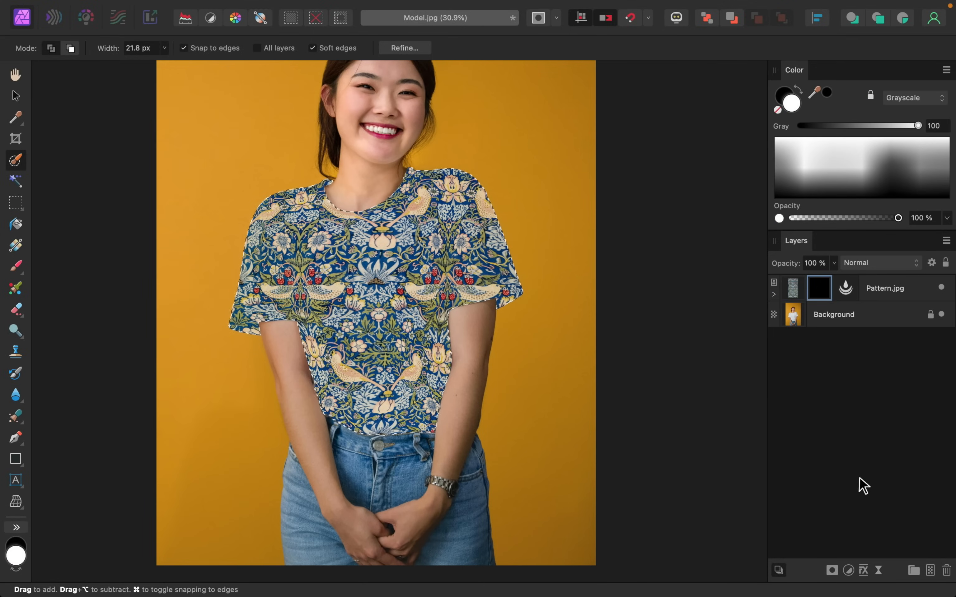
left_click(818, 287)
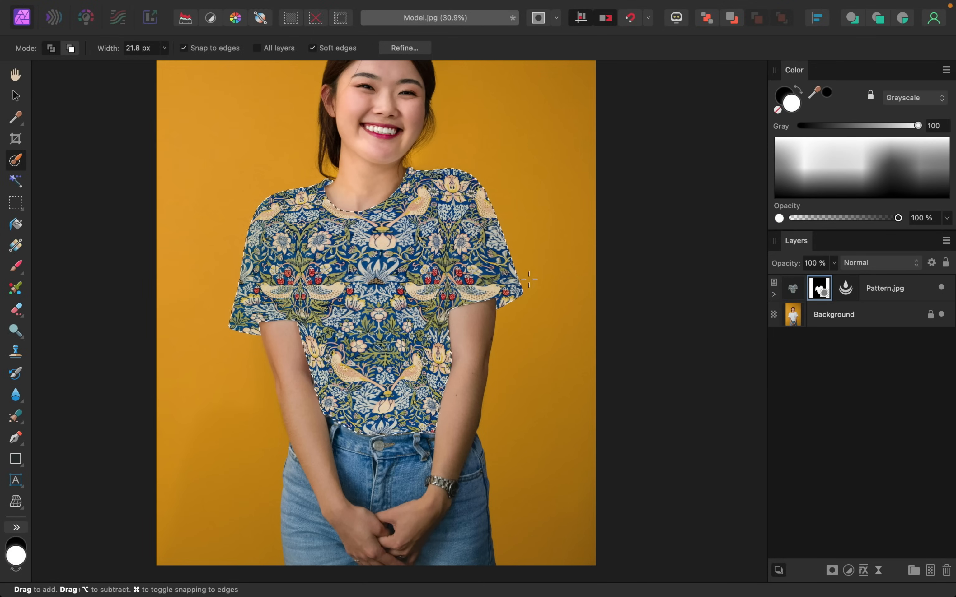
mouse_move(535, 287)
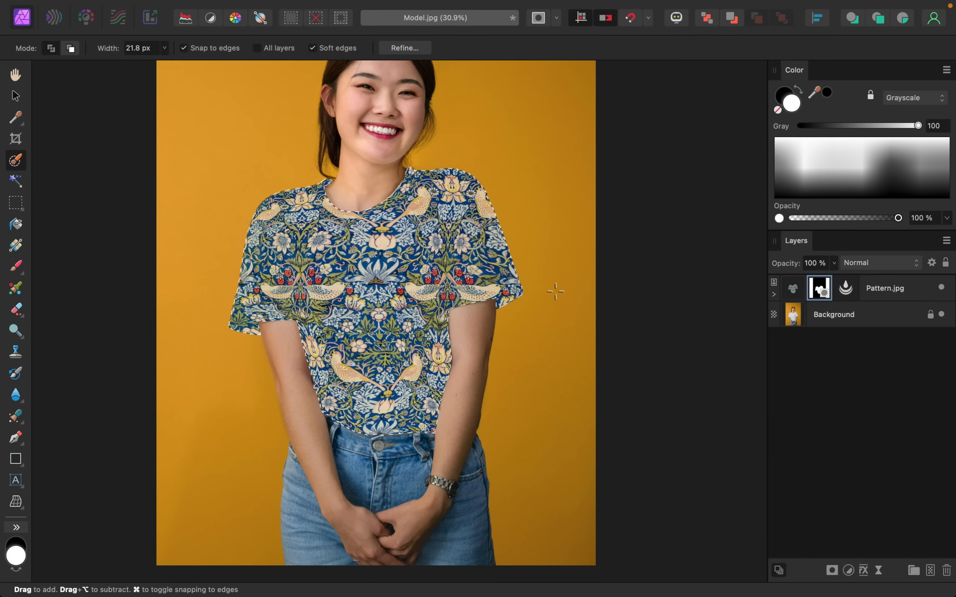
key("cmd+d")
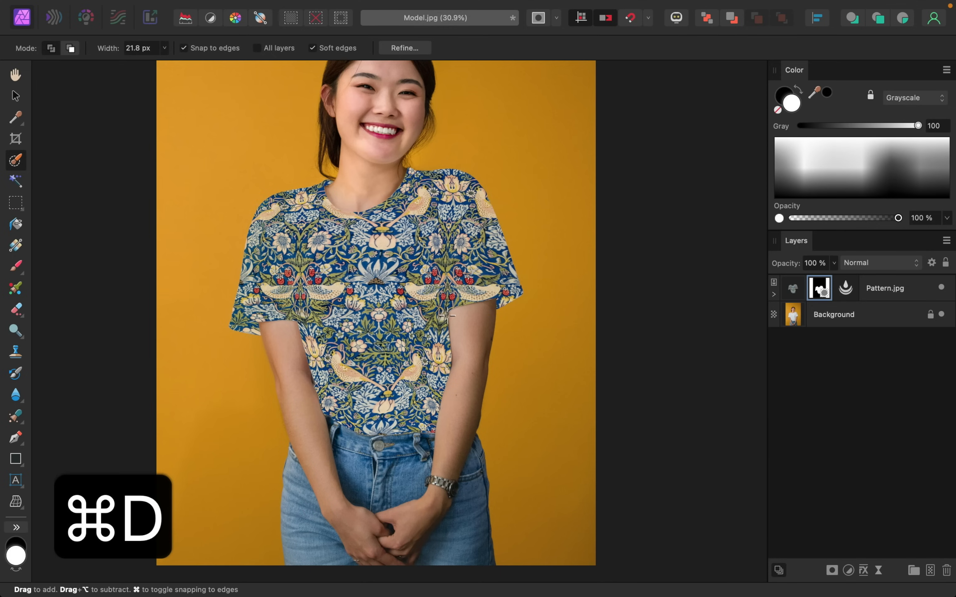
- Expand Pattern.jpg to reveal its Mask and Liquify children and pick Liquify
left_click(774, 294)
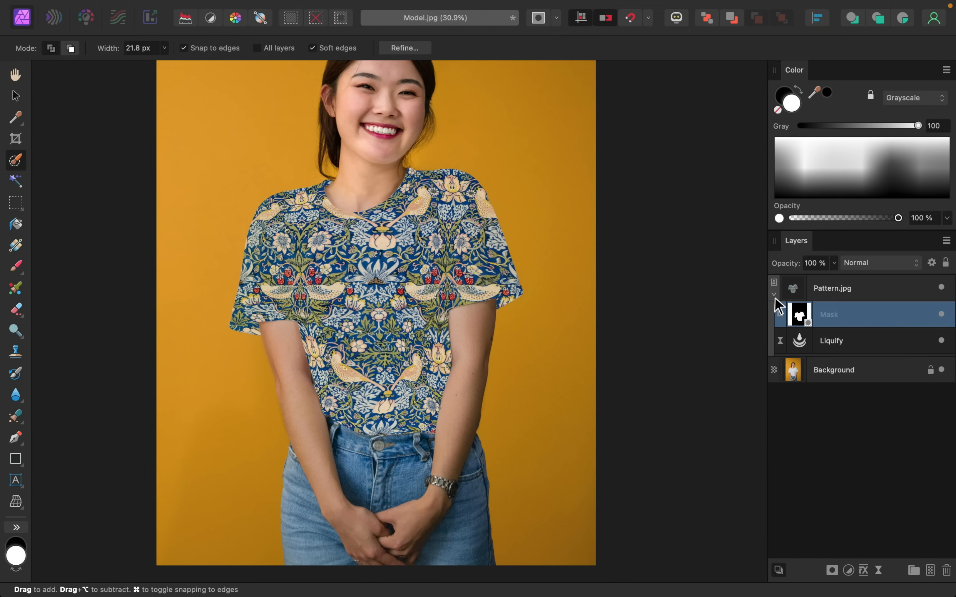
left_click(831, 341)
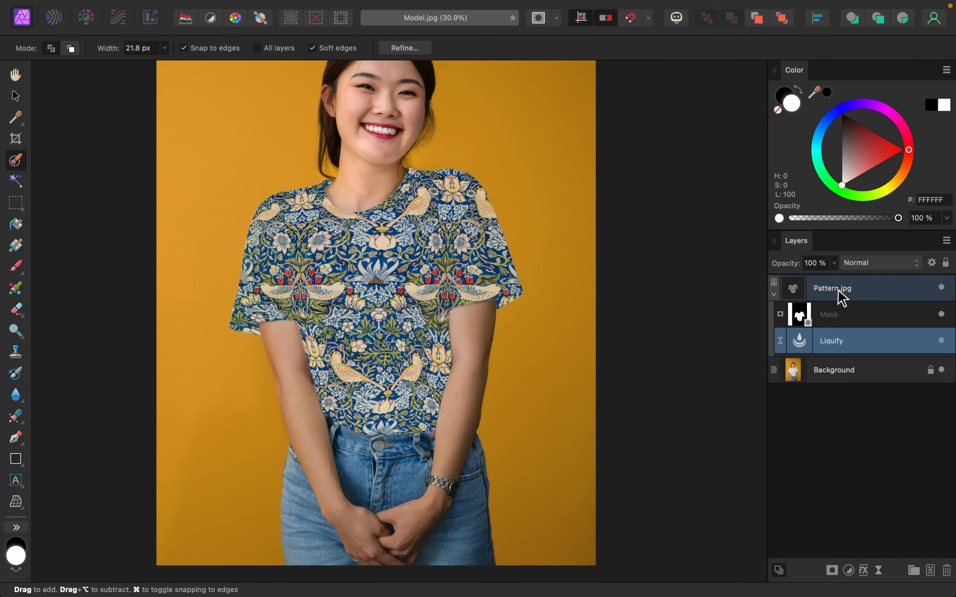
- Set the Pattern.jpg layer's blend mode to Multiply so the shirt's shading shows through
left_click(853, 288)
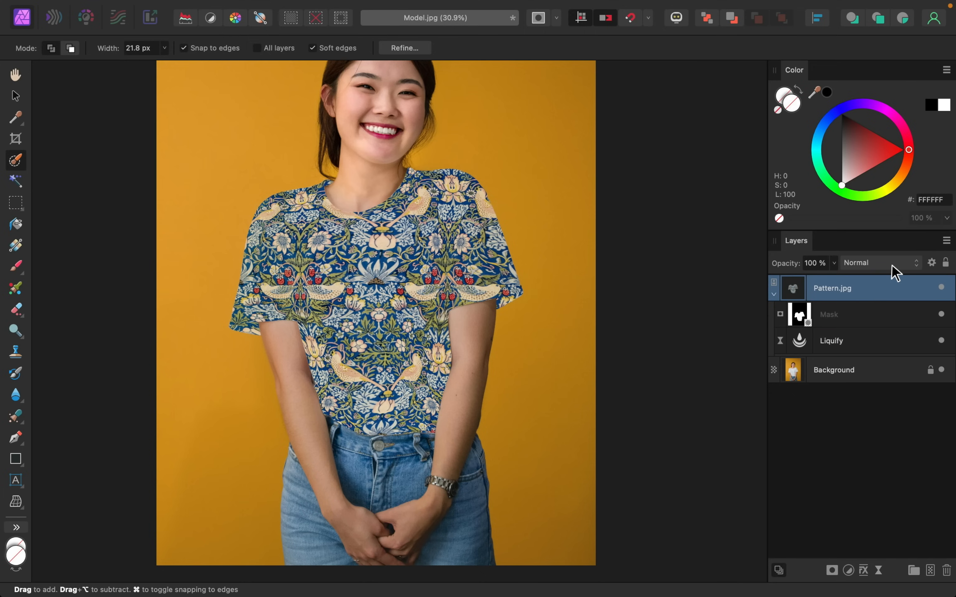
left_click(872, 263)
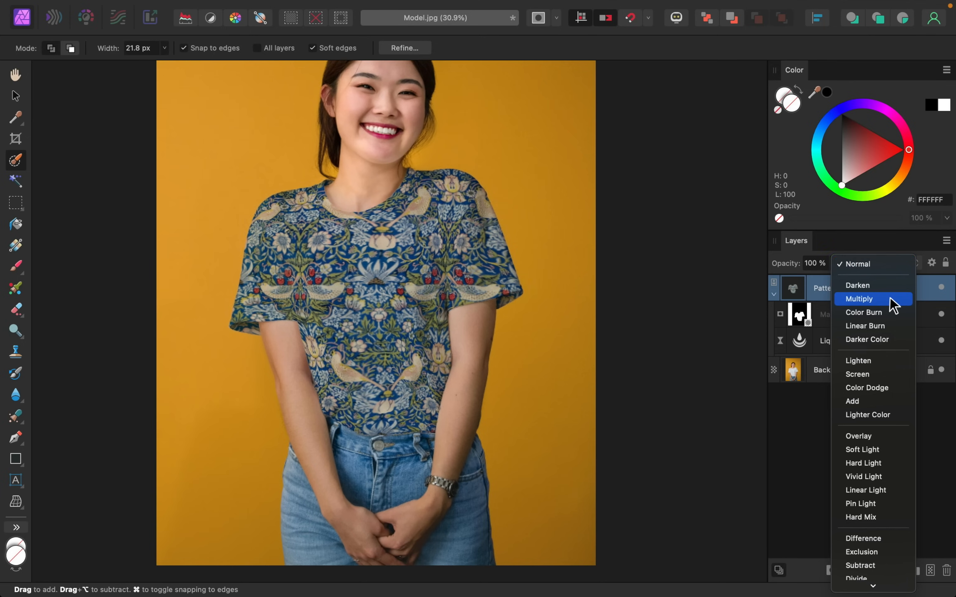
left_click(860, 299)
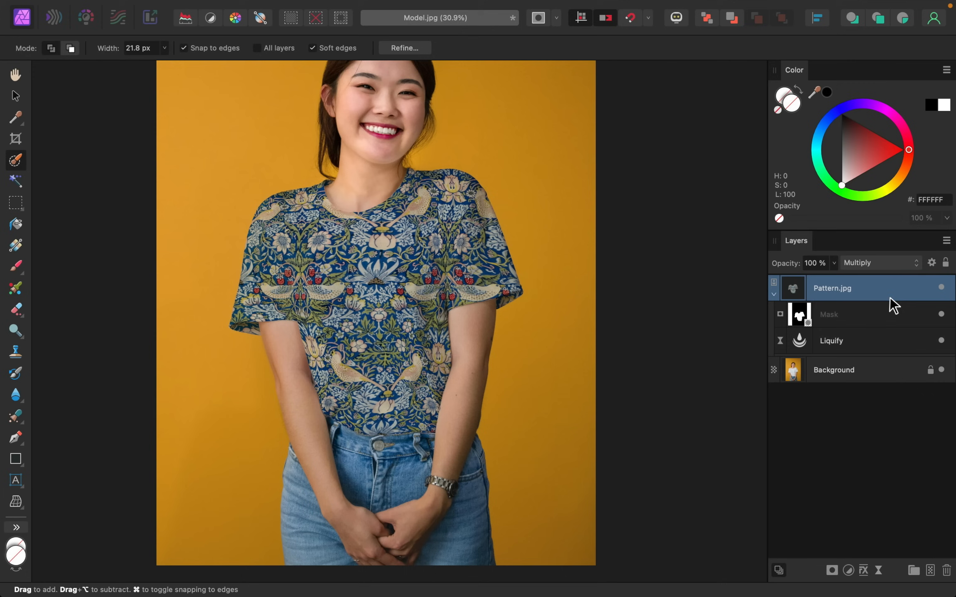
mouse_move(437, 385)
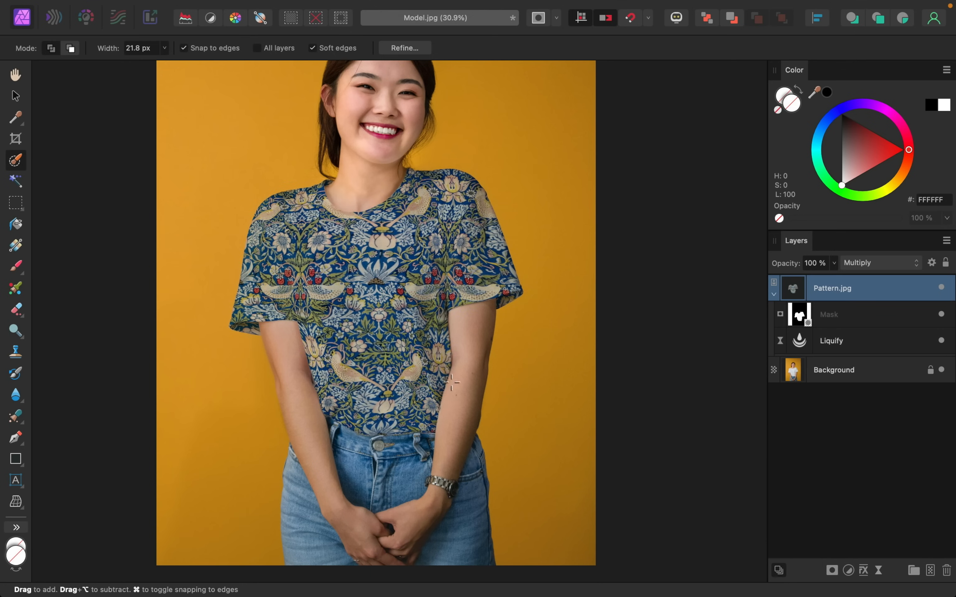
mouse_move(491, 306)
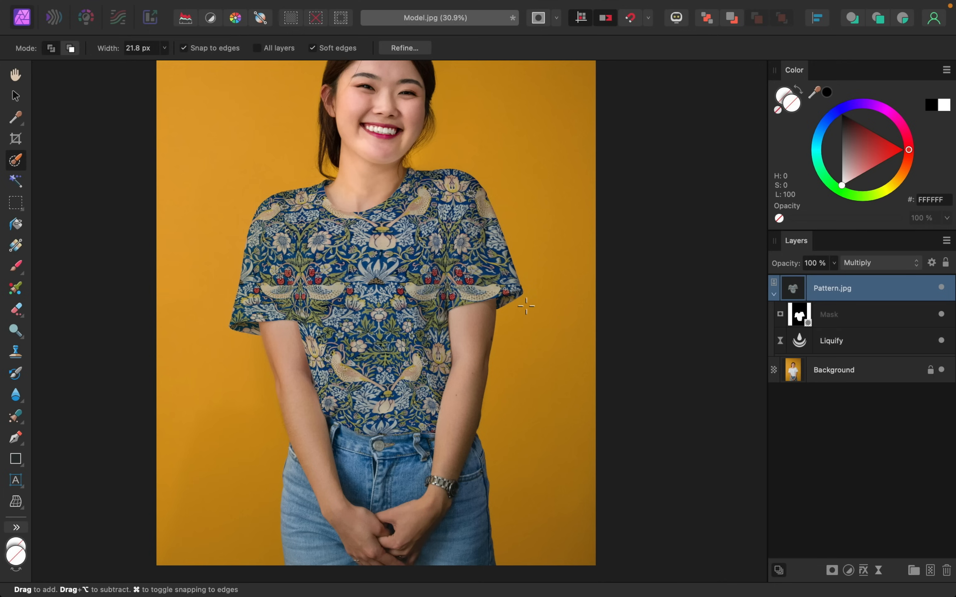
mouse_move(793, 291)
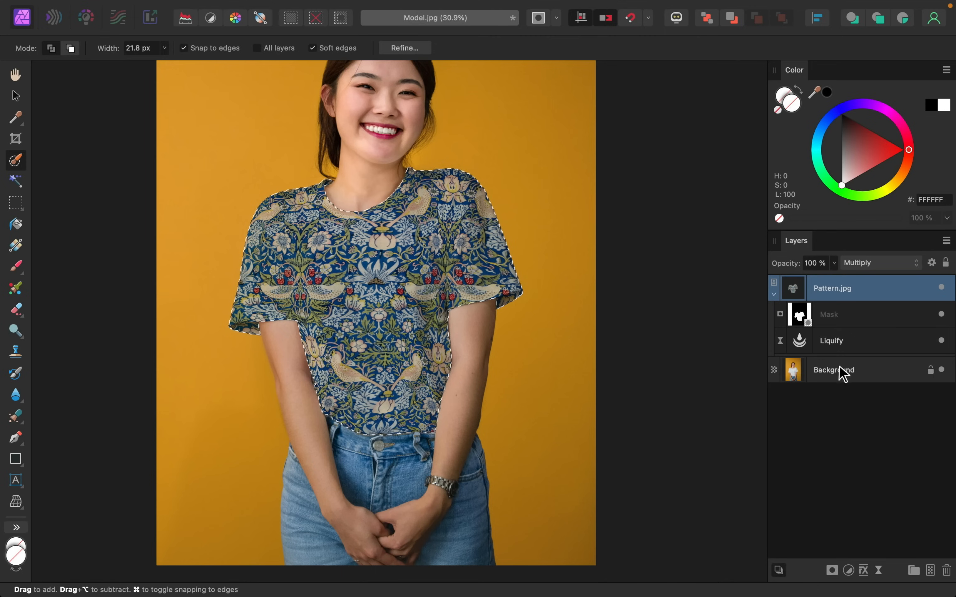
- Copy the shirt selection from the Background layer to a new layer above the pattern
left_click(834, 370)
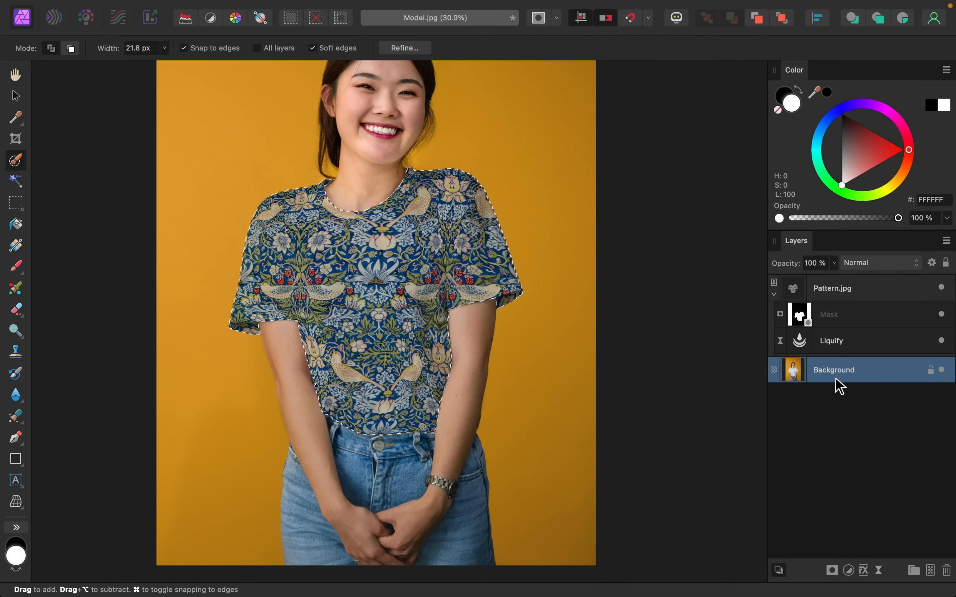
key("cmd+j")
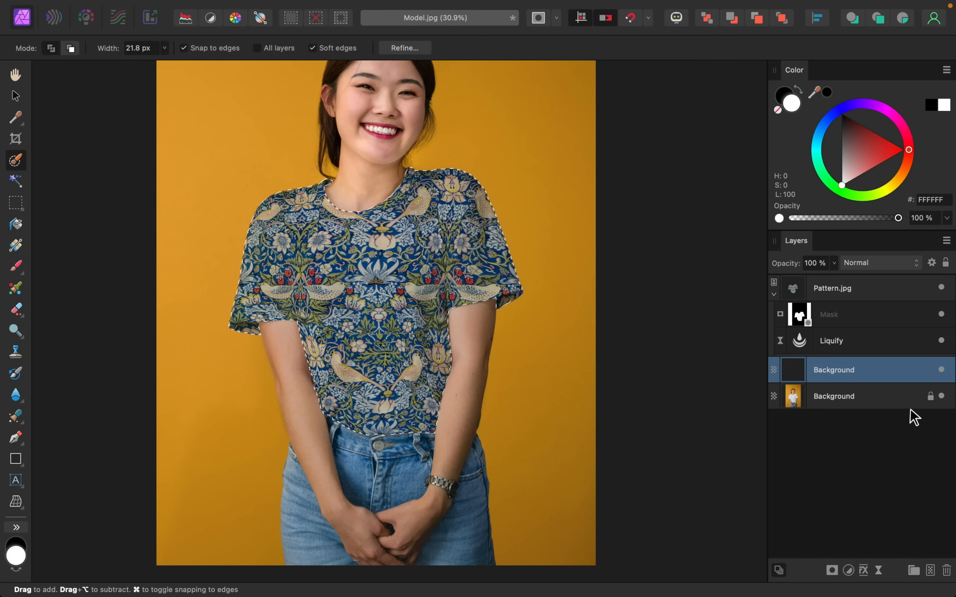
left_click(940, 370)
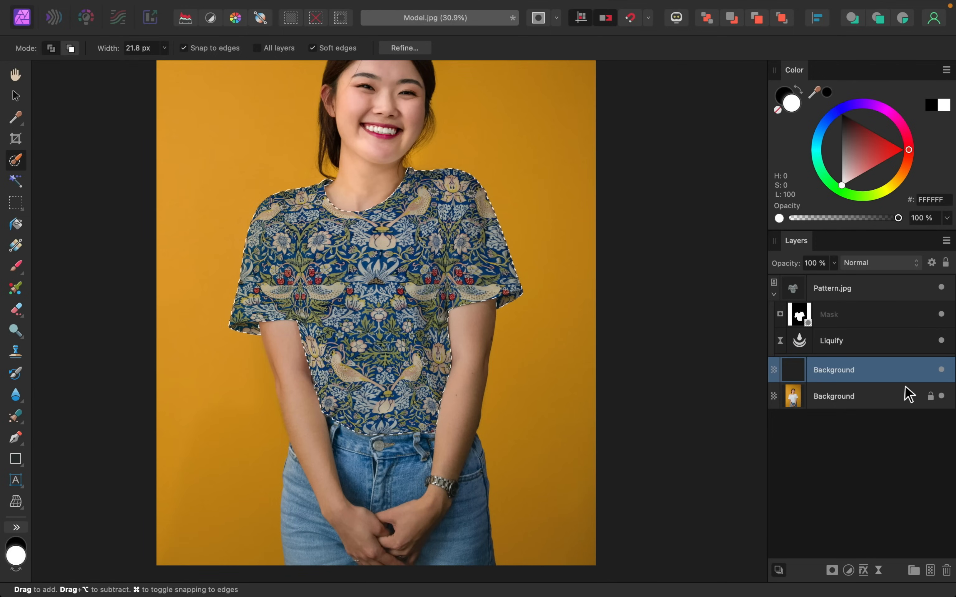
key("cmd+d")
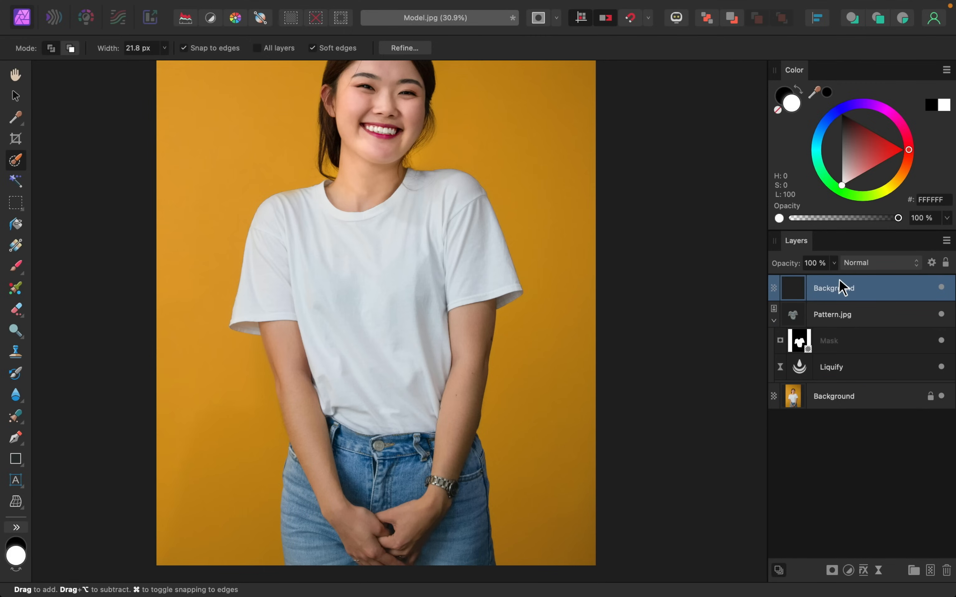
mouse_move(840, 296)
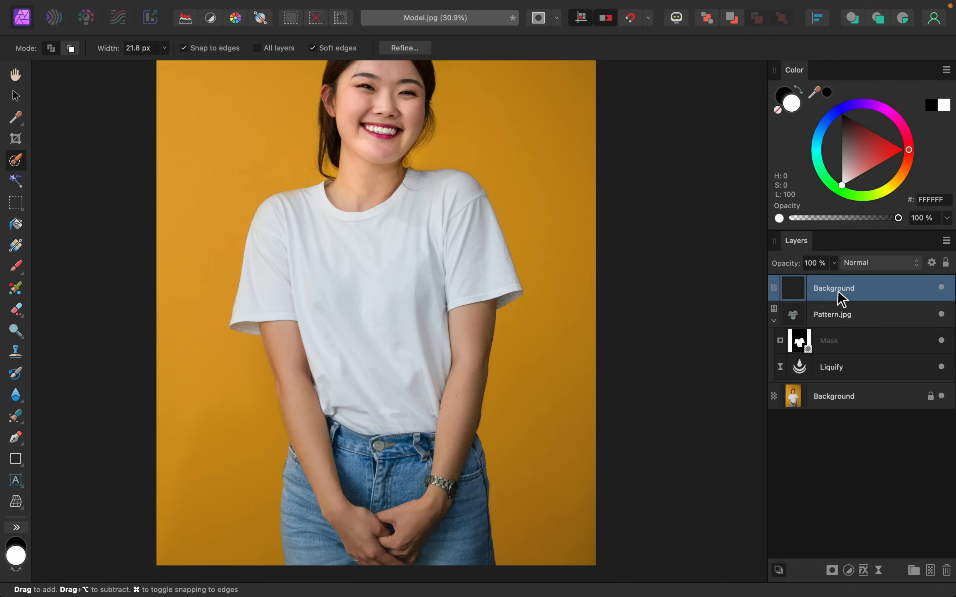
mouse_move(836, 299)
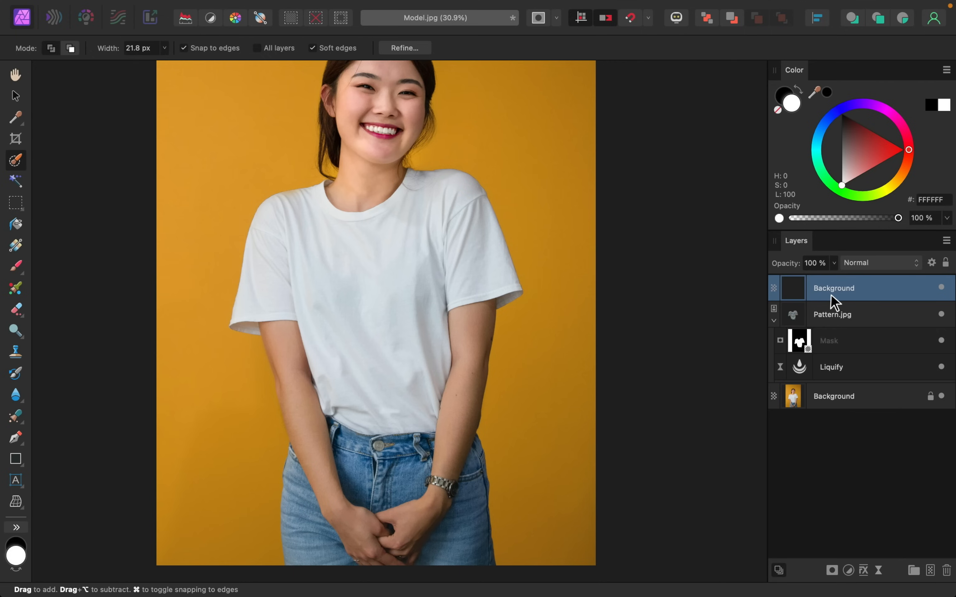
mouse_move(854, 378)
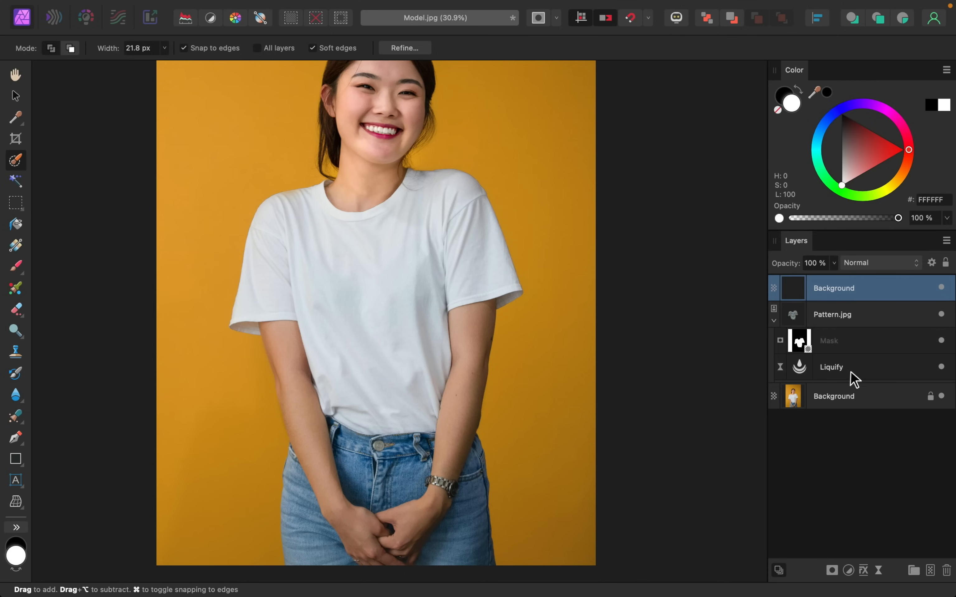
- Add a Live Luminosity Range Mask to the shirt copy layer
left_click(831, 572)
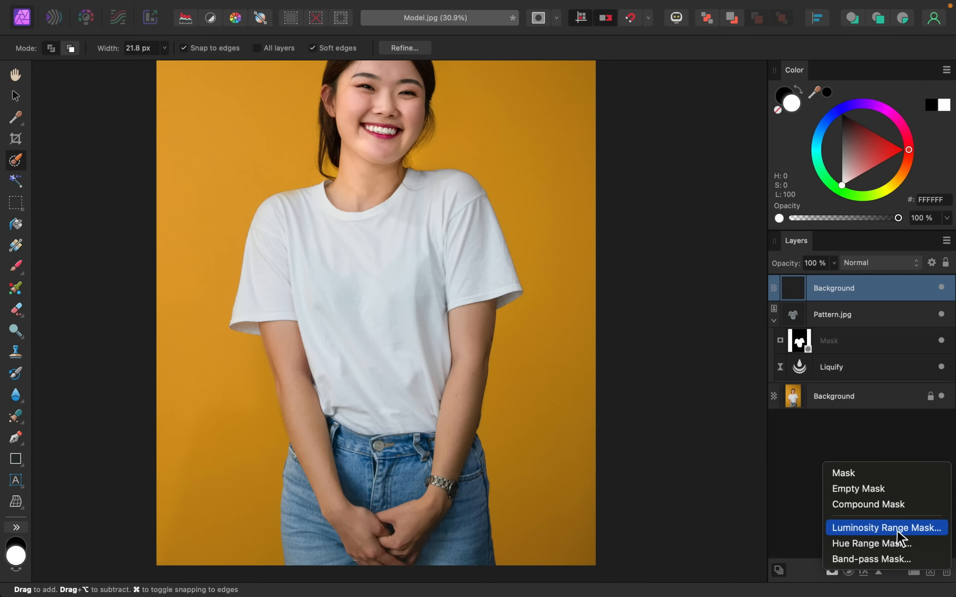
left_click(887, 528)
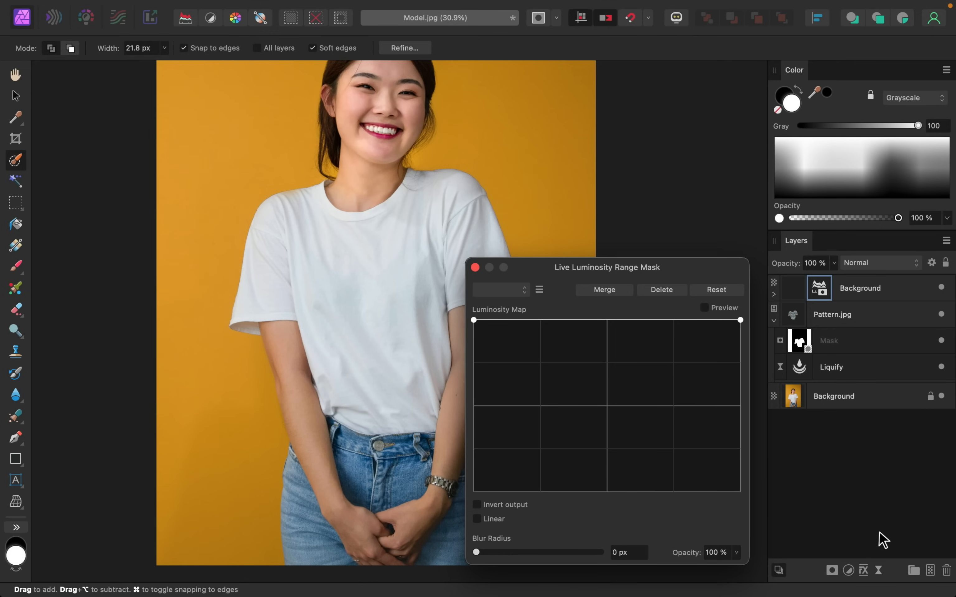
mouse_move(751, 338)
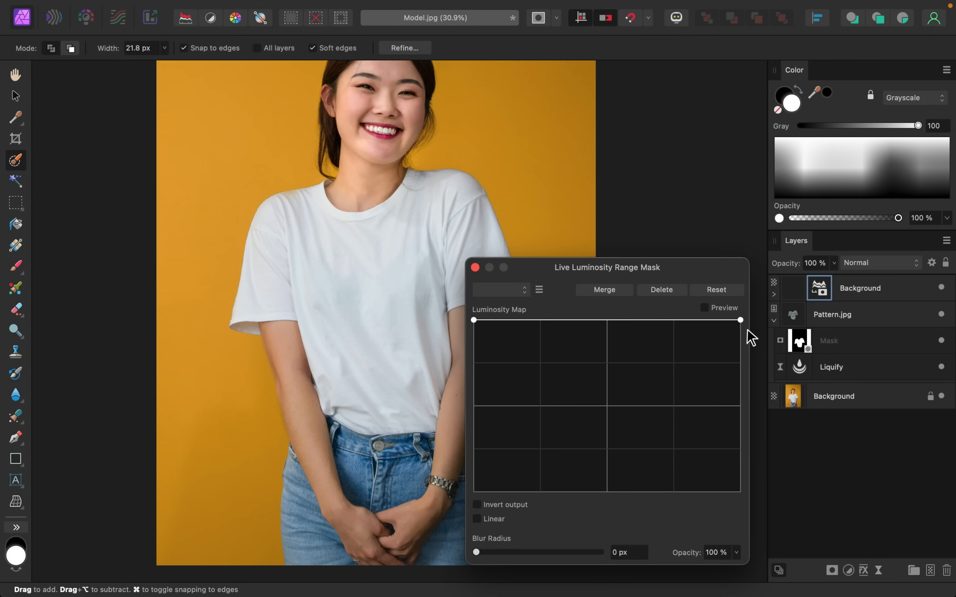
mouse_move(738, 321)
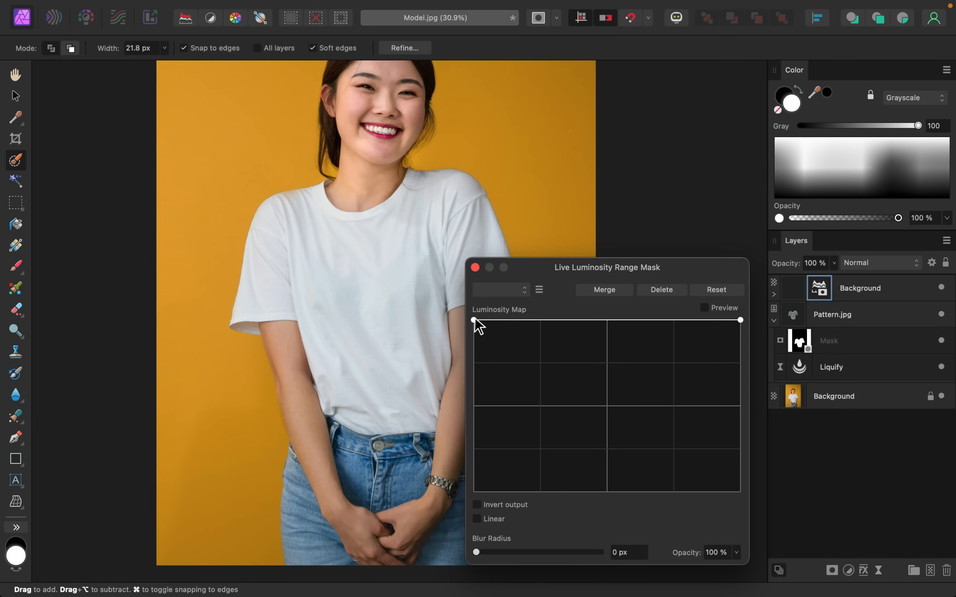
- Drag the mask's dark end down and toward brighter tones so the pattern shows with the fabric's shadows
left_click_drag(476, 319, 475, 493)
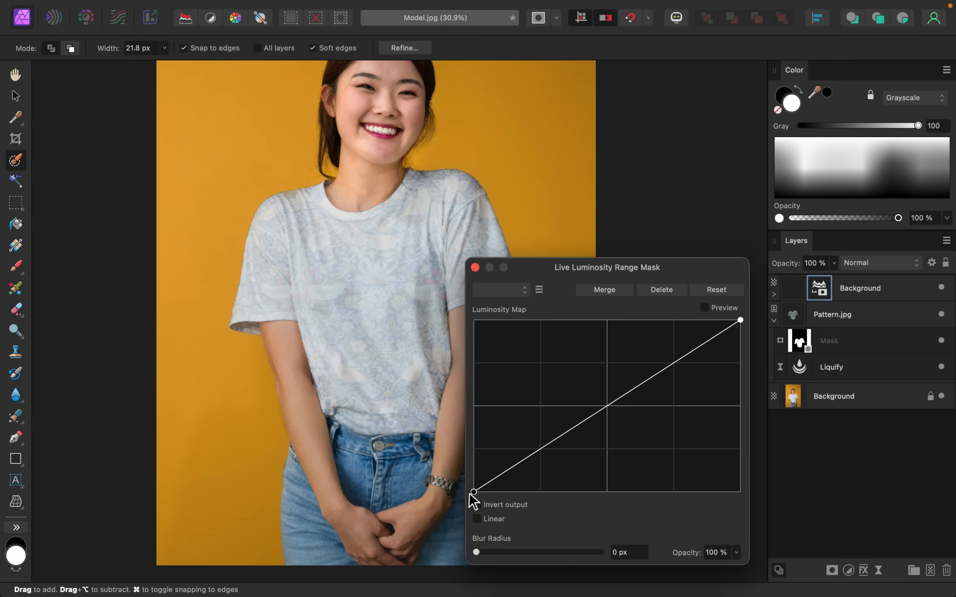
left_click_drag(474, 493, 566, 492)
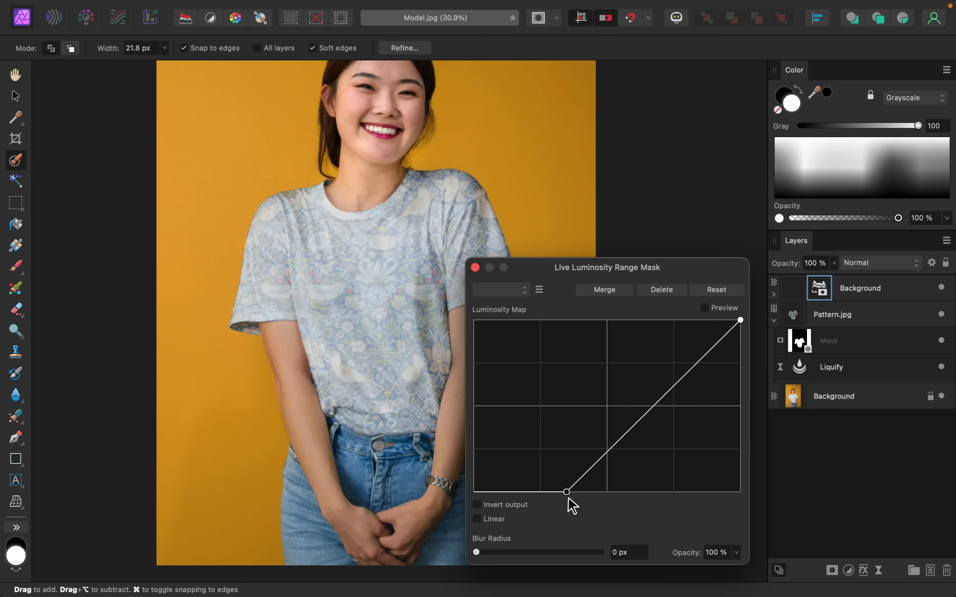
left_click_drag(566, 491, 621, 492)
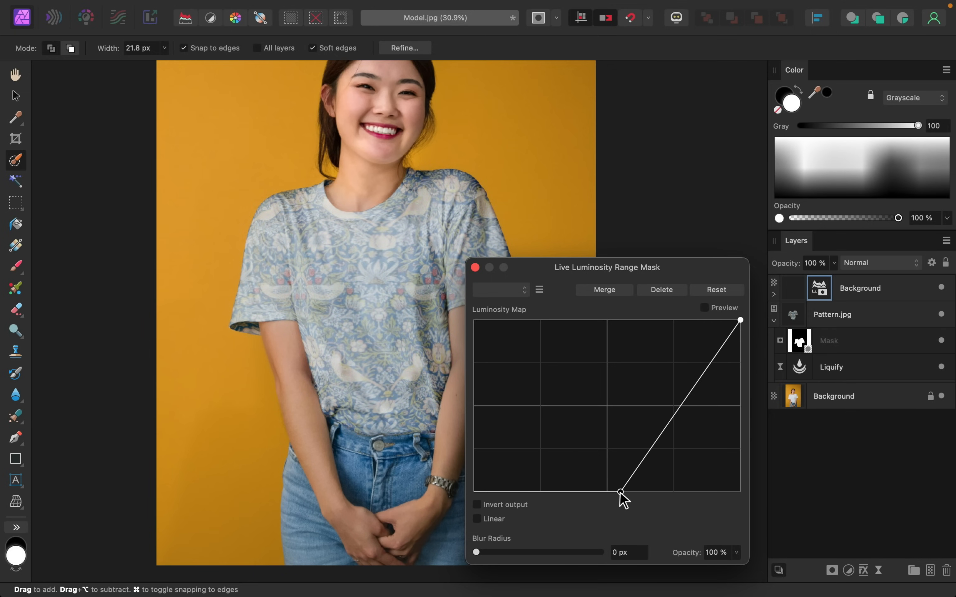
left_click_drag(620, 493, 670, 493)
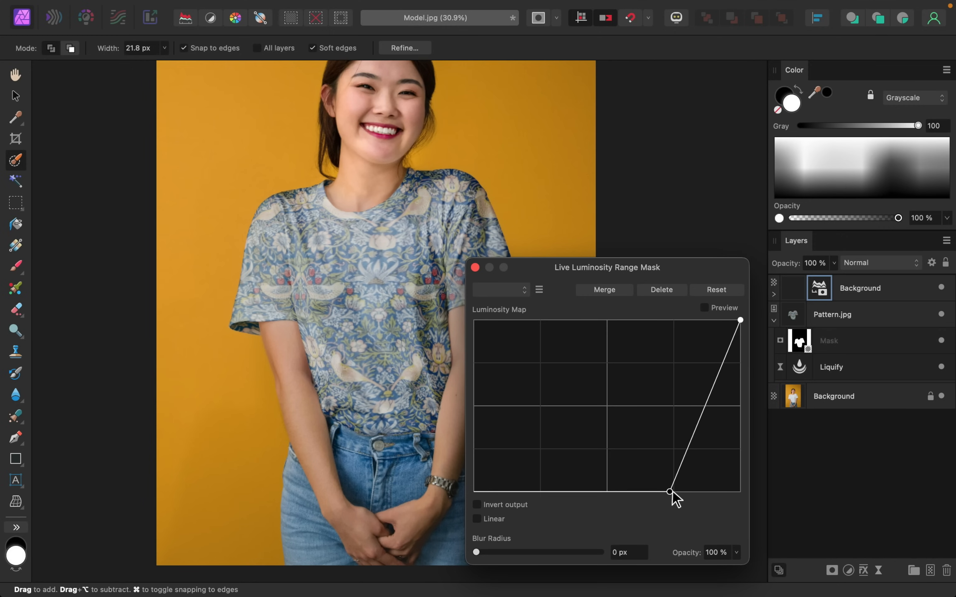
left_click_drag(669, 492, 699, 492)
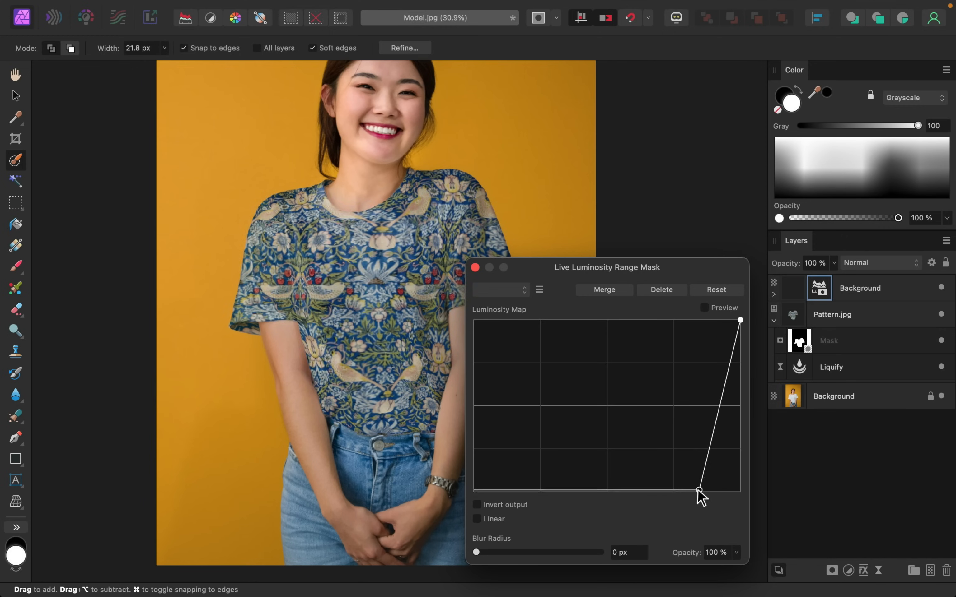
left_click_drag(699, 493, 688, 492)
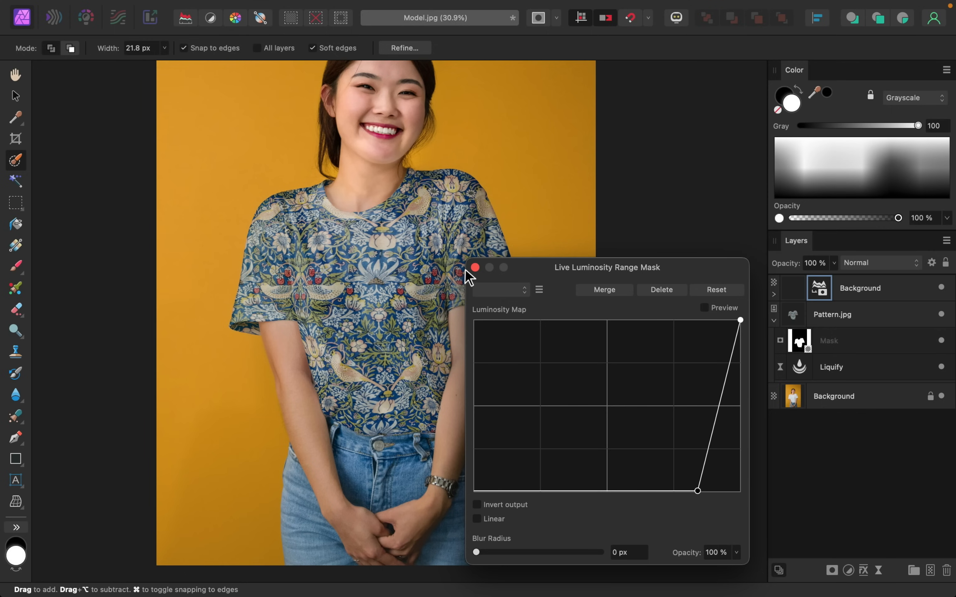
- Close the mask settings and duplicate the masked shirt layer
left_click(475, 267)
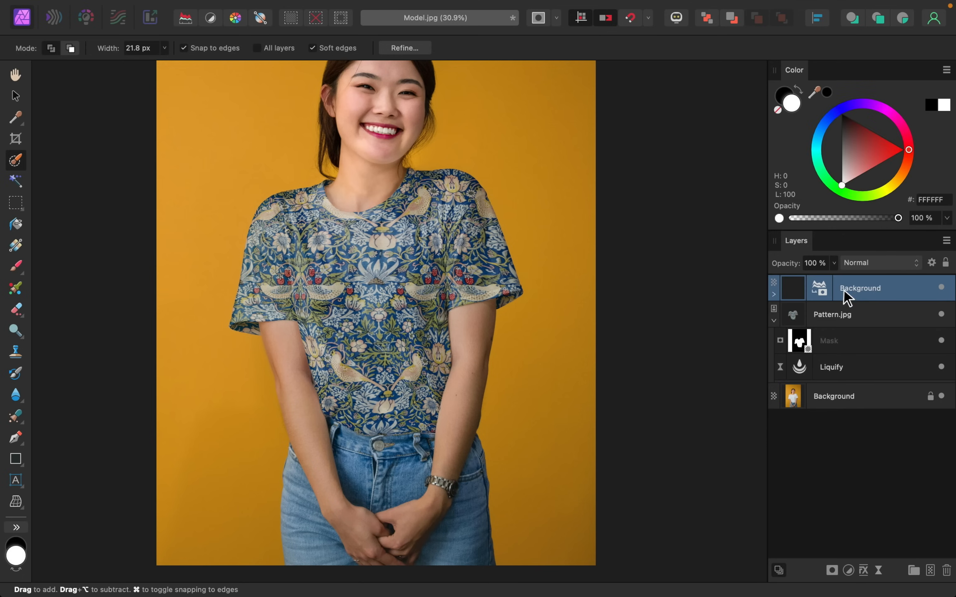
mouse_move(849, 299)
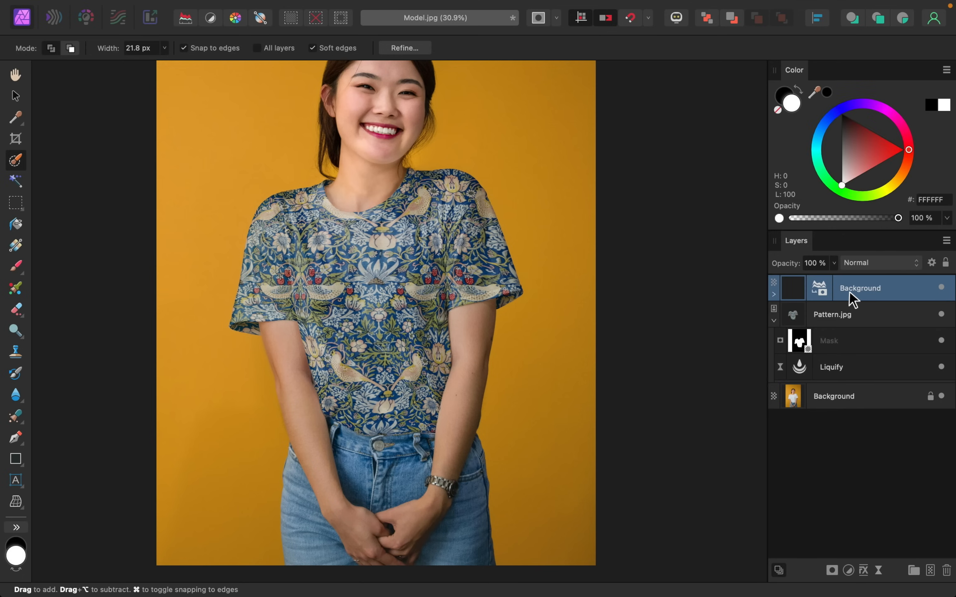
key("cmd+j")
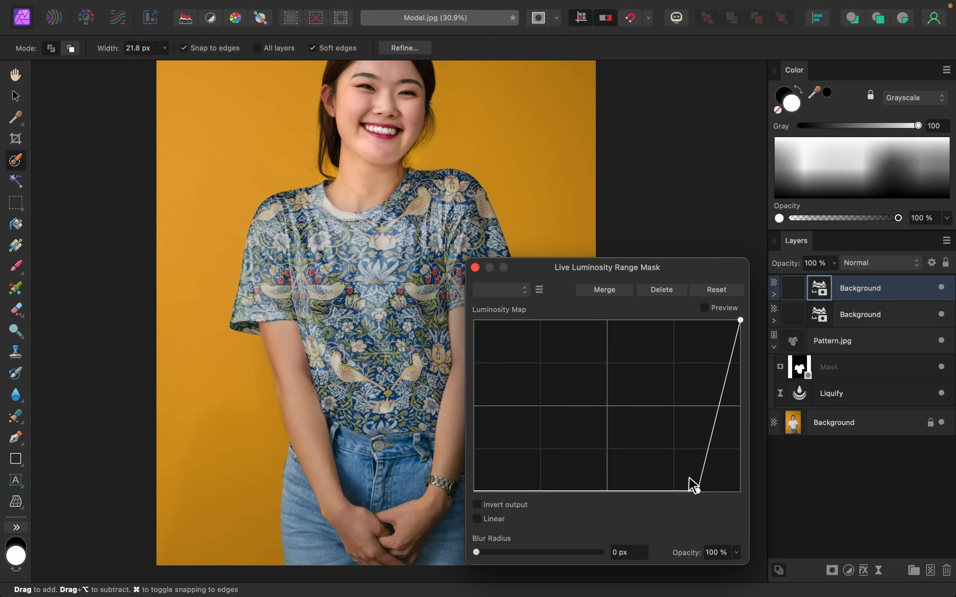
- Invert the copy's luminosity range into a descending curve so highlights reveal the pattern, then zoom in to check
left_click_drag(695, 488, 497, 323)
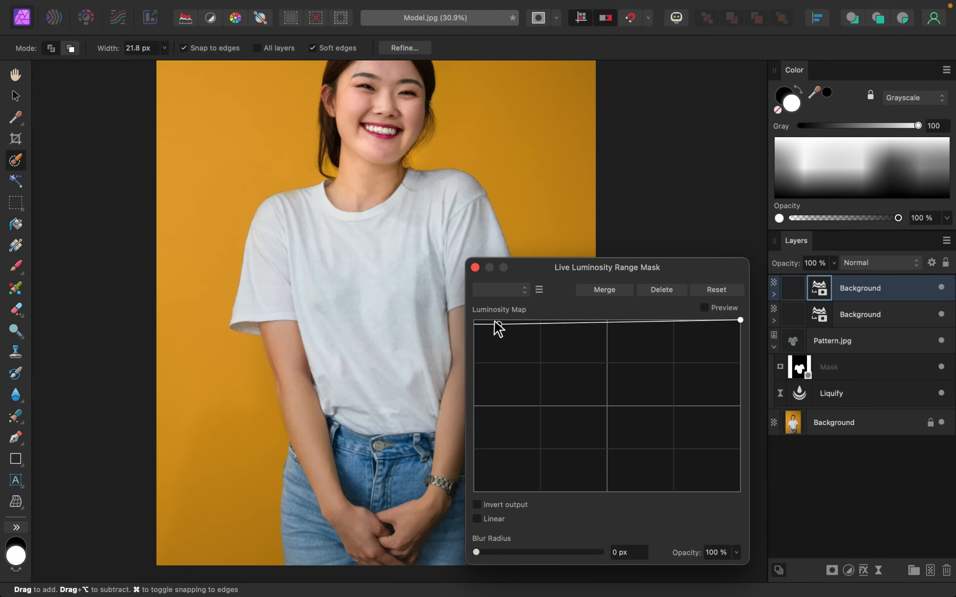
left_click_drag(475, 320, 741, 322)
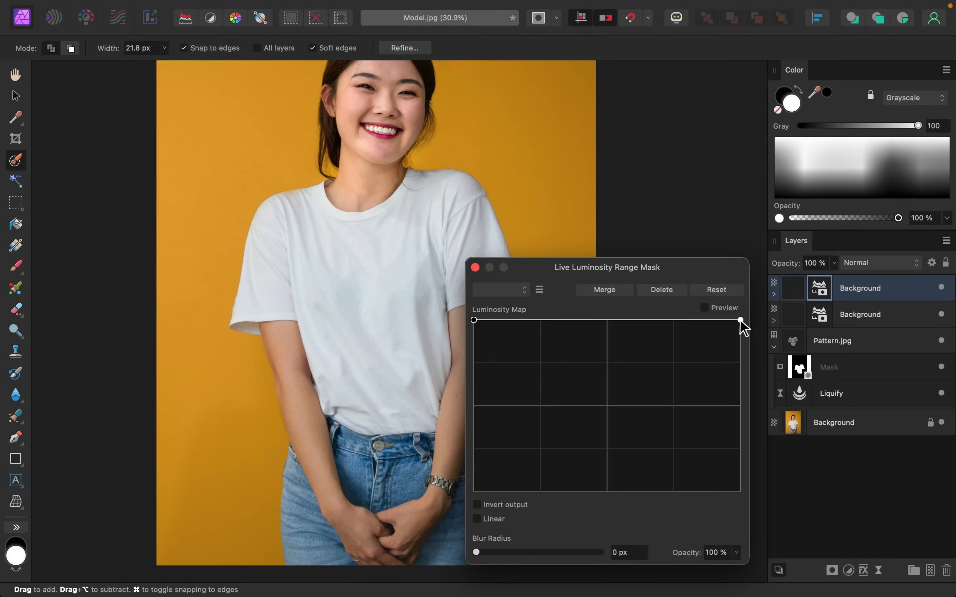
left_click_drag(739, 320, 636, 492)
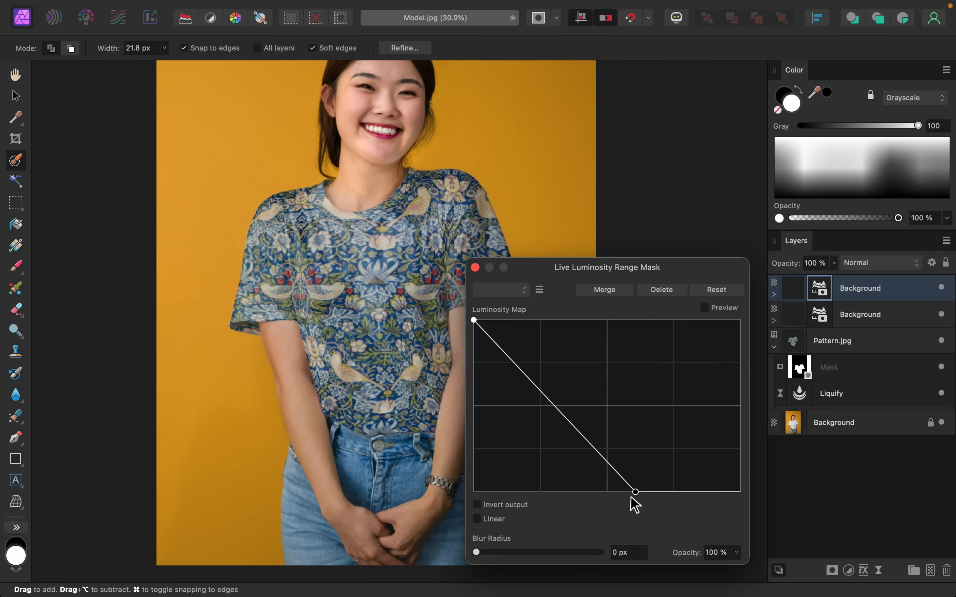
left_click_drag(634, 492, 622, 492)
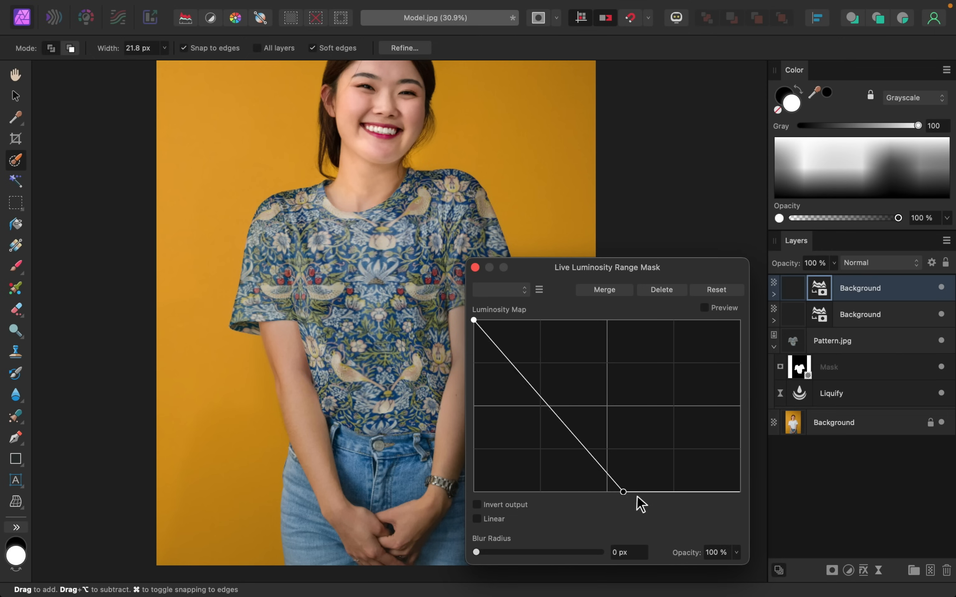
left_click_drag(622, 491, 712, 491)
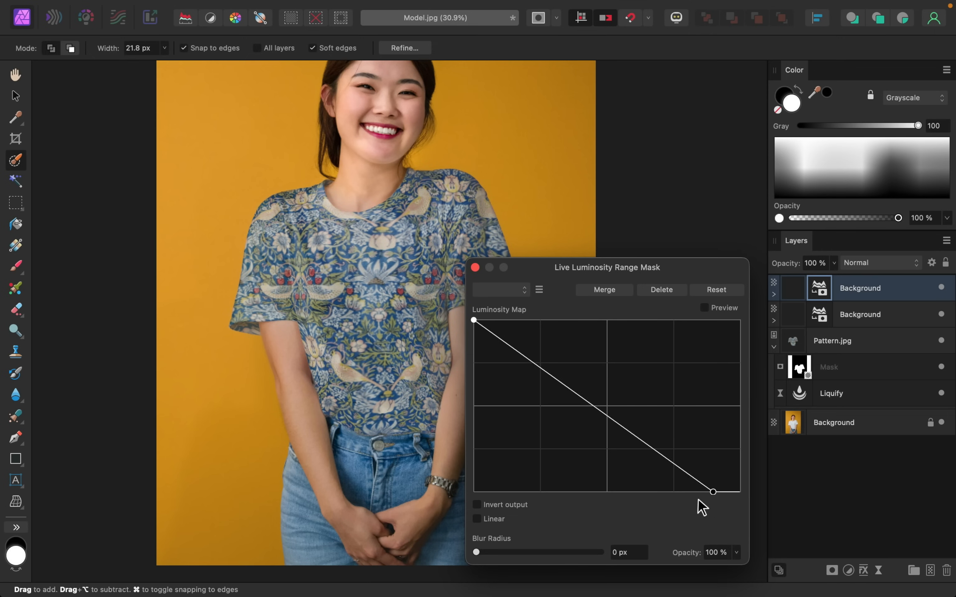
left_click_drag(712, 492, 607, 492)
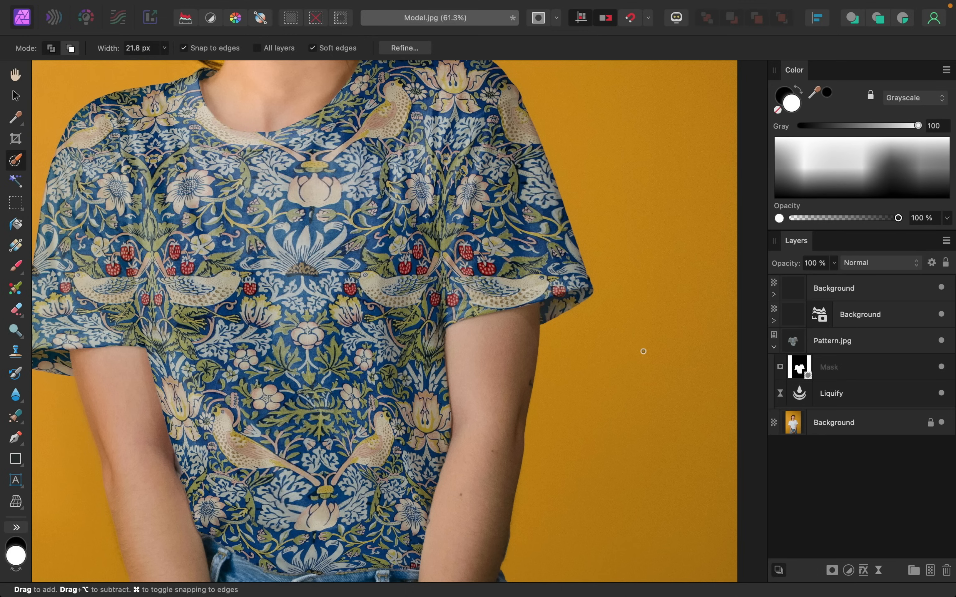
scroll("down", 3)
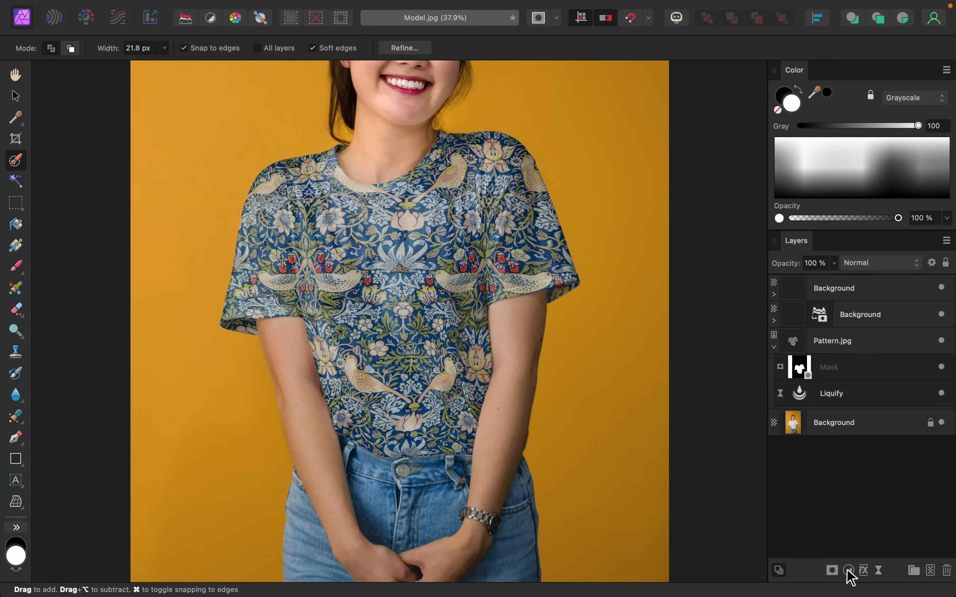
- Add a Levels adjustment placed beneath the luminosity mask
left_click(847, 571)
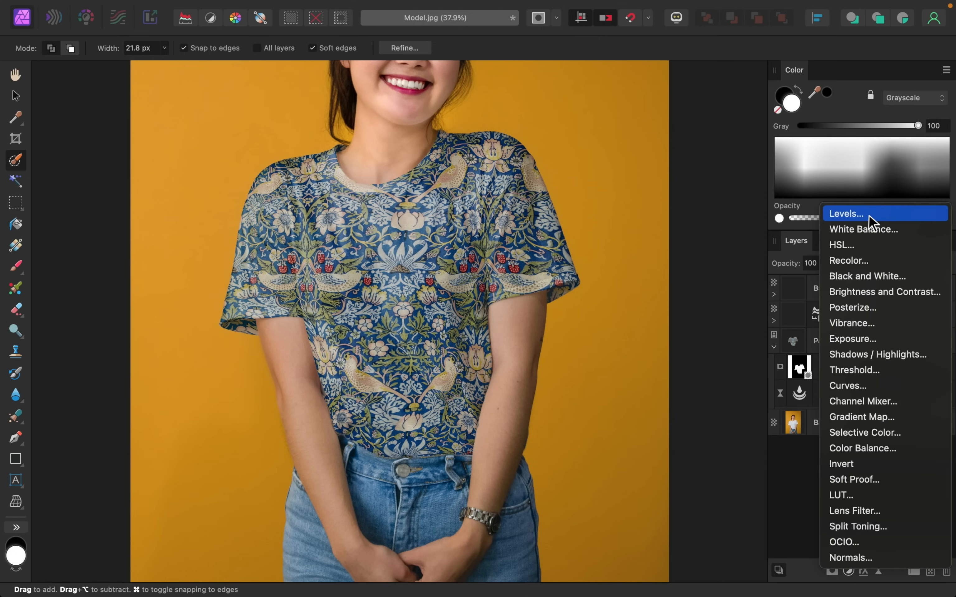
left_click(846, 213)
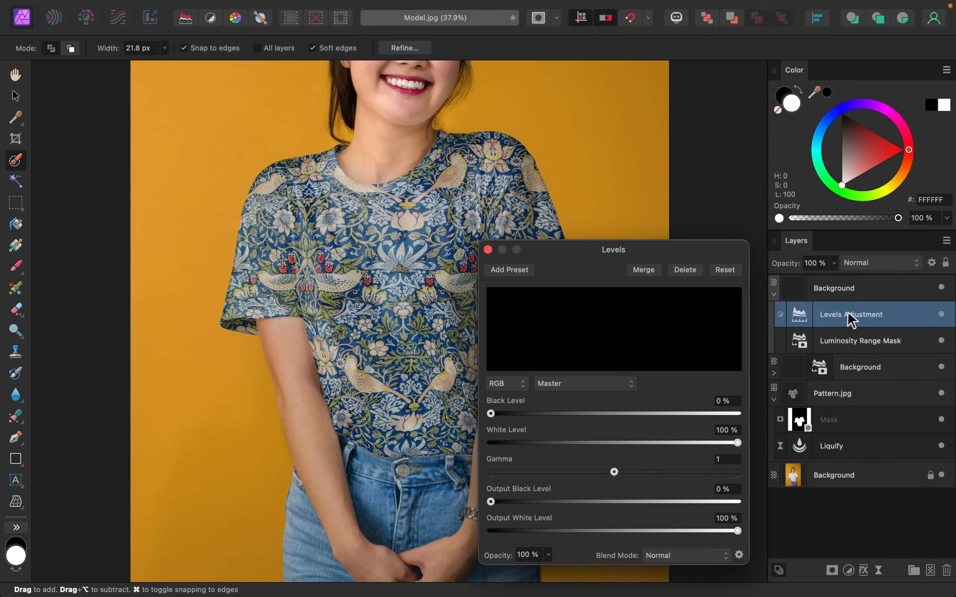
mouse_move(559, 433)
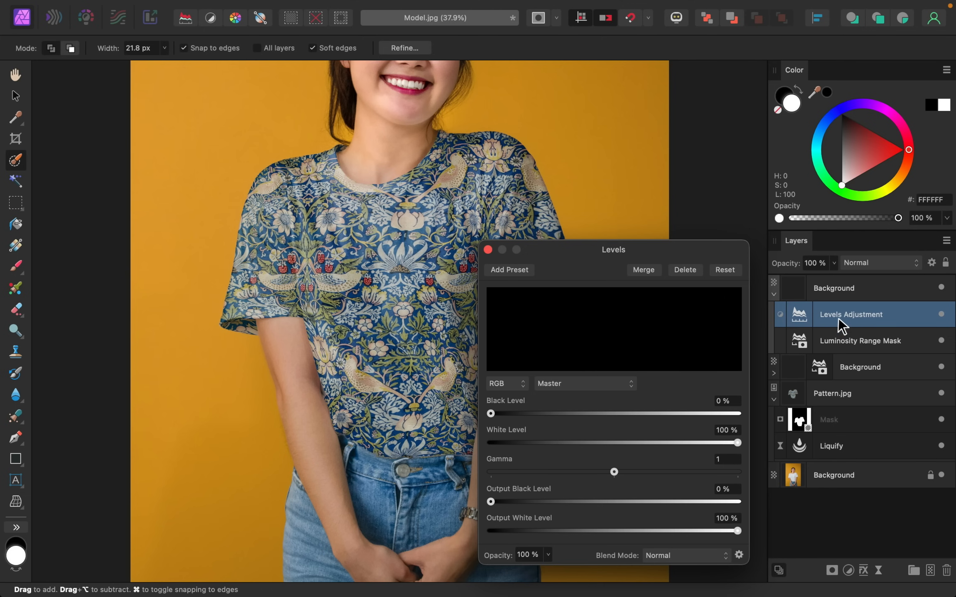
mouse_move(888, 314)
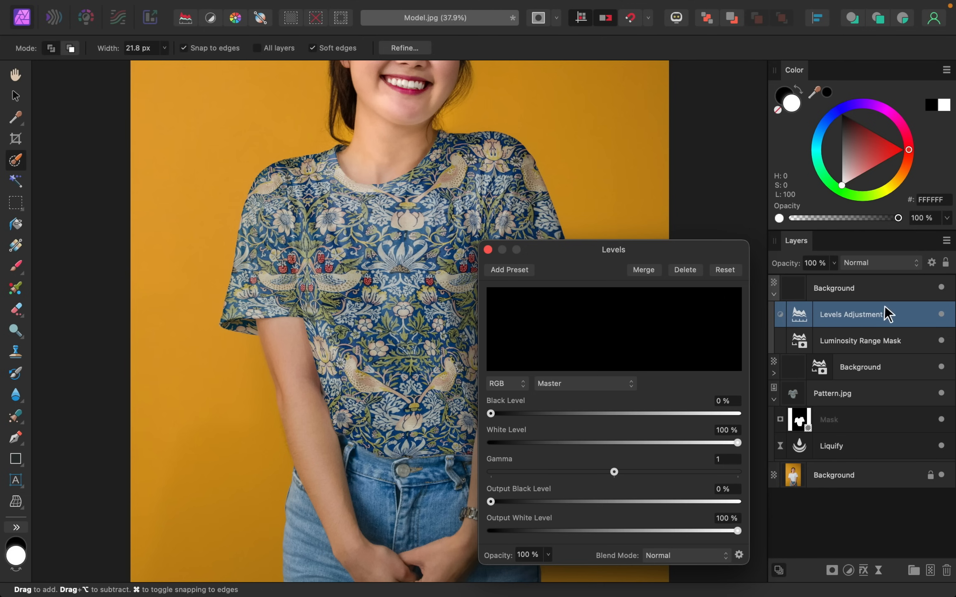
left_click(859, 341)
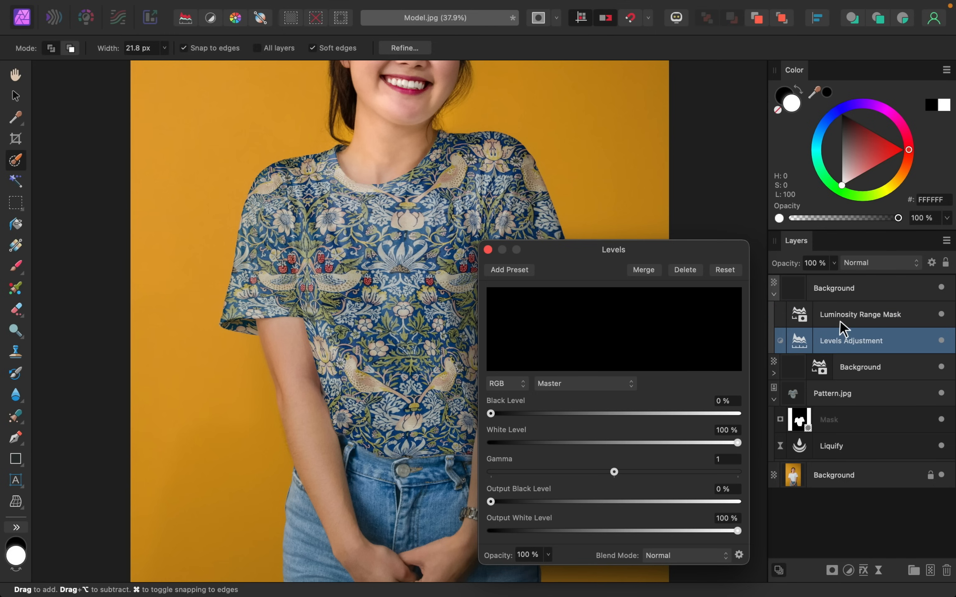
mouse_move(491, 421)
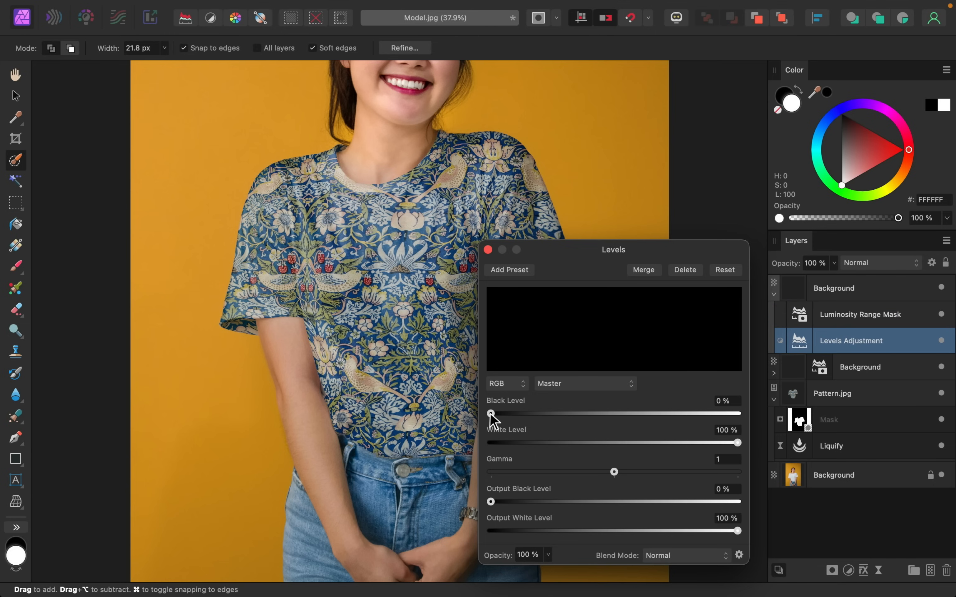
- Raise the Black Level to about 55% to darken the pattern, then close the levels settings
left_click_drag(491, 414, 622, 414)
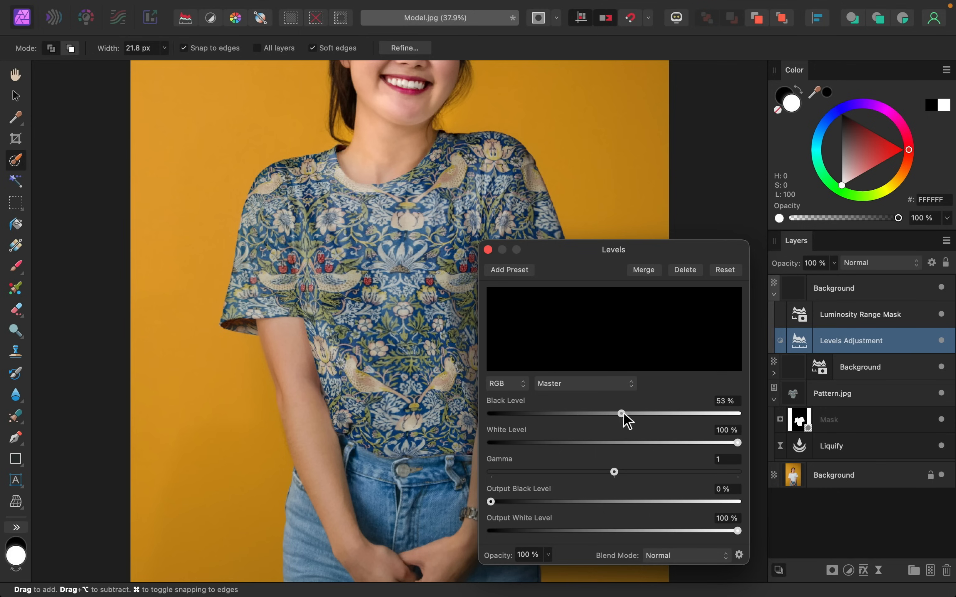
left_click_drag(621, 414, 675, 413)
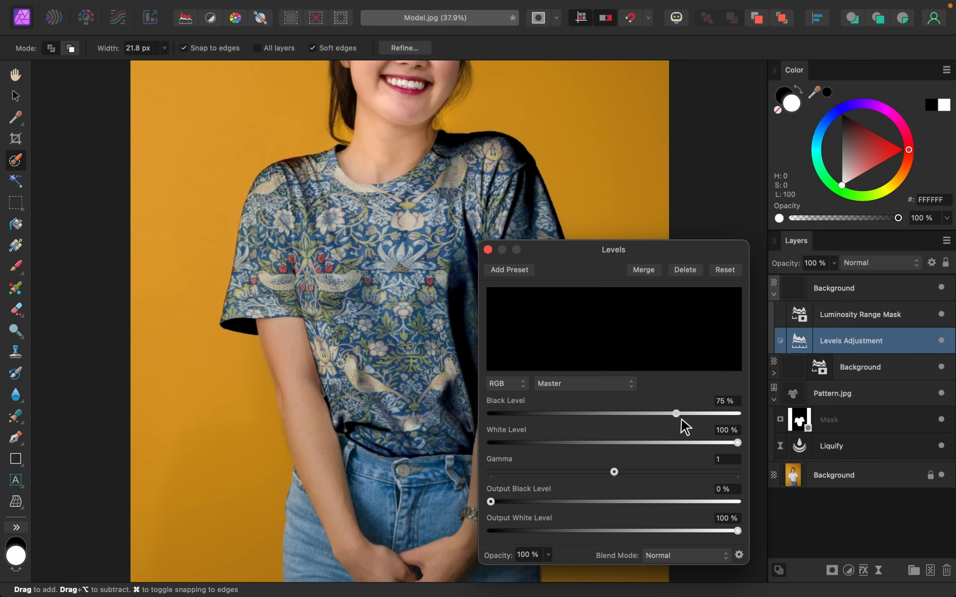
left_click_drag(675, 413, 649, 413)
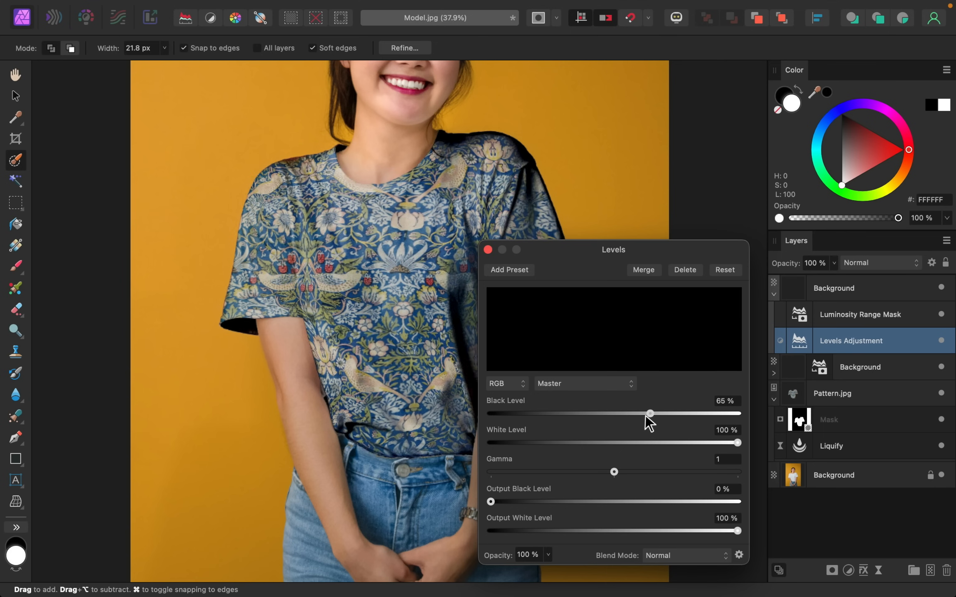
left_click_drag(649, 413, 628, 414)
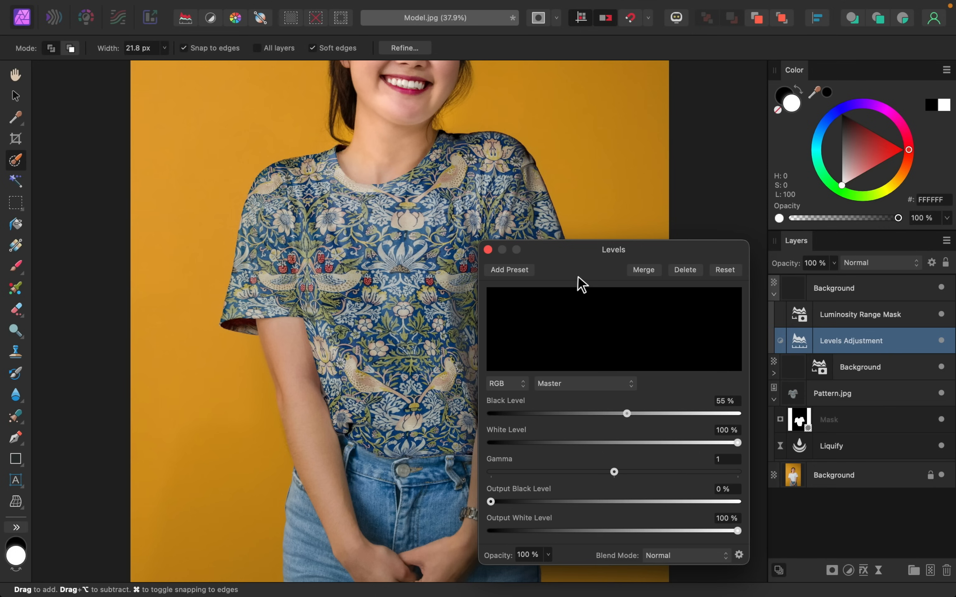
left_click_drag(612, 250, 711, 229)
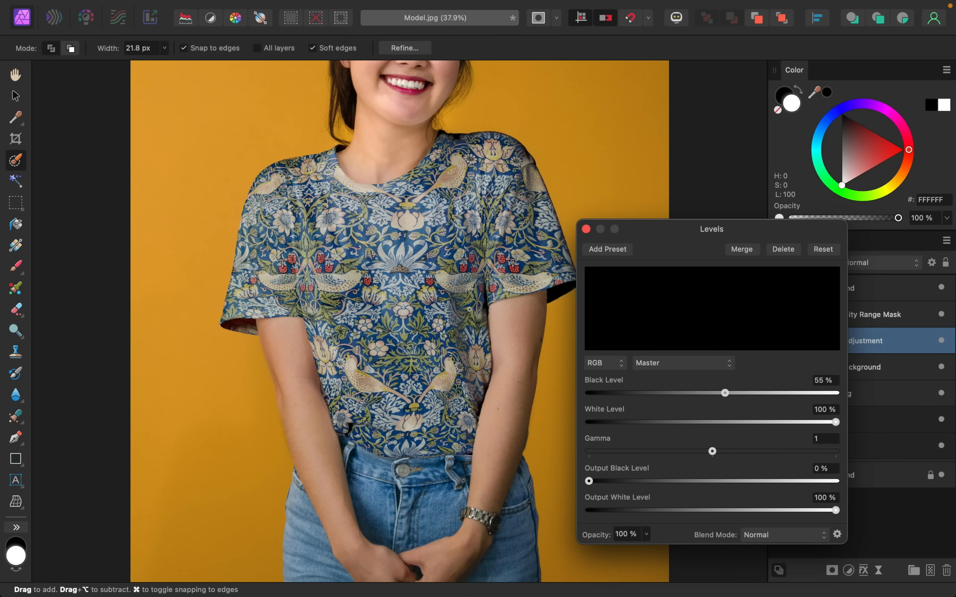
mouse_move(587, 248)
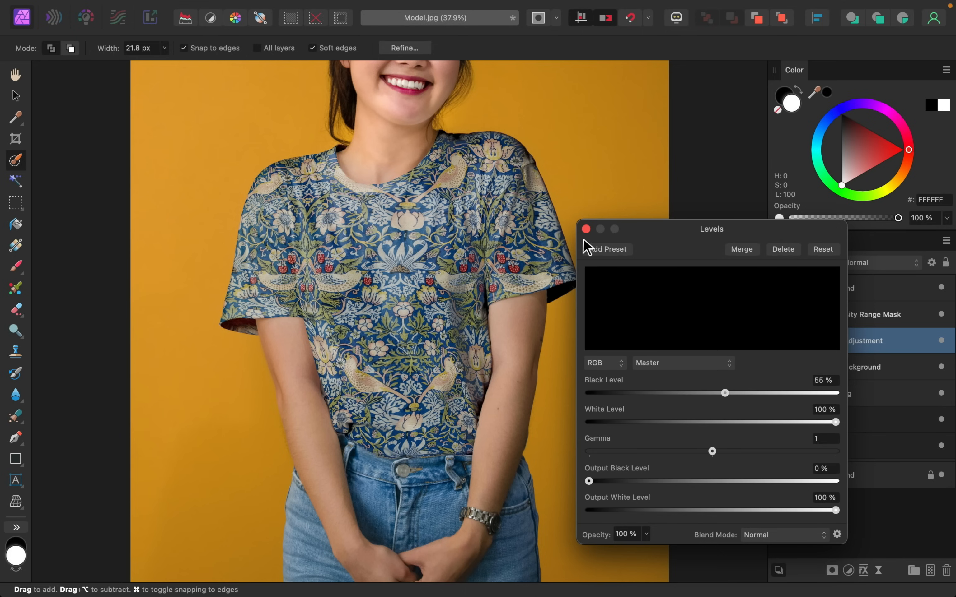
left_click(585, 229)
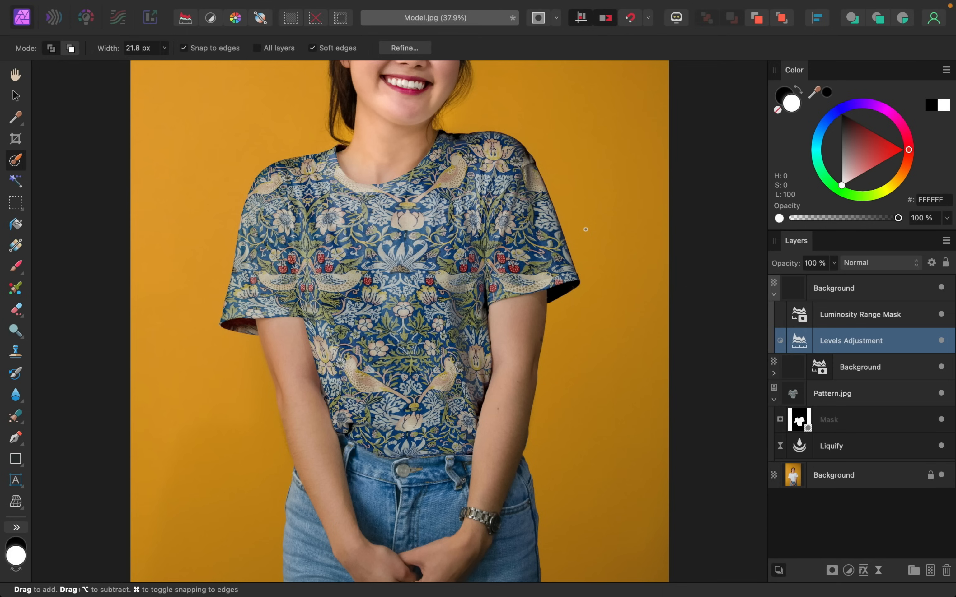
- Set the top Background layer's blend mode to Multiply
left_click(841, 287)
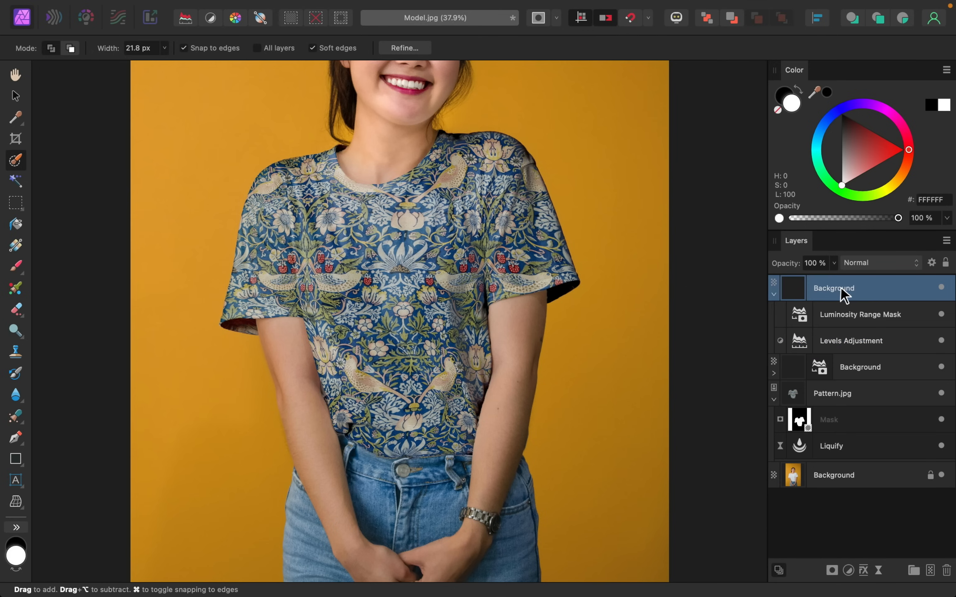
mouse_move(885, 274)
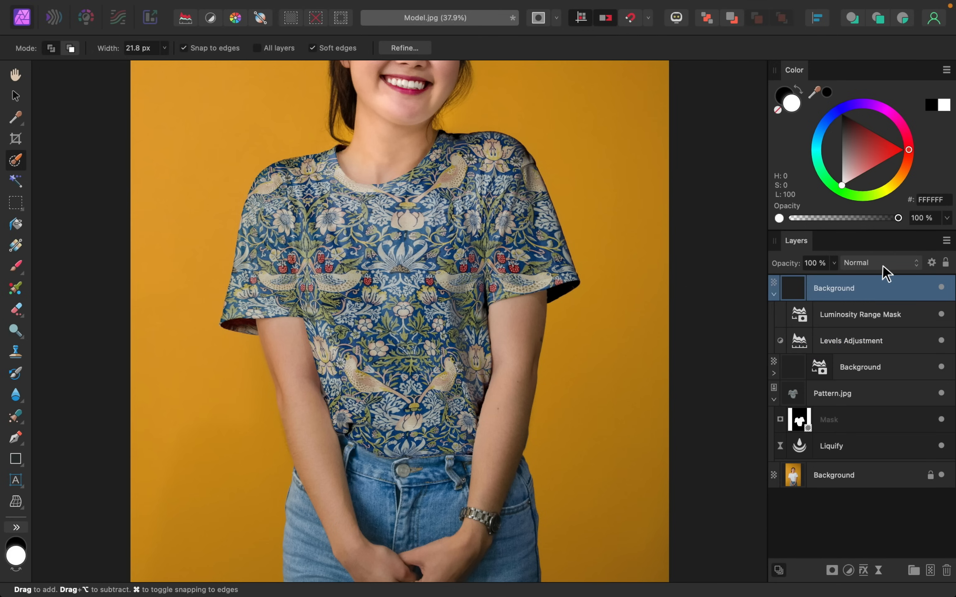
left_click(878, 263)
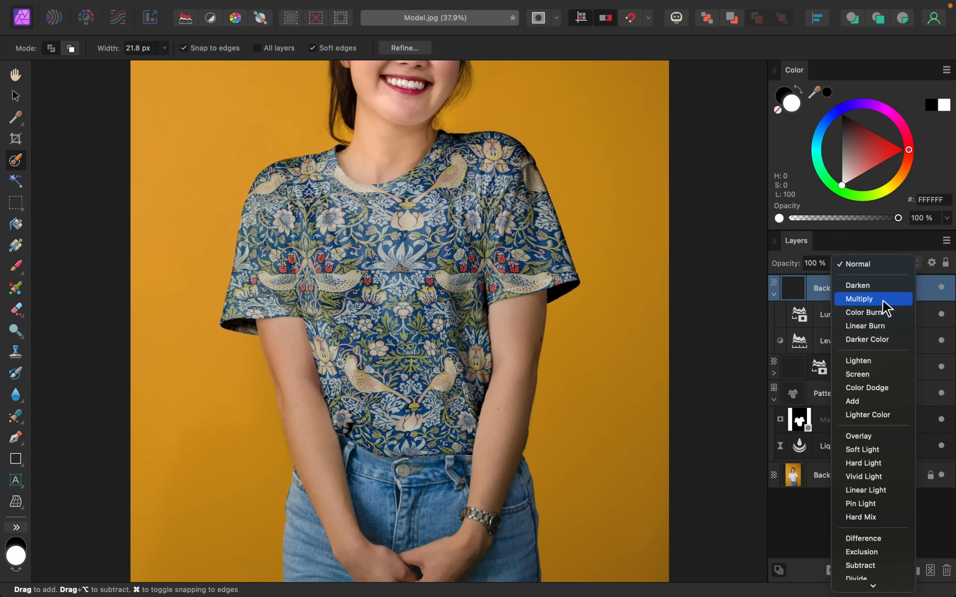
mouse_move(884, 264)
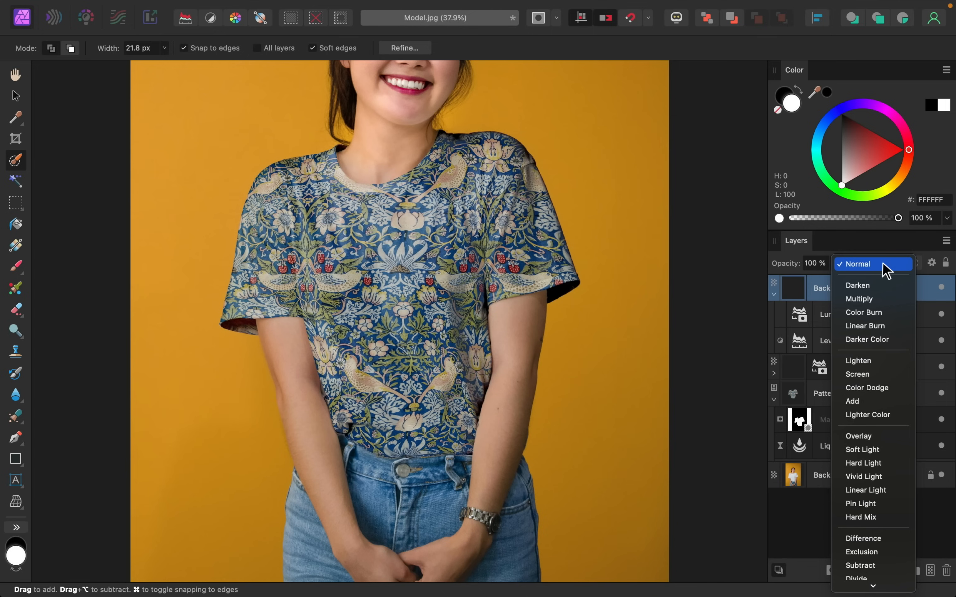
mouse_move(452, 300)
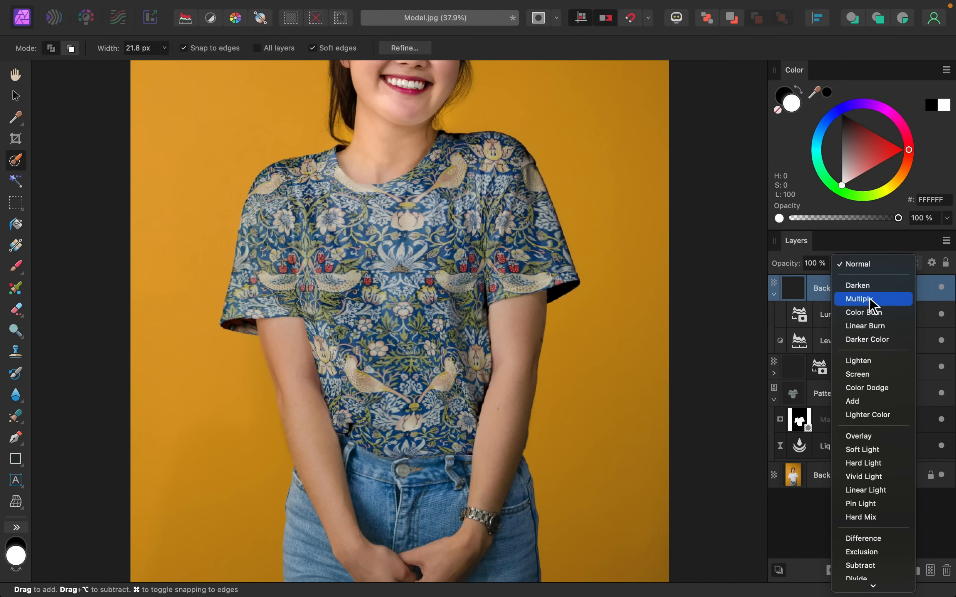
mouse_move(868, 266)
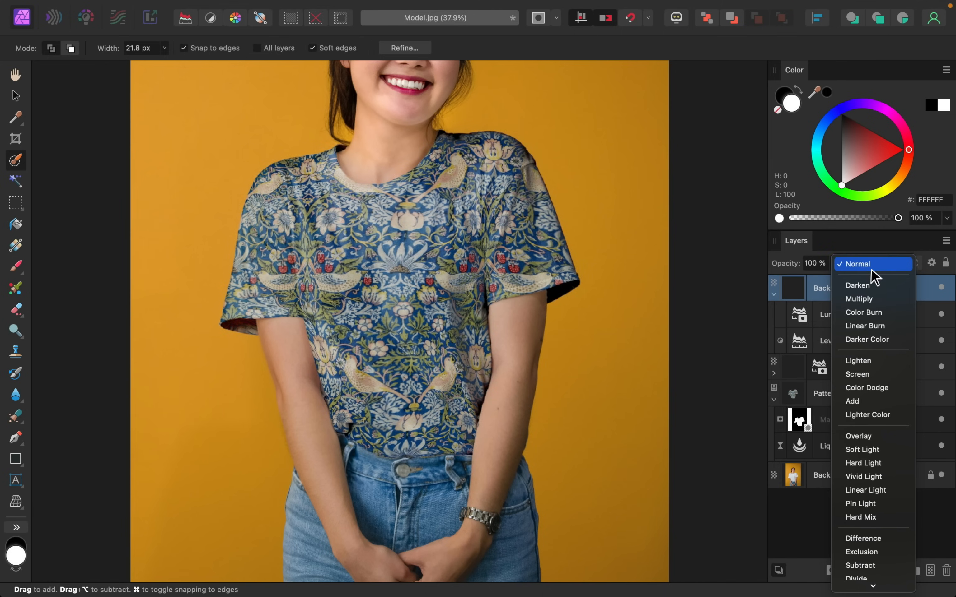
left_click(859, 299)
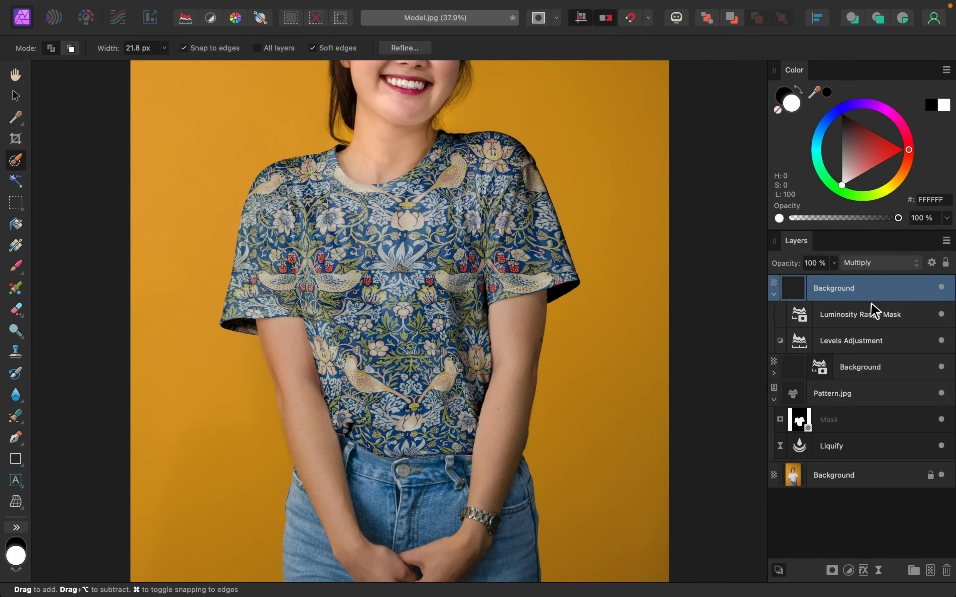
mouse_move(870, 312)
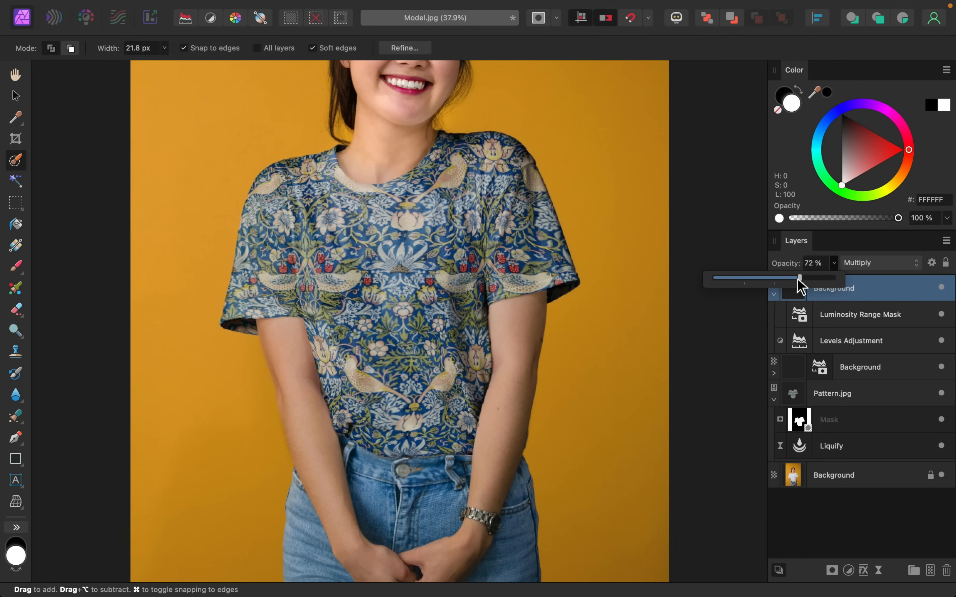
- Lower that layer's opacity to 31% and fit the whole photo in the window
left_click_drag(798, 278, 737, 278)
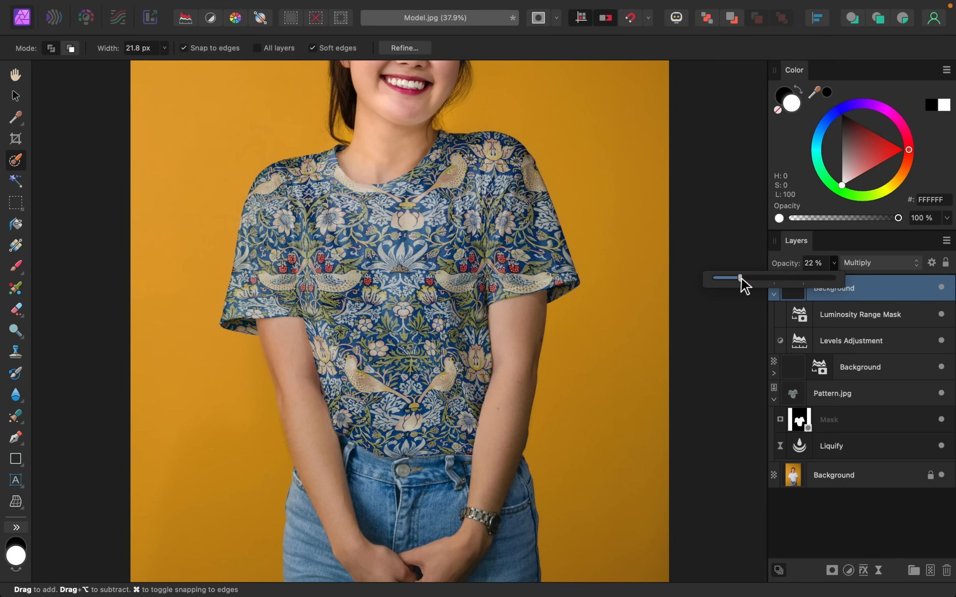
left_click_drag(739, 279, 751, 279)
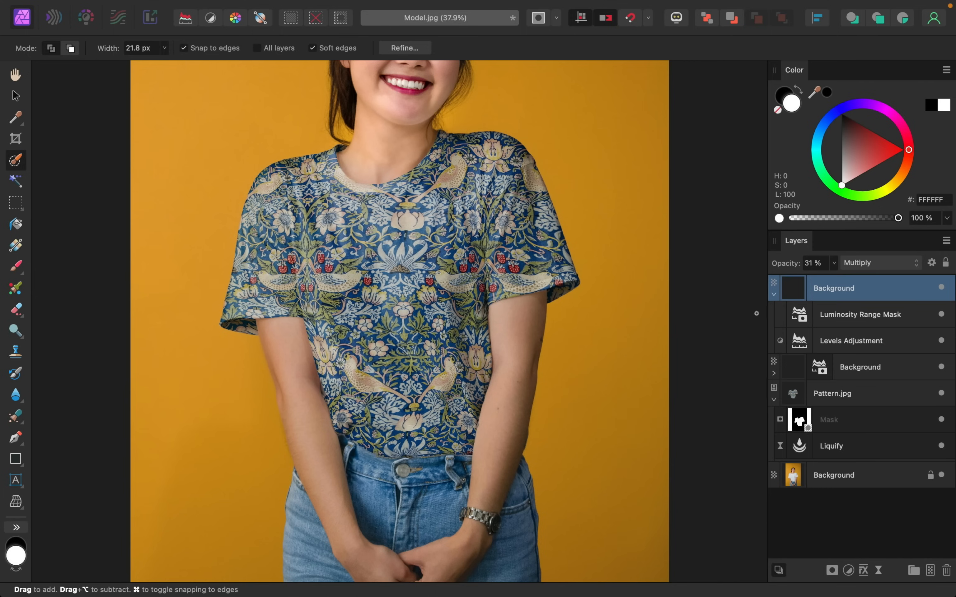
key("cmd+0")
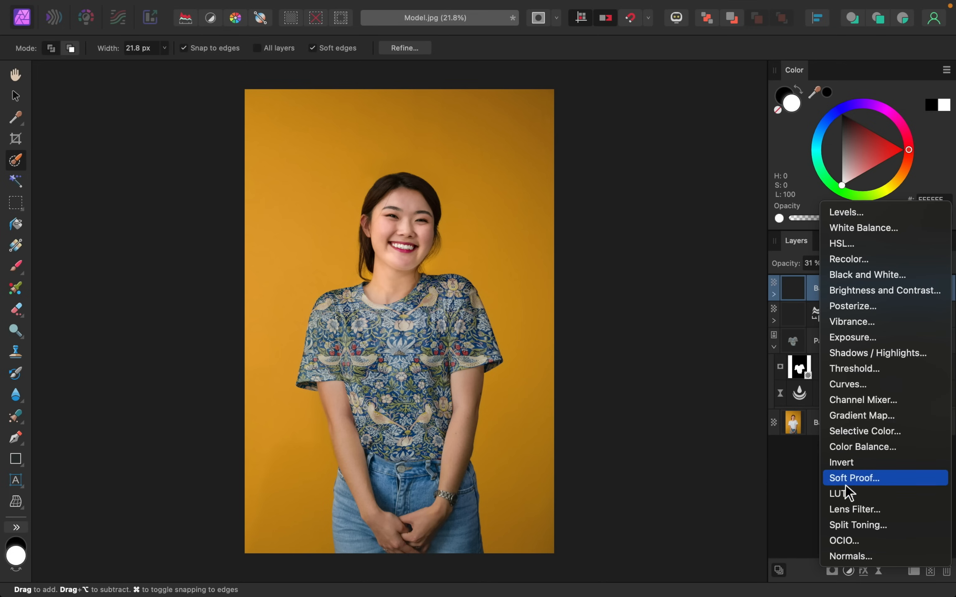
- Add a Curves adjustment pulling the midtones down to about X 0.613 / Y 0.381 to darken the print
left_click(847, 384)
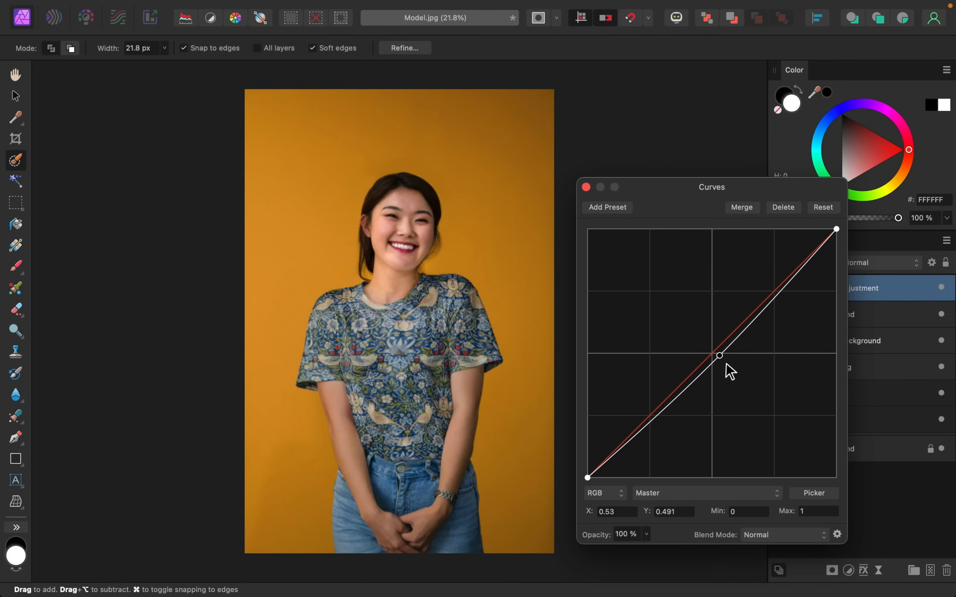
left_click_drag(719, 355, 740, 383)
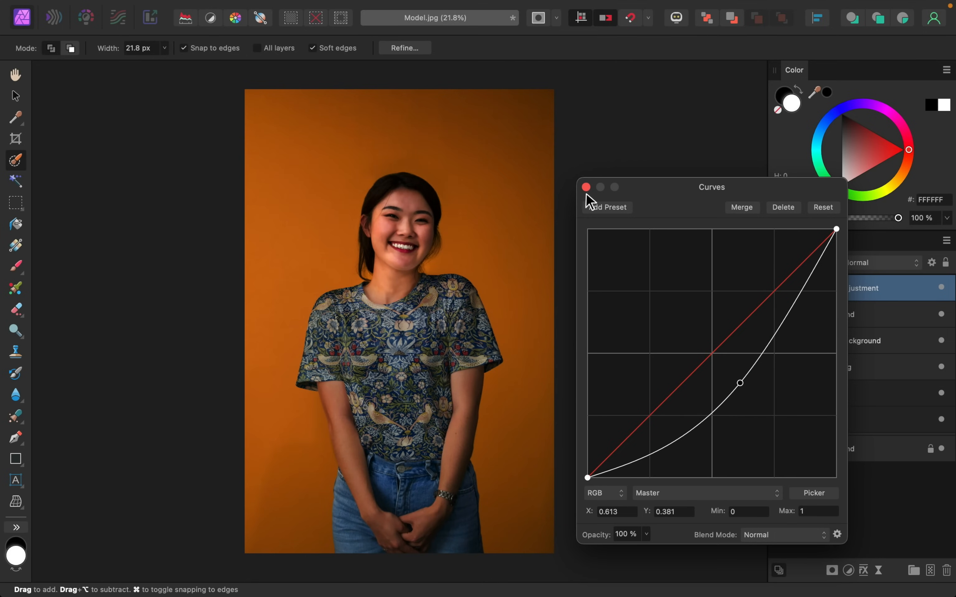
left_click(585, 187)
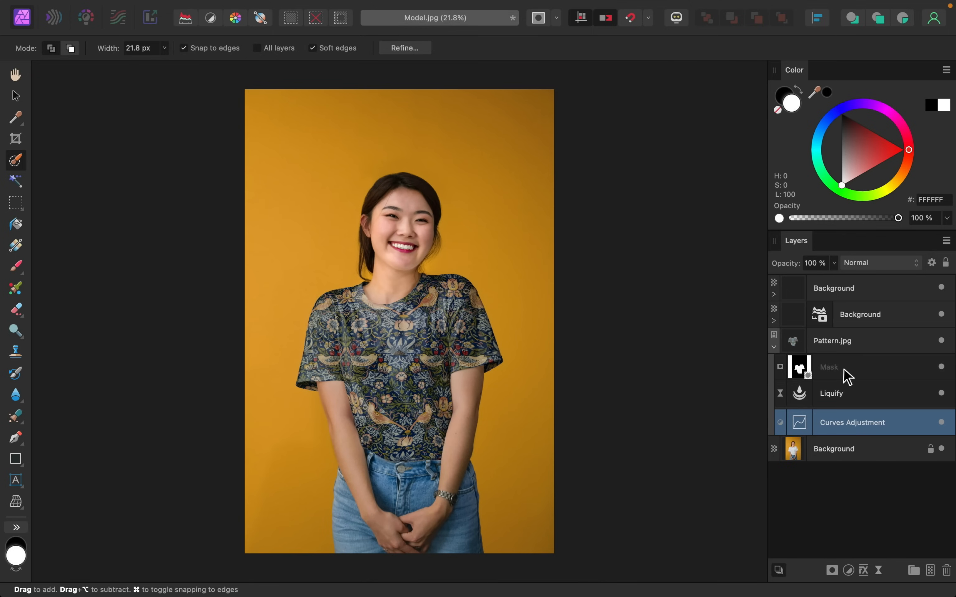
double_click(851, 423)
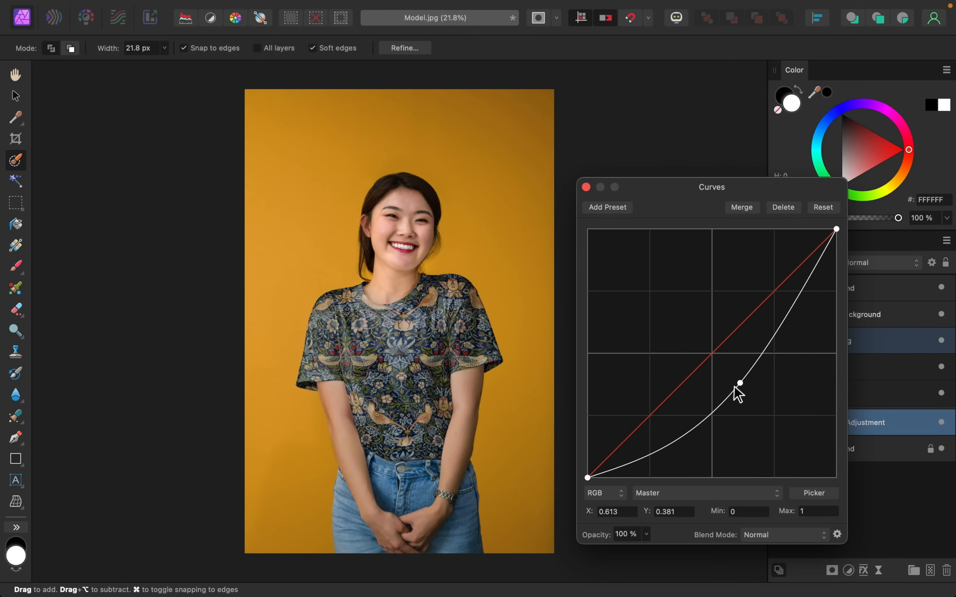
left_click_drag(739, 382, 721, 376)
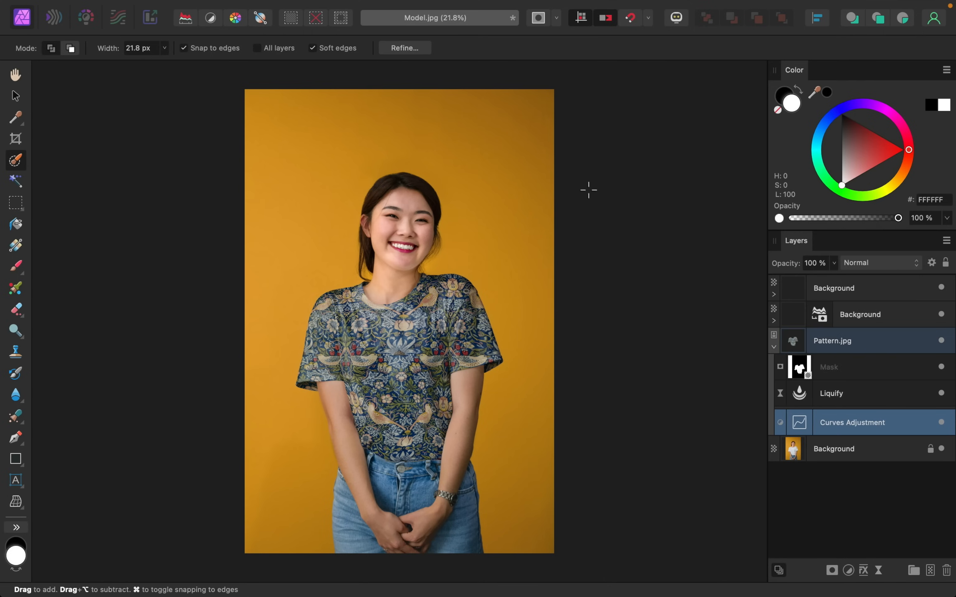
mouse_move(456, 305)
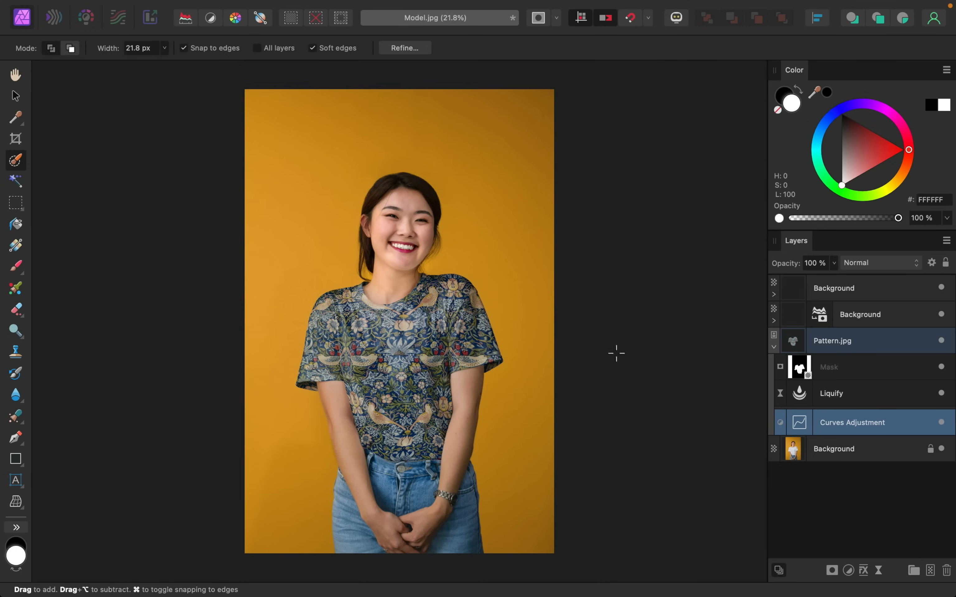
- Set the masked Background layer above the pattern to 80% opacity
left_click(859, 314)
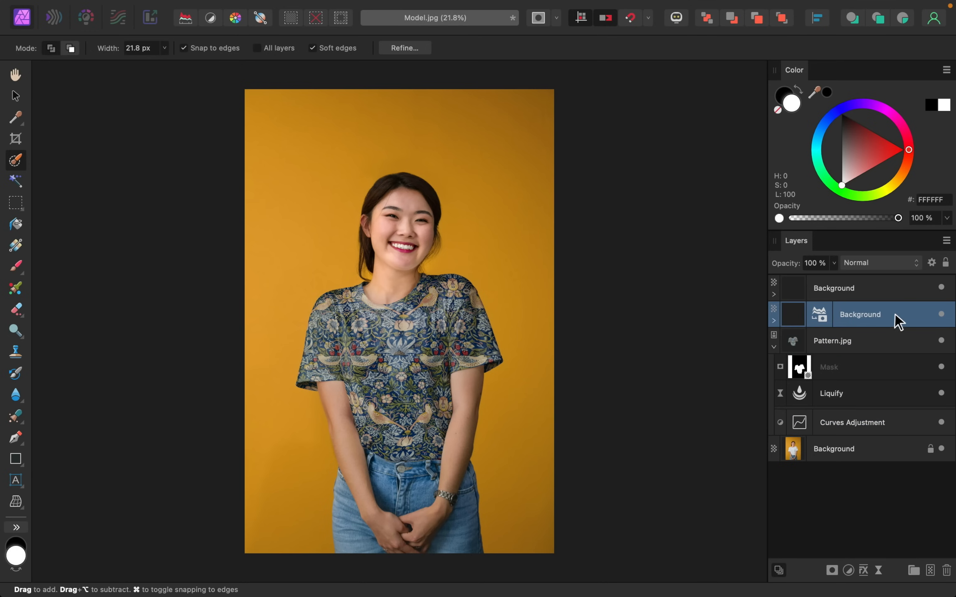
mouse_move(861, 320)
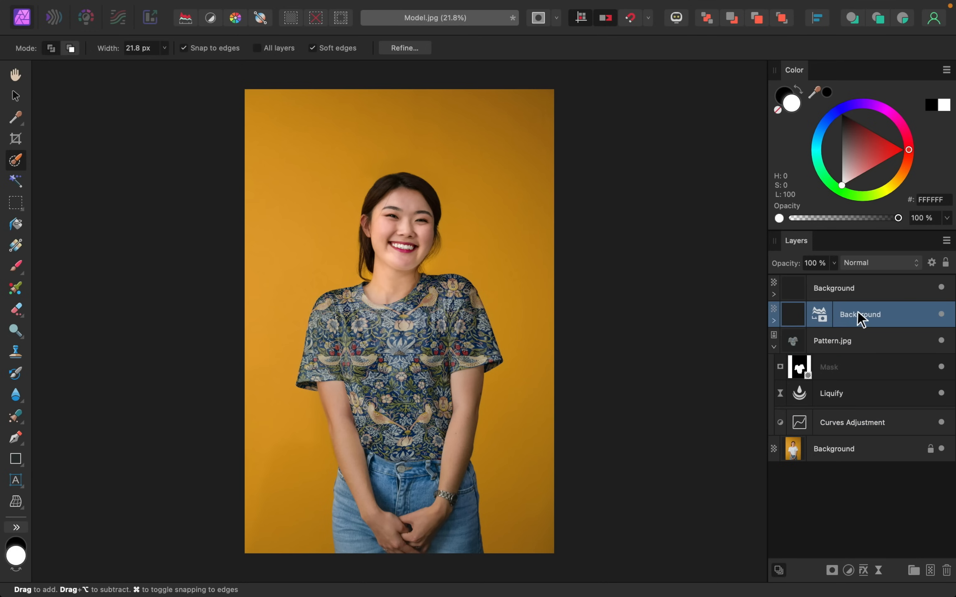
mouse_move(836, 273)
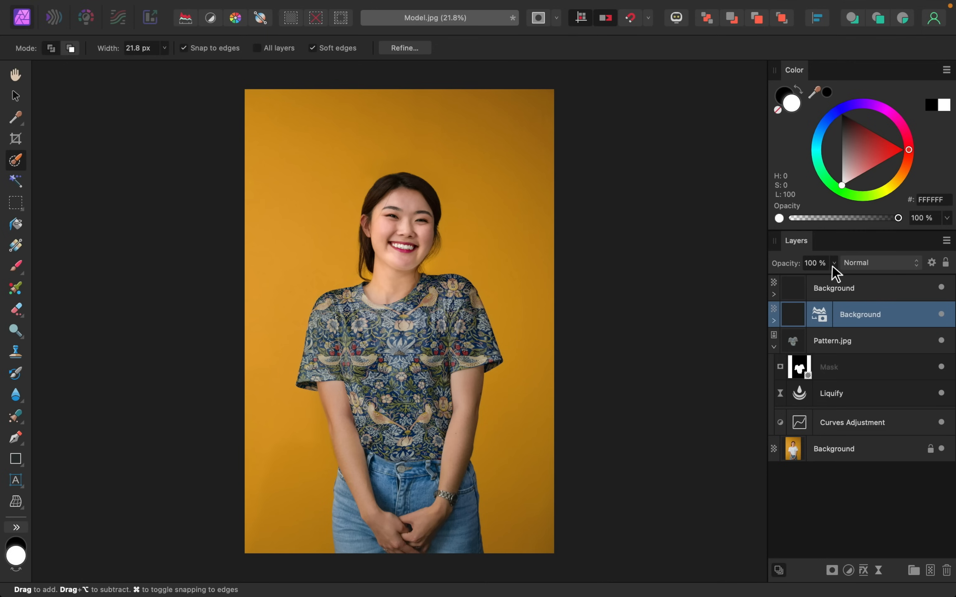
left_click_drag(835, 278, 808, 278)
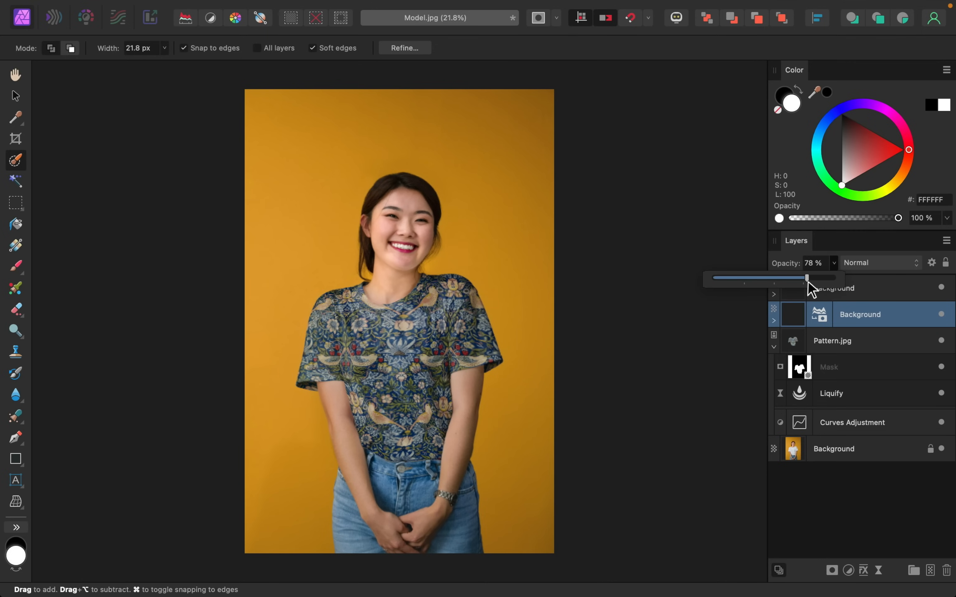
left_click_drag(807, 278, 817, 278)
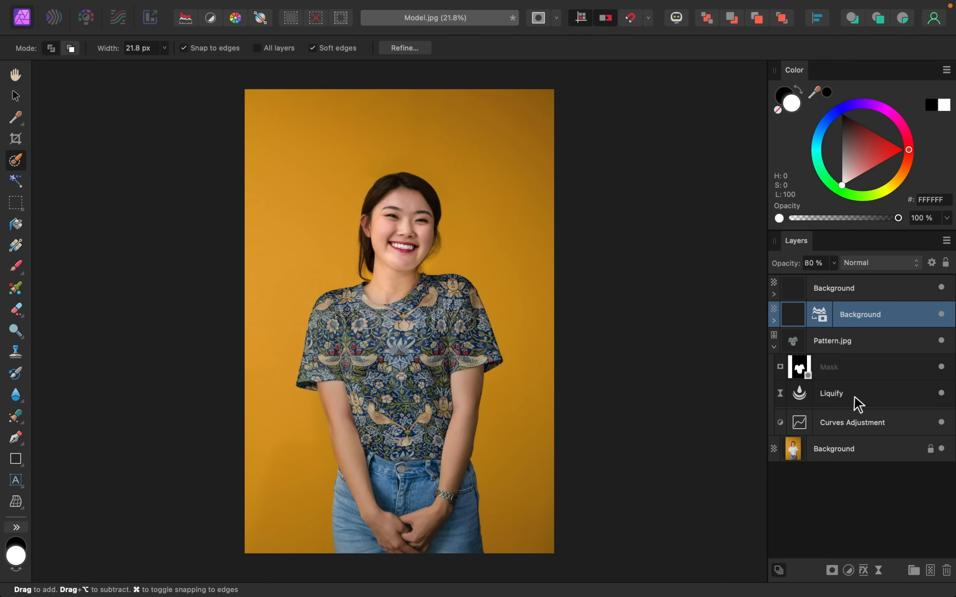